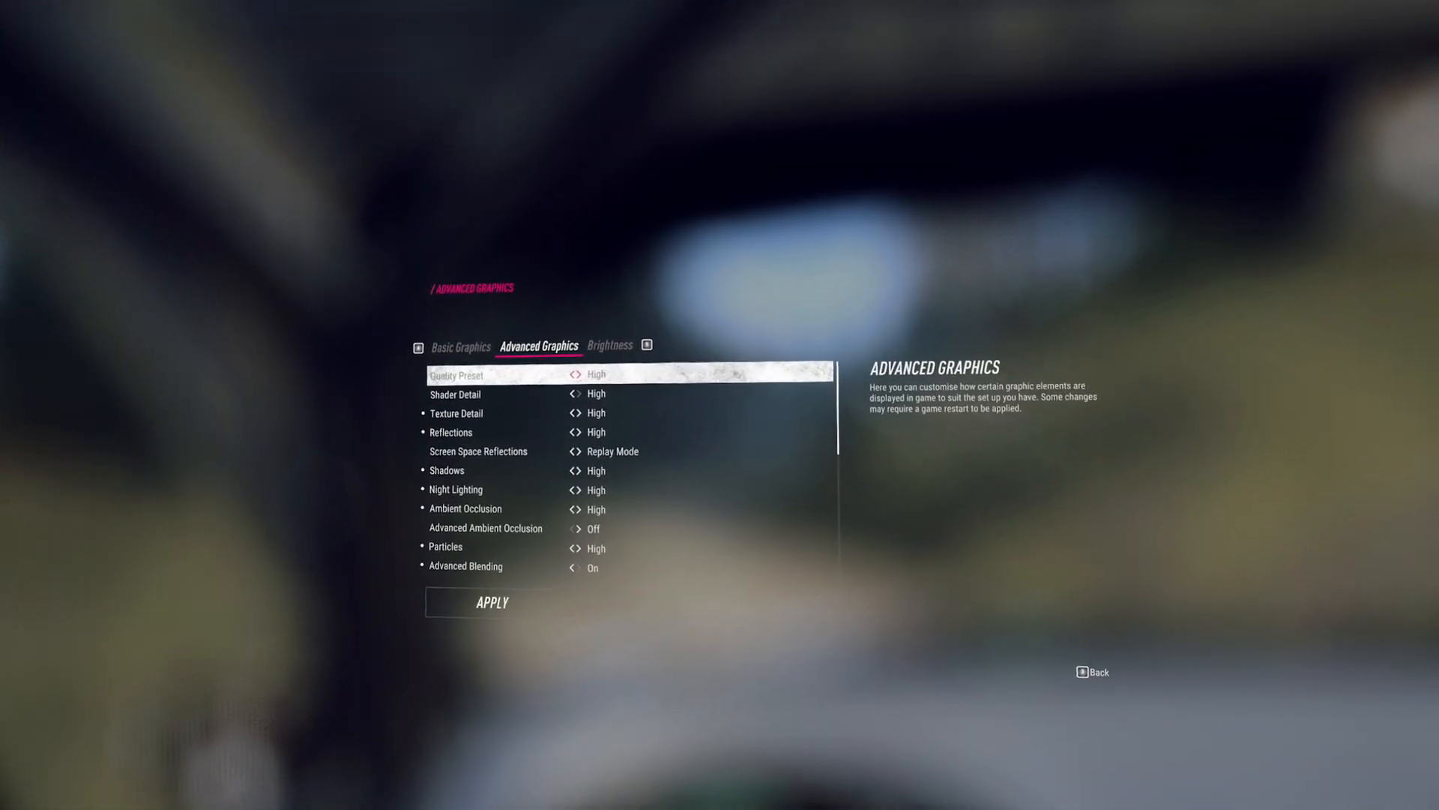
Load the 53.92 fps DiRT Rally 2.0 session from 13/10/2022 19:02 into the charts and report.
left_click(578, 372)
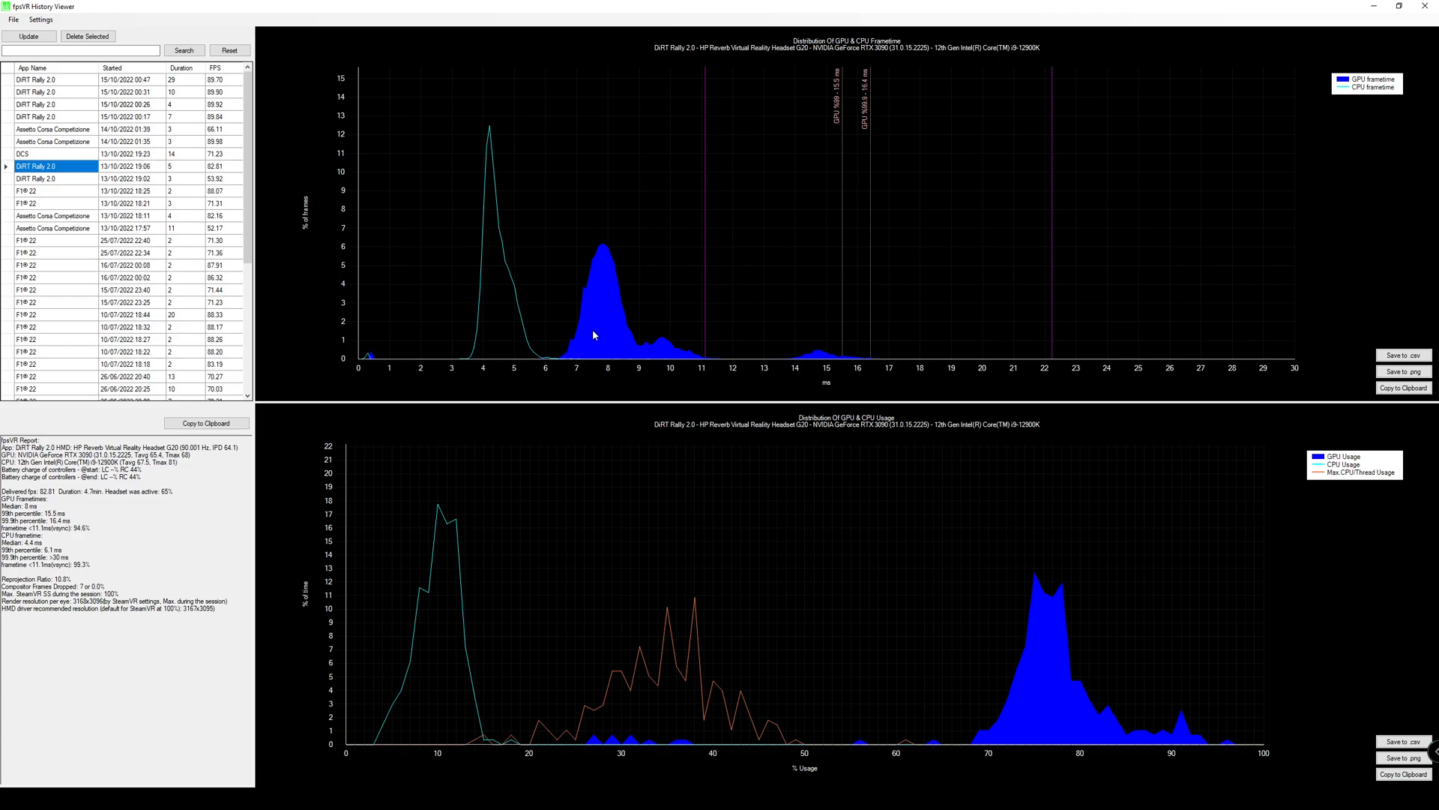
mouse_move(605, 278)
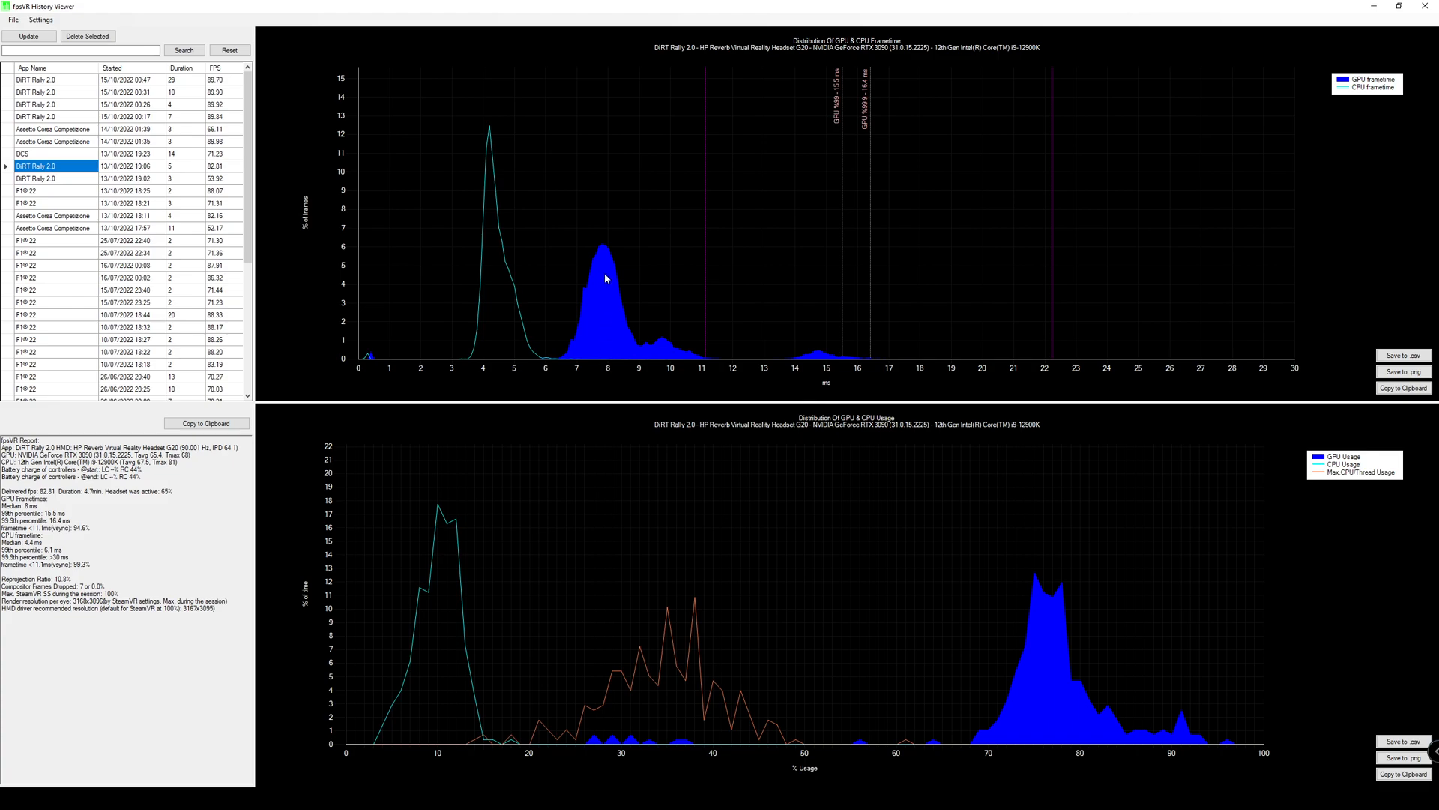
mouse_move(603, 265)
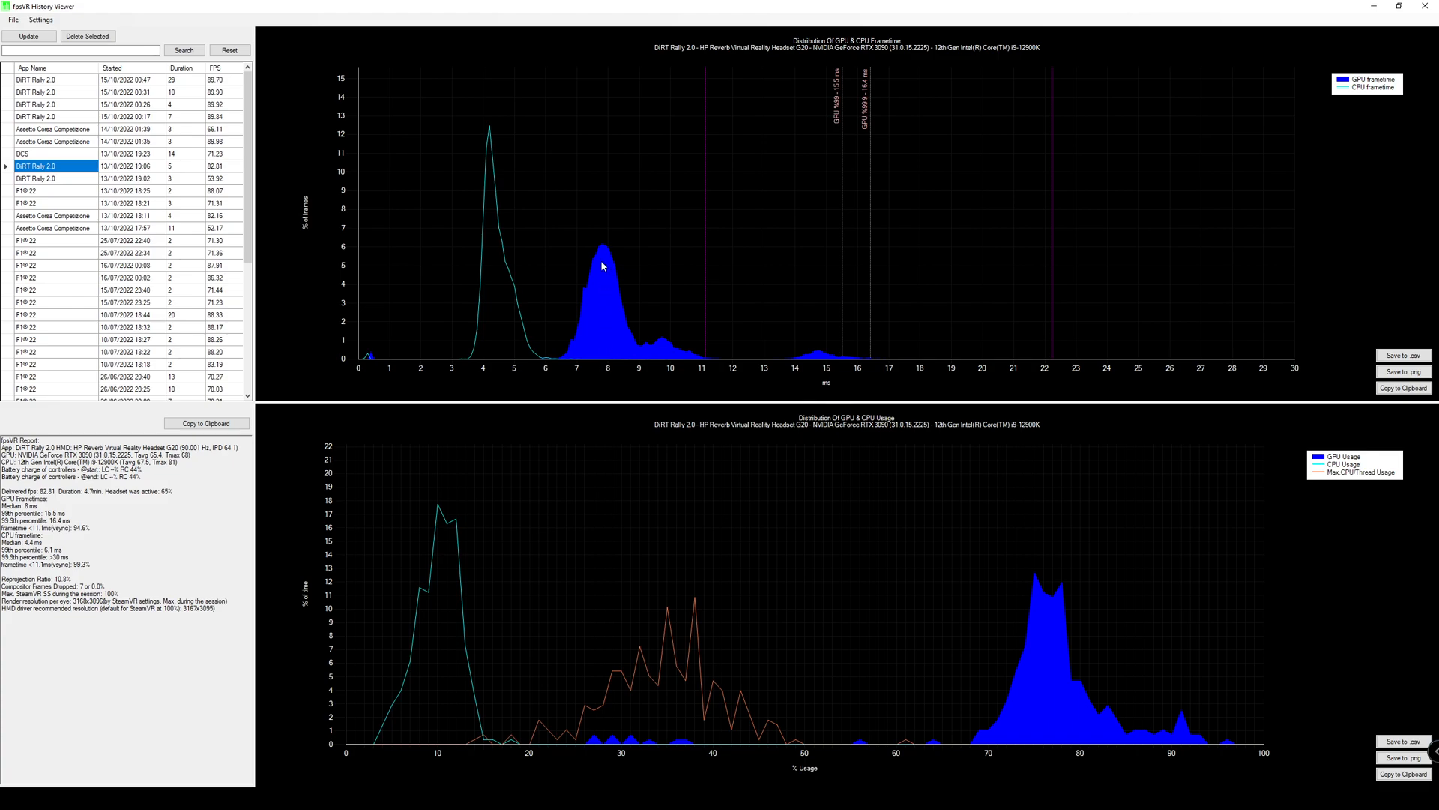
mouse_move(608, 338)
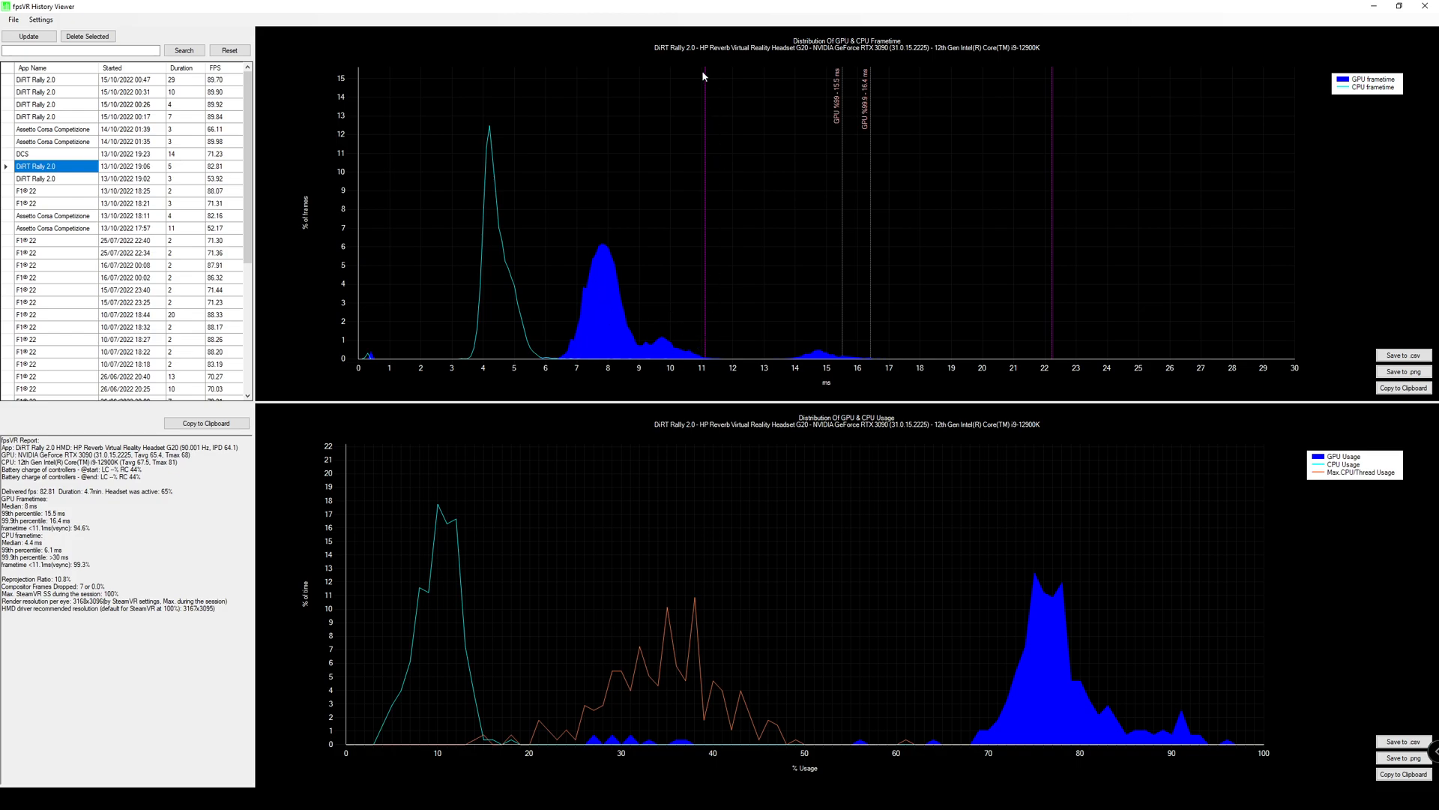
mouse_move(1070, 620)
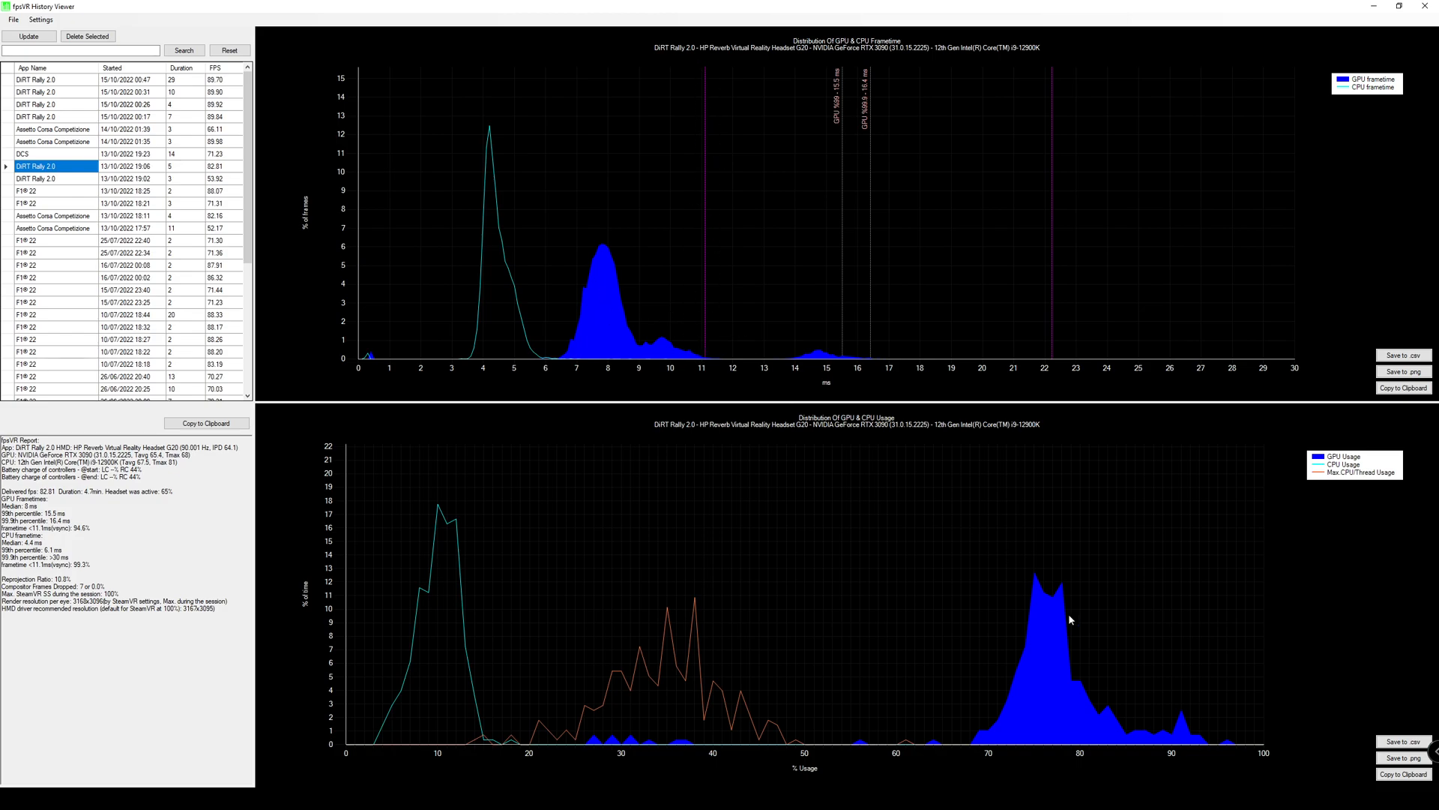
mouse_move(1052, 647)
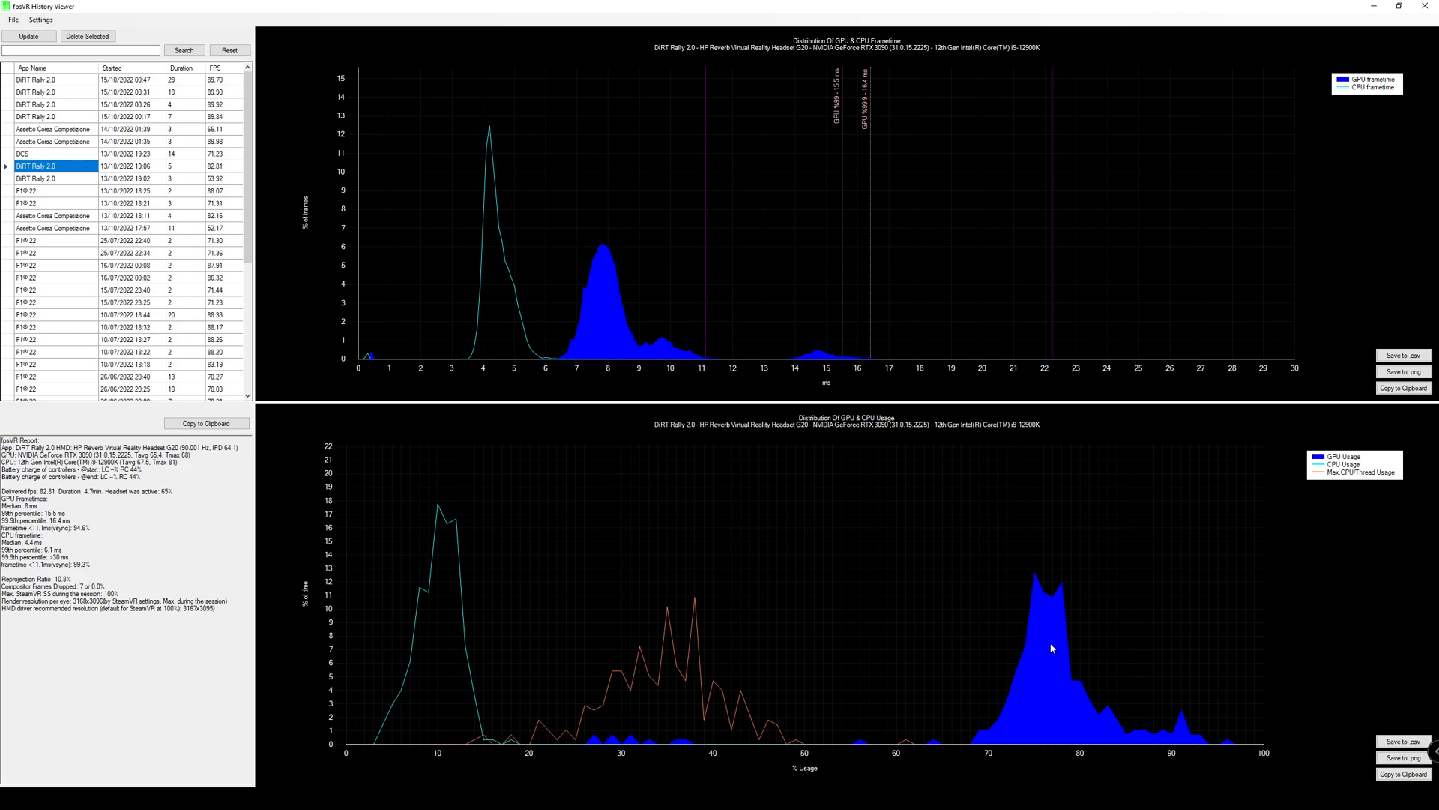
mouse_move(724, 438)
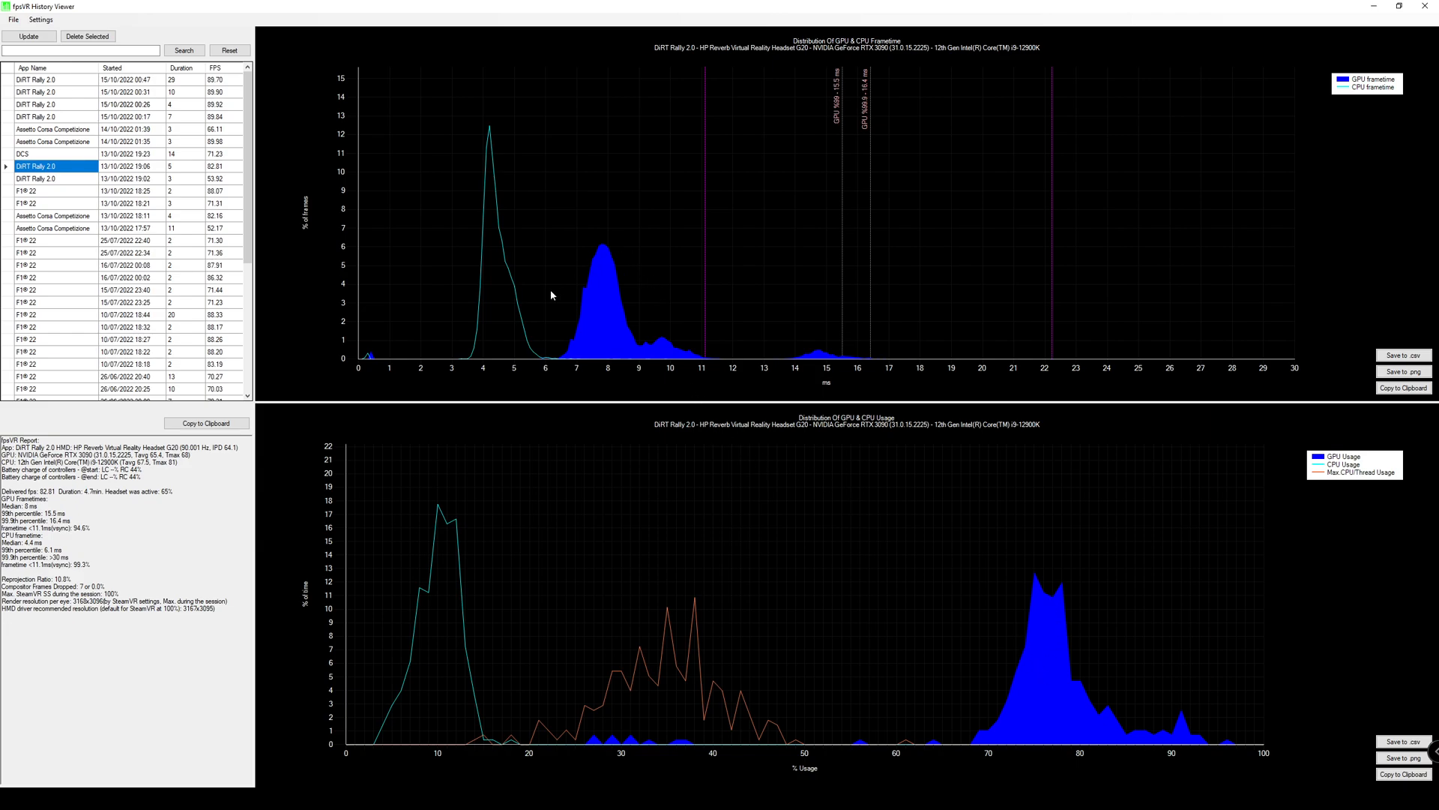
mouse_move(576, 262)
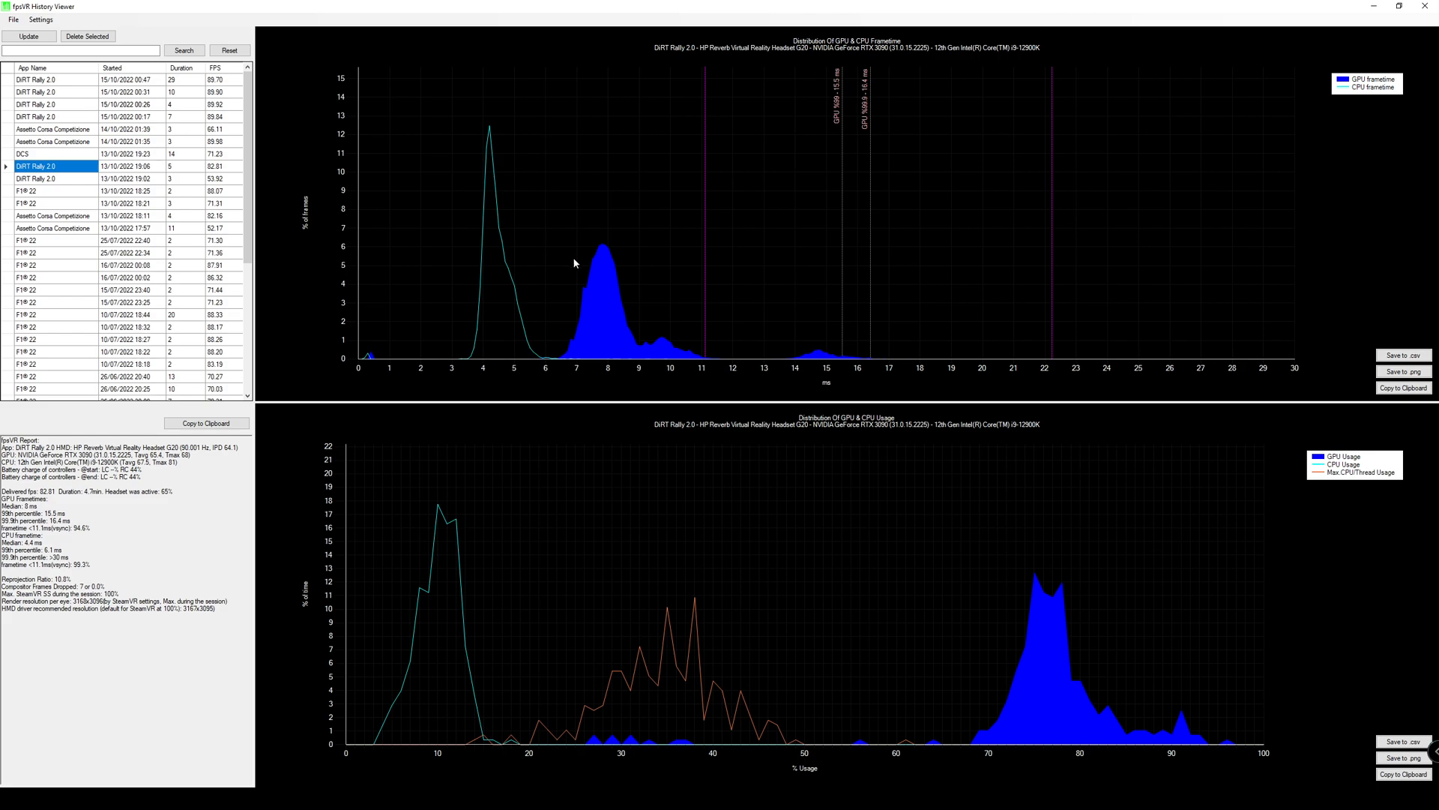
left_click(53, 179)
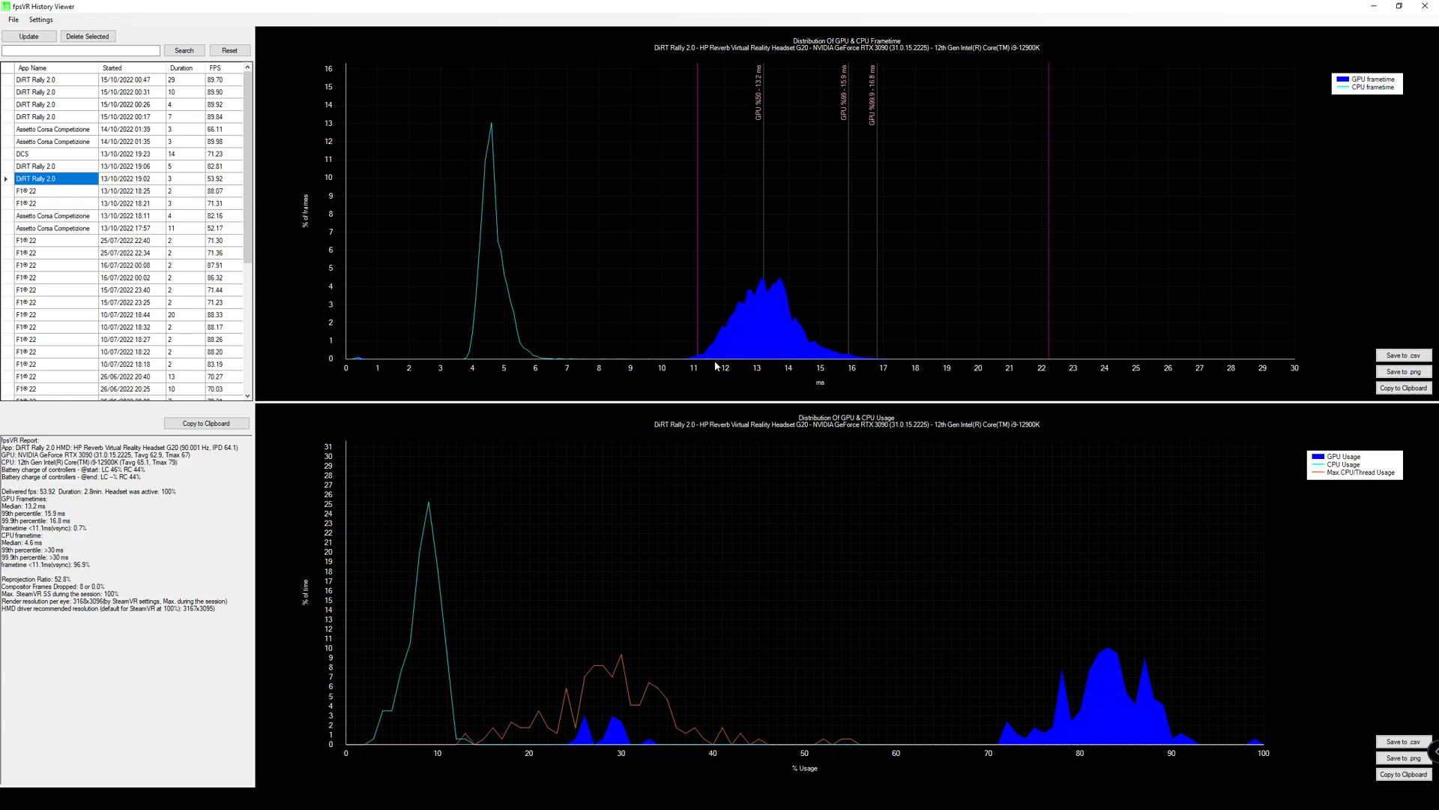
mouse_move(1111, 741)
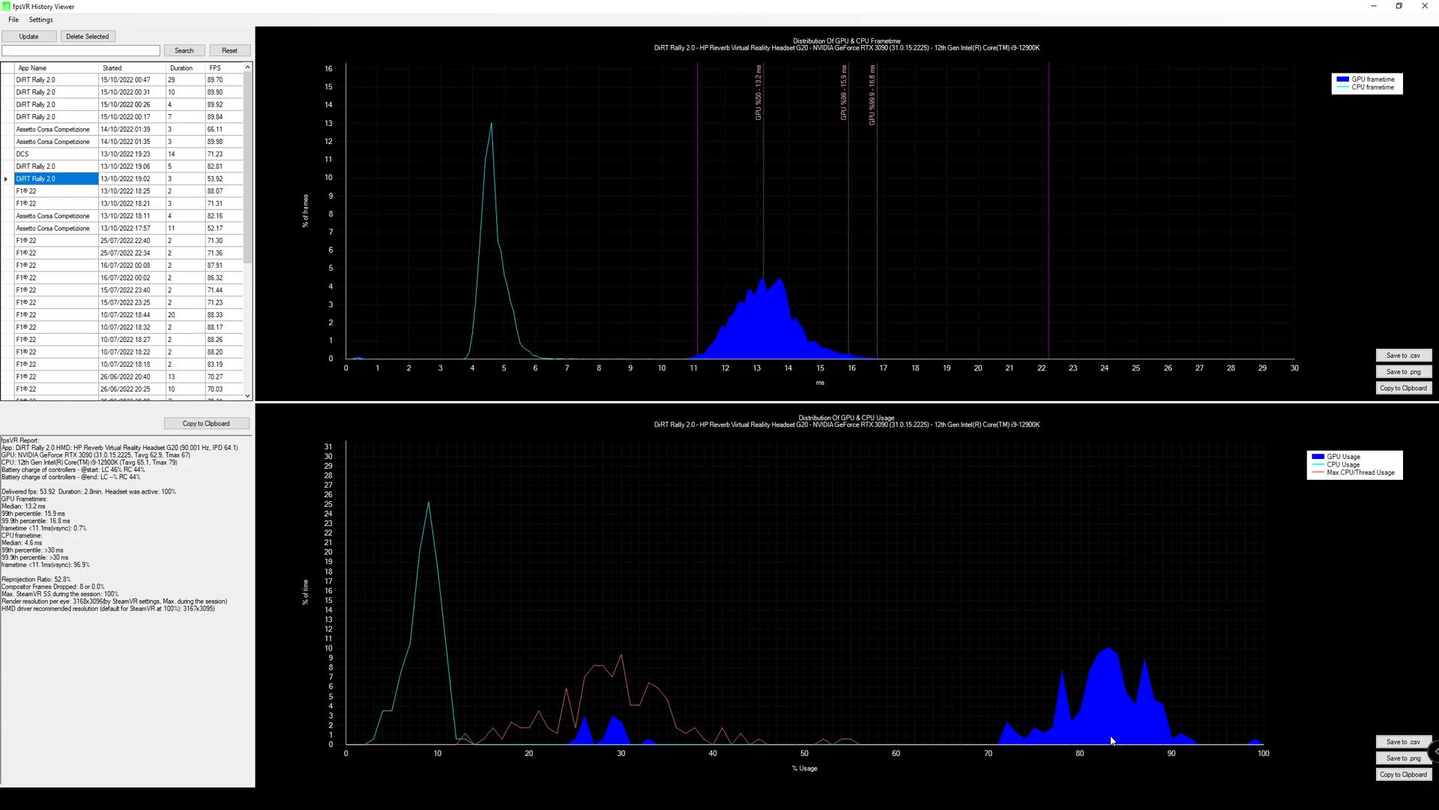
mouse_move(1202, 725)
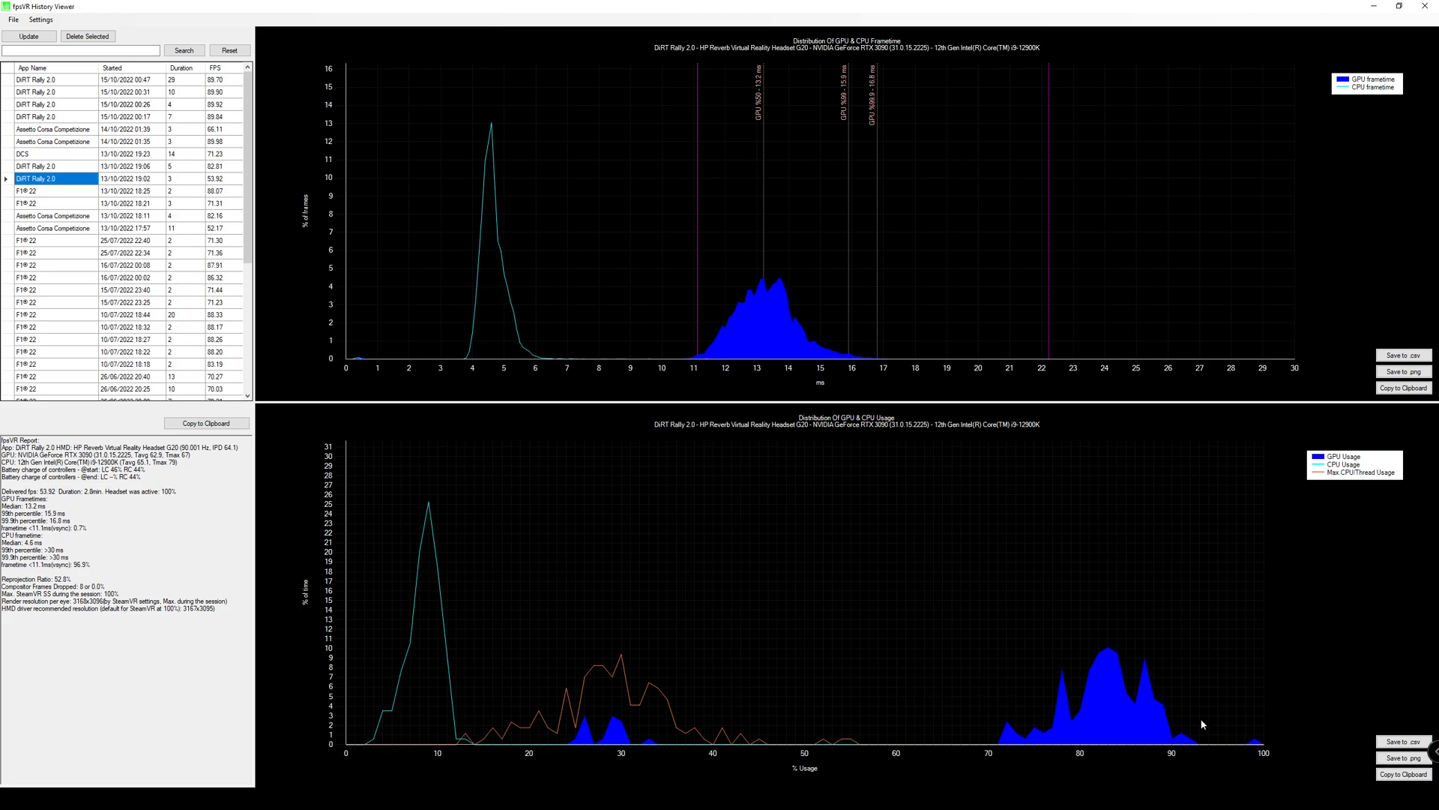
mouse_move(1176, 743)
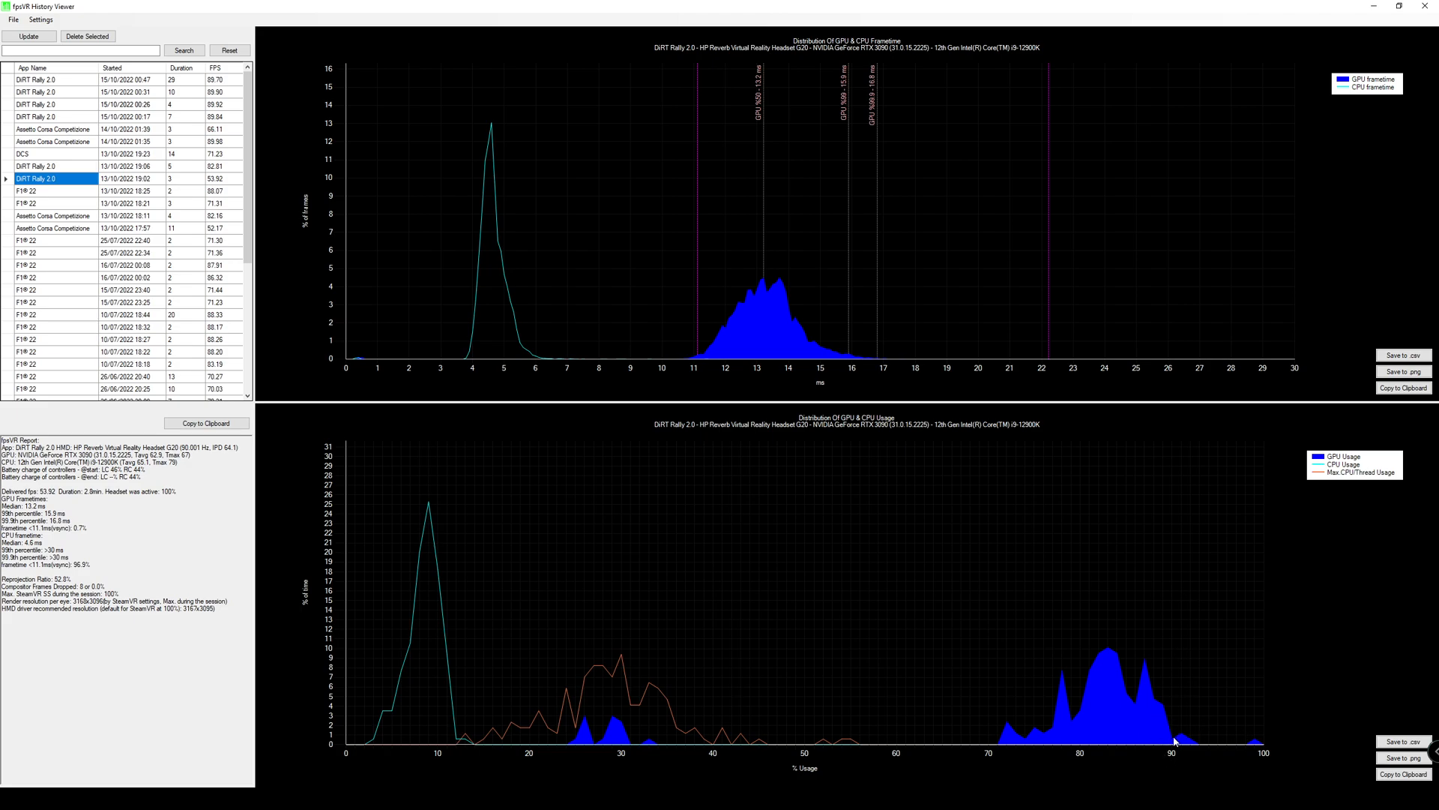
mouse_move(1250, 753)
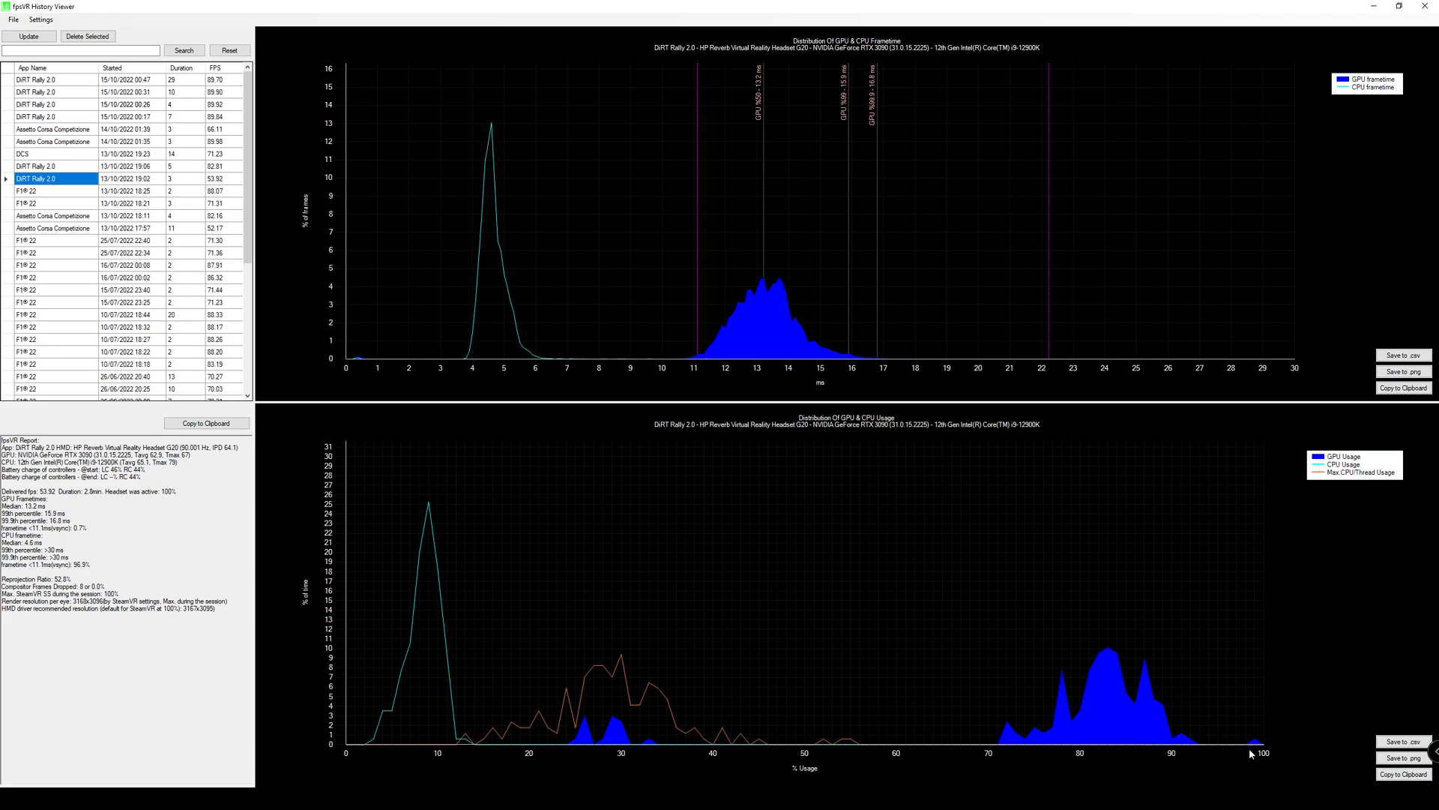
mouse_move(777, 313)
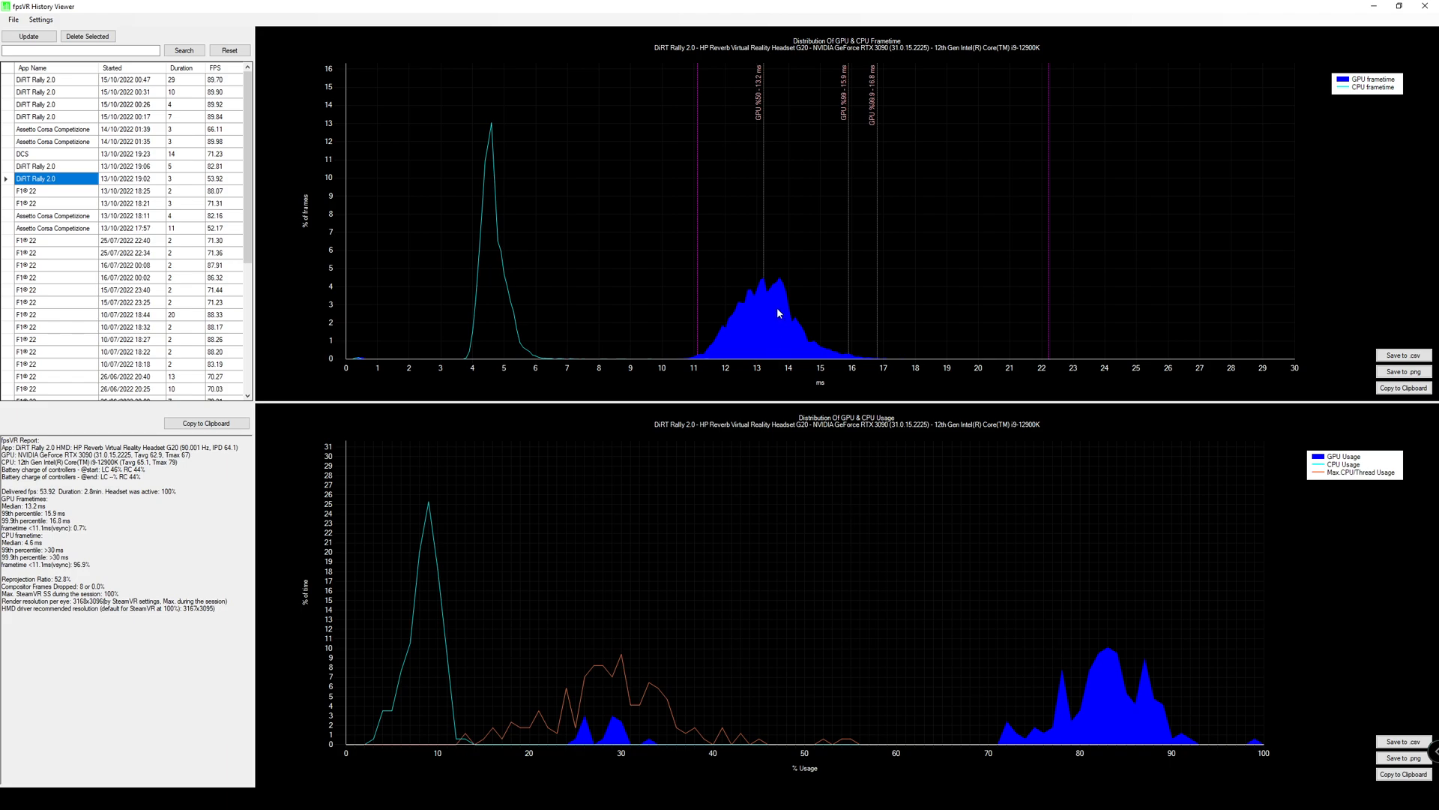
mouse_move(765, 334)
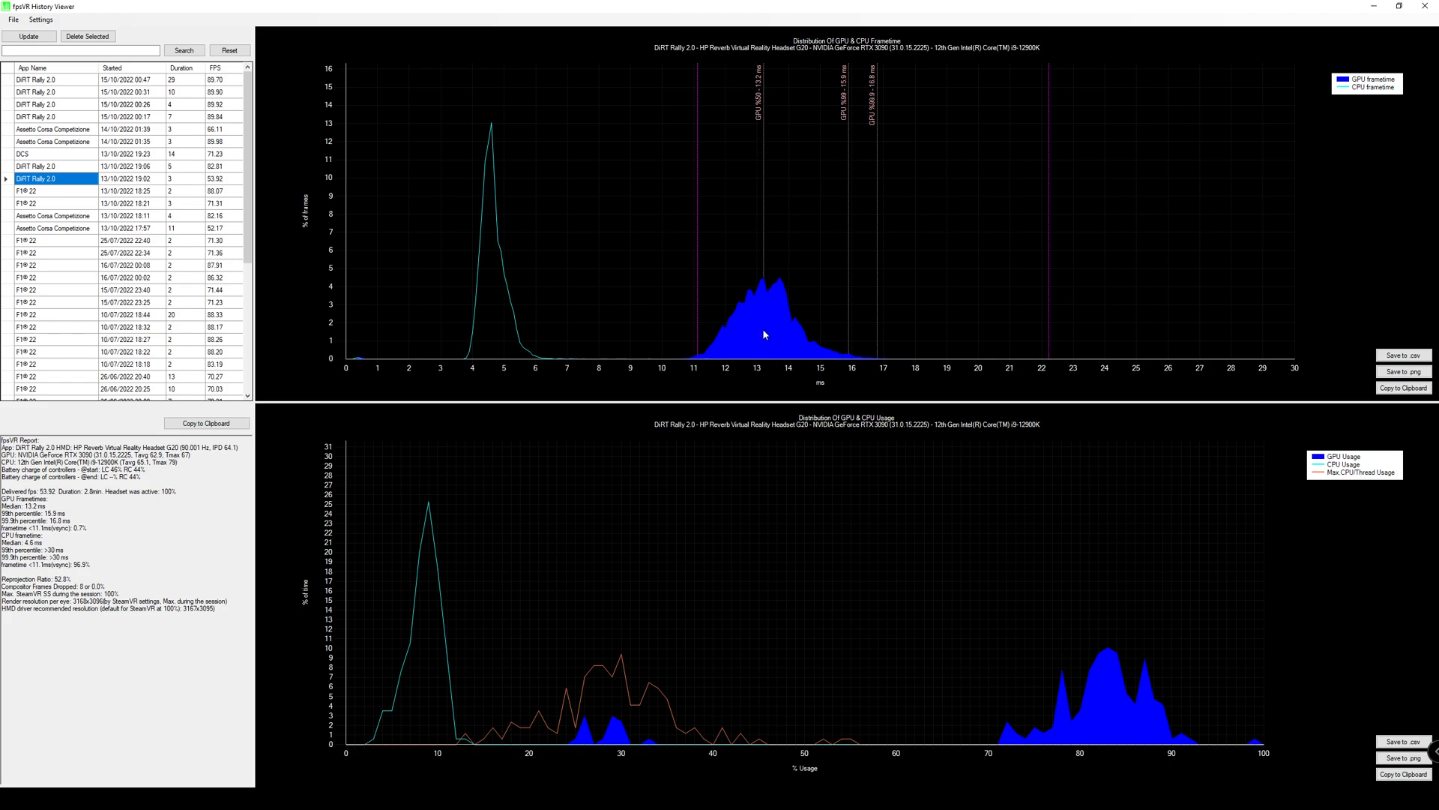
mouse_move(764, 329)
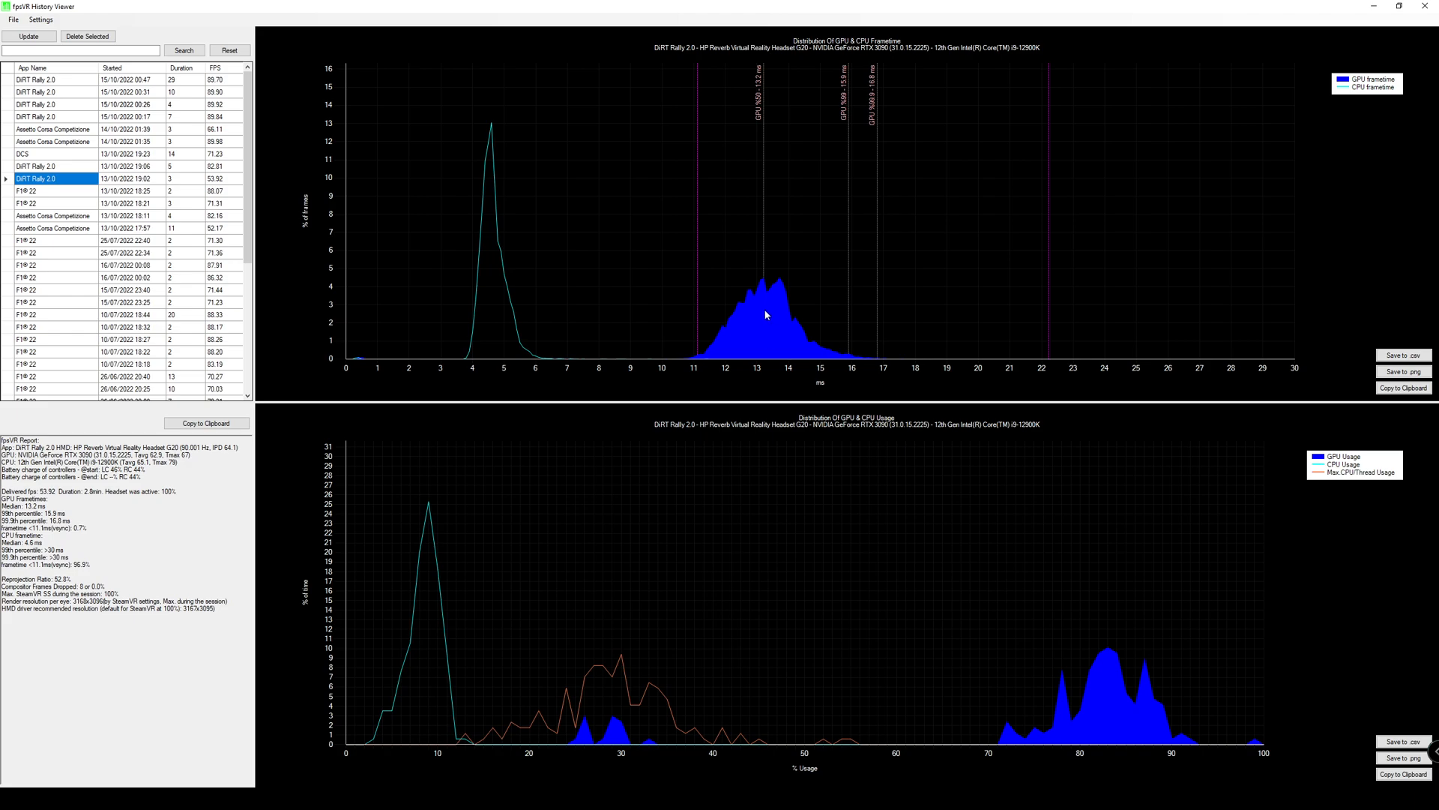
mouse_move(698, 288)
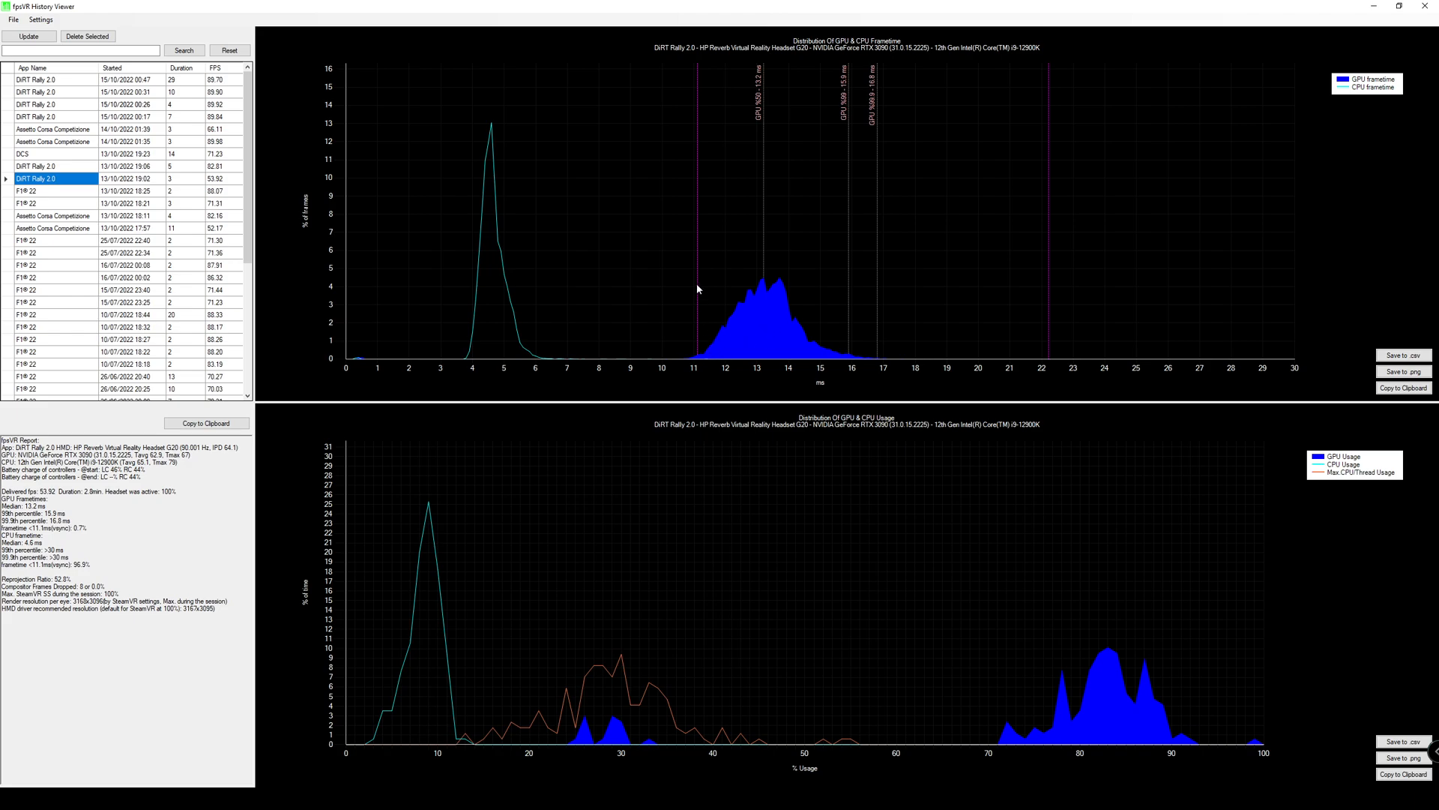
mouse_move(695, 114)
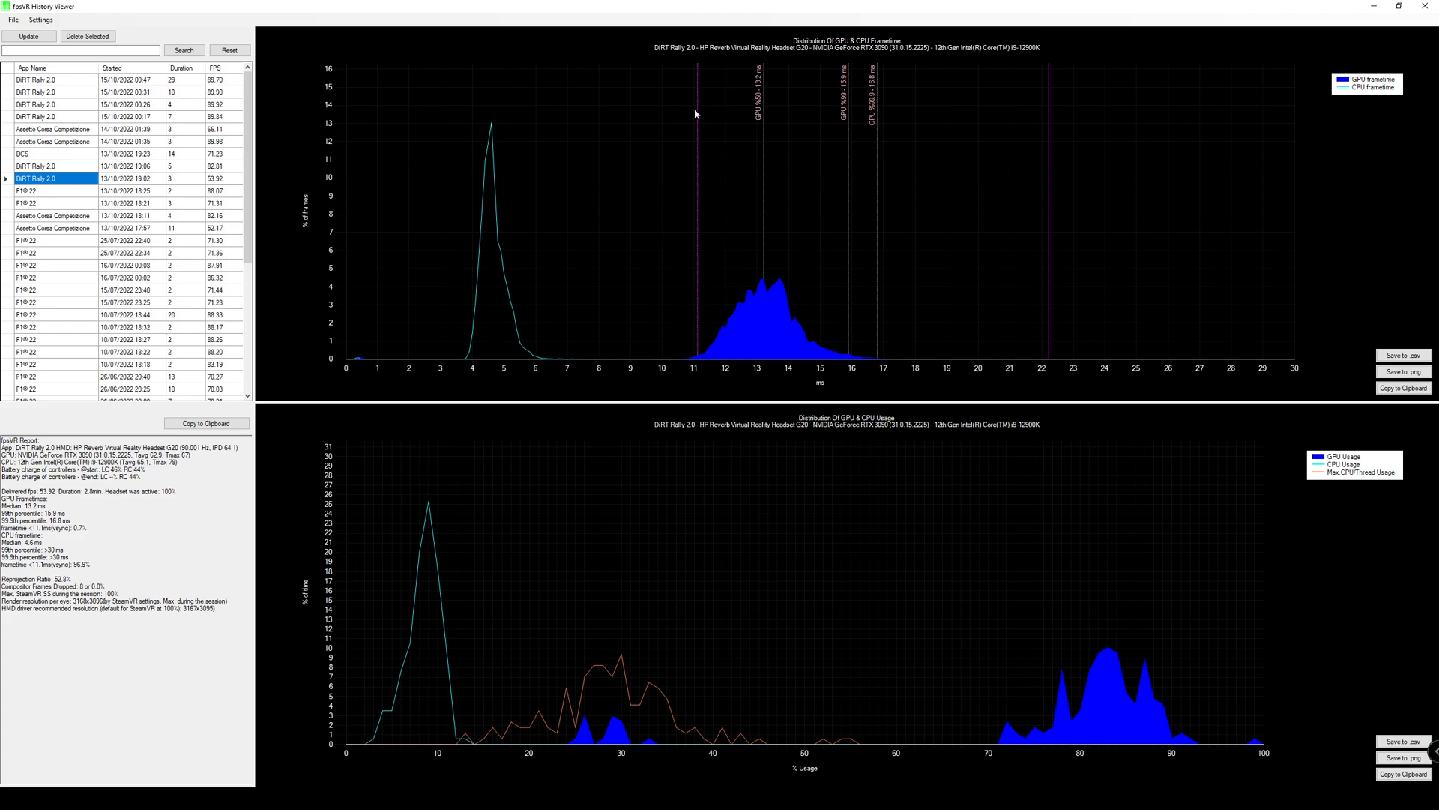
left_click(37, 116)
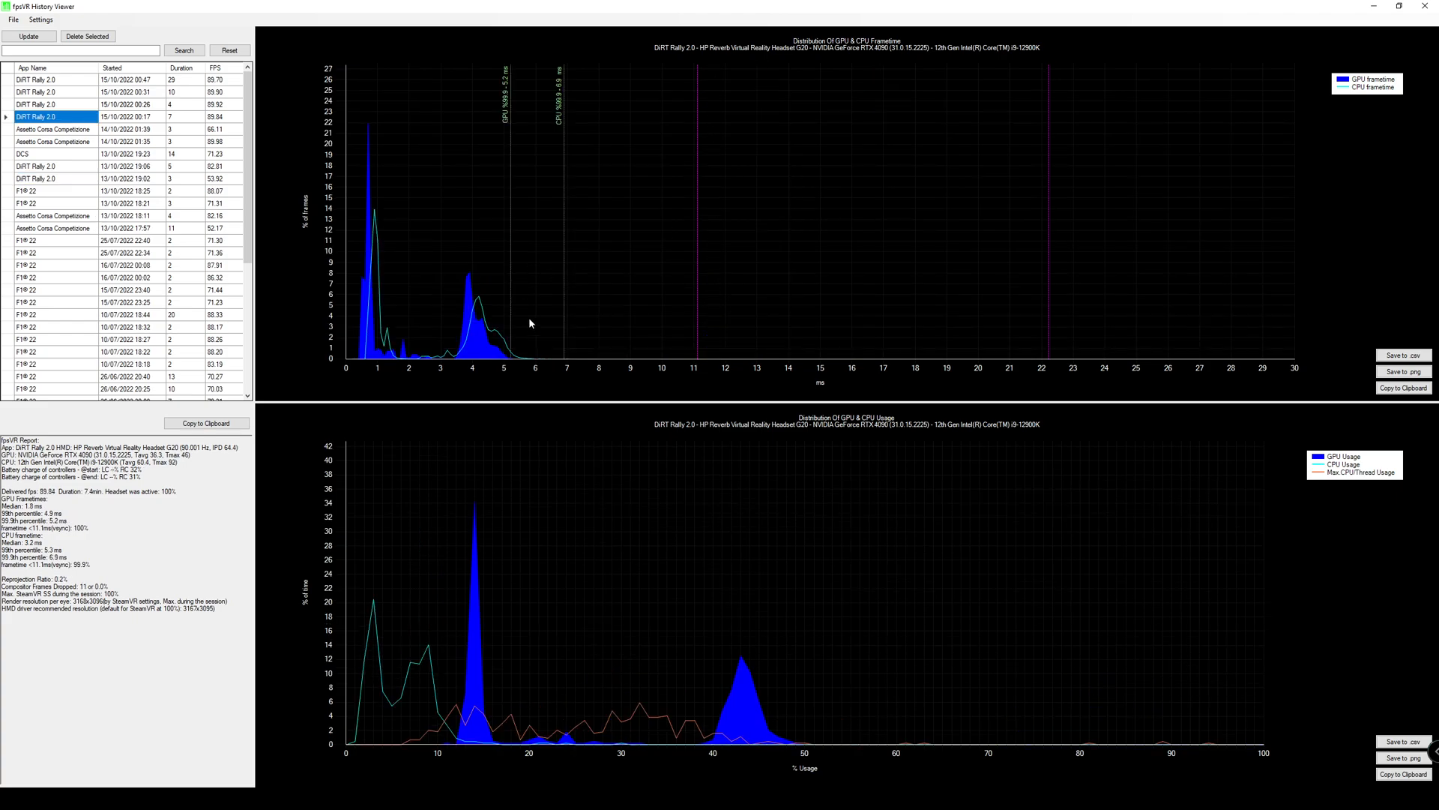
mouse_move(484, 368)
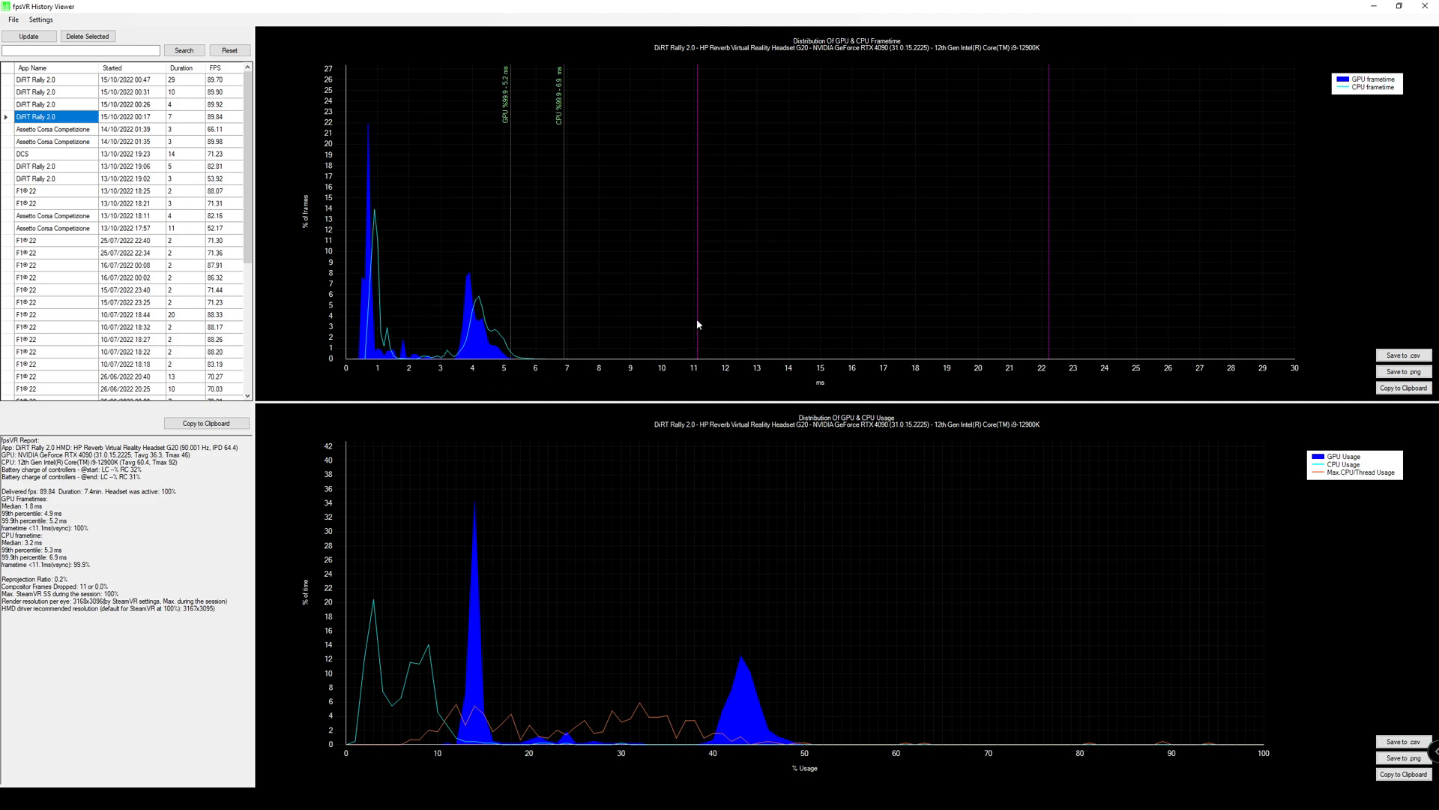
mouse_move(471, 356)
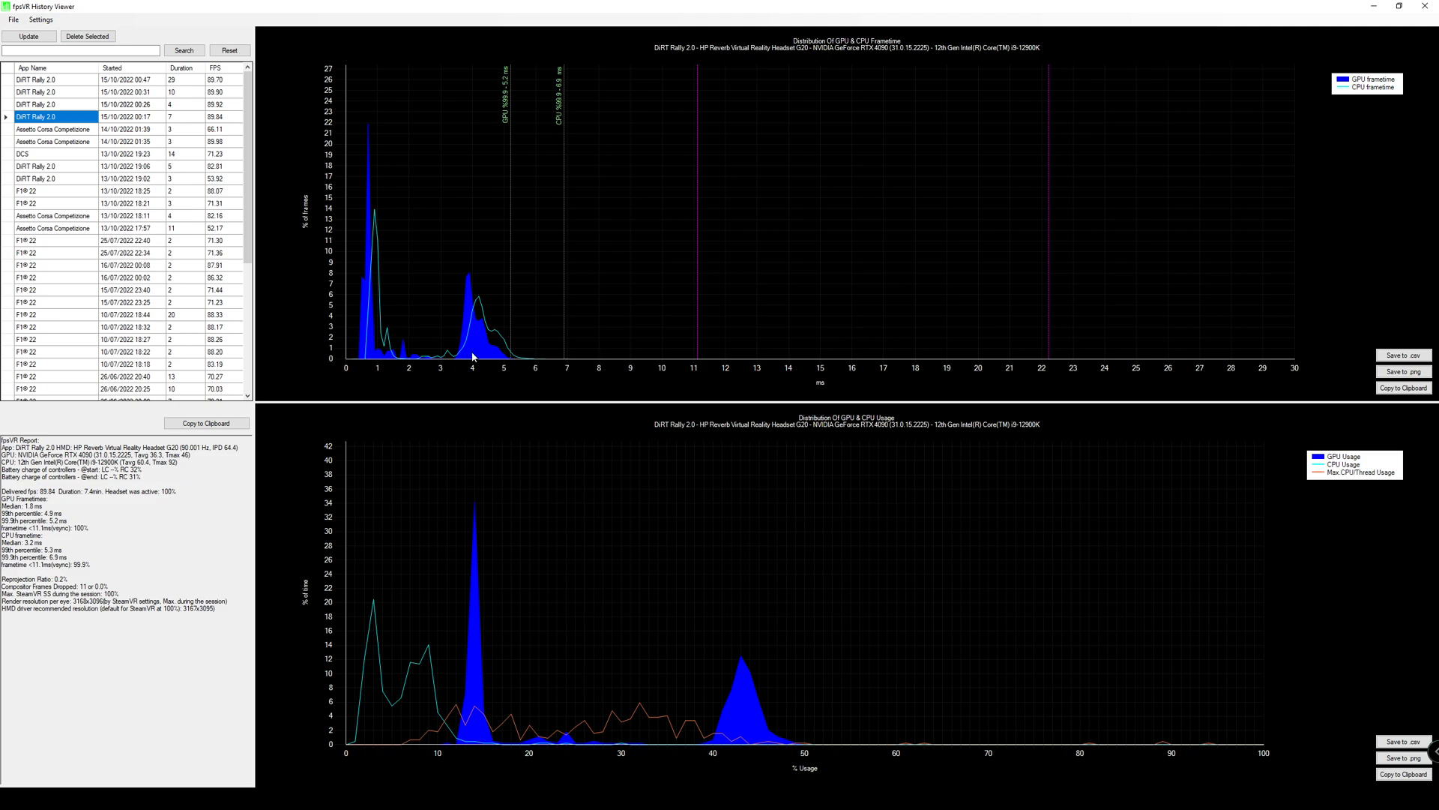
mouse_move(521, 356)
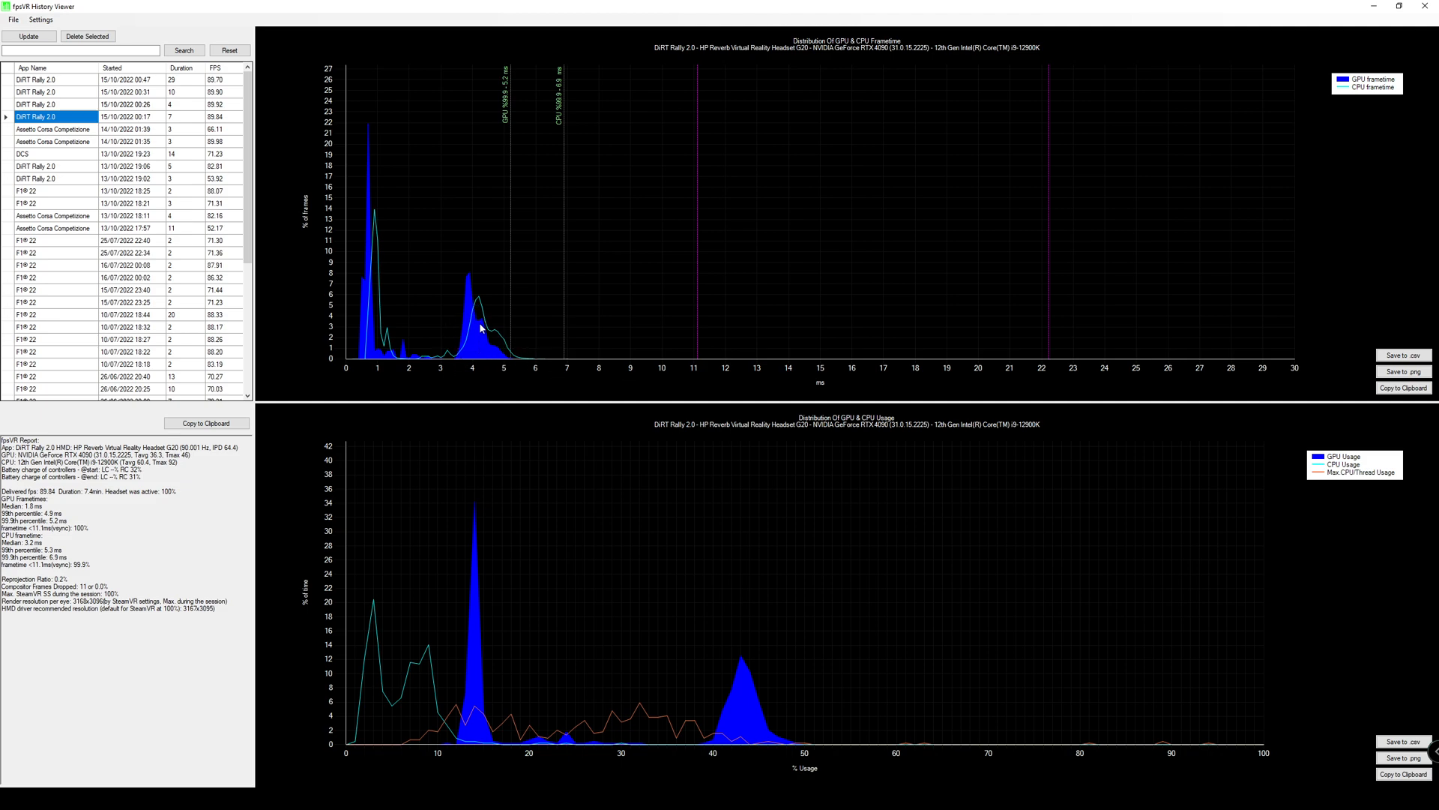
mouse_move(733, 758)
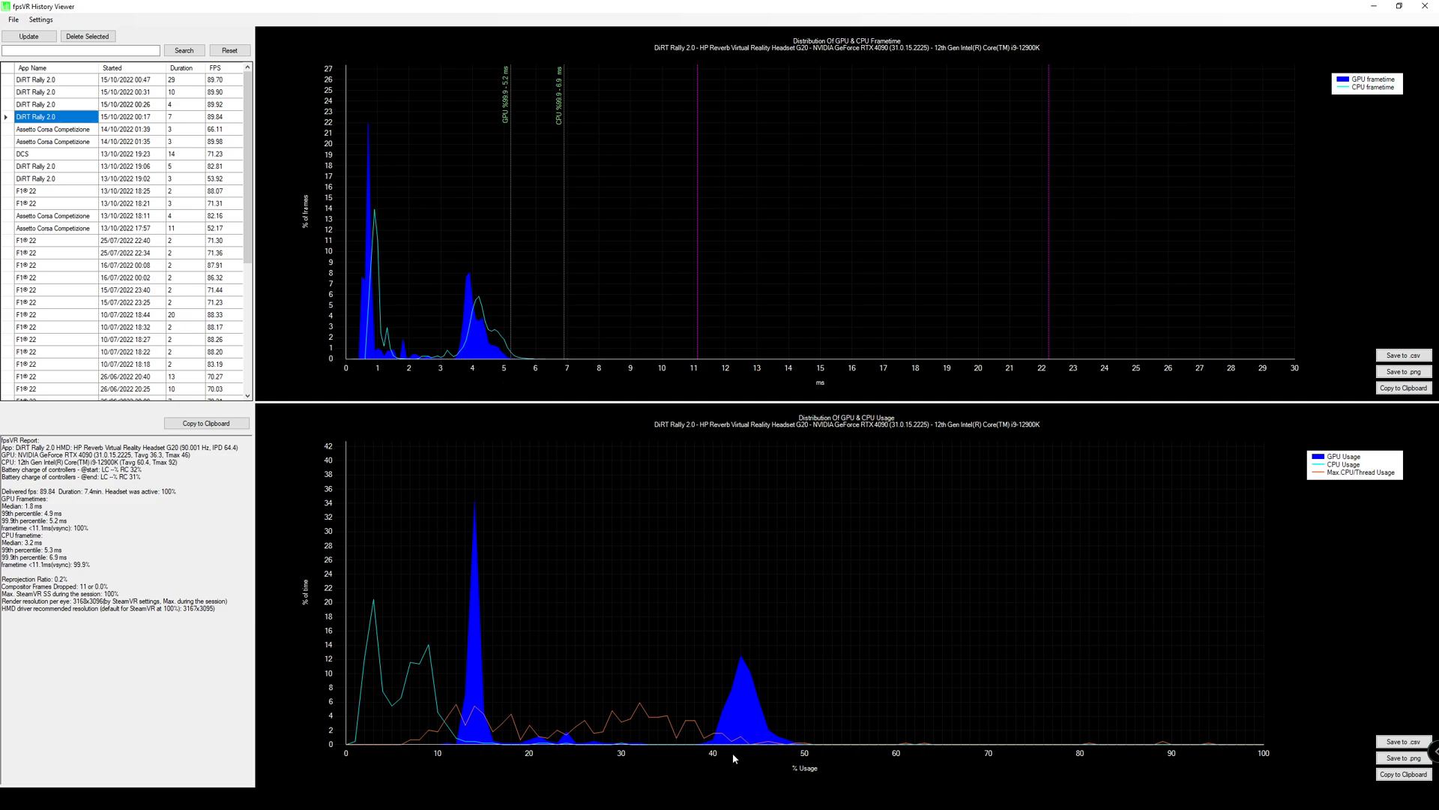
mouse_move(576, 429)
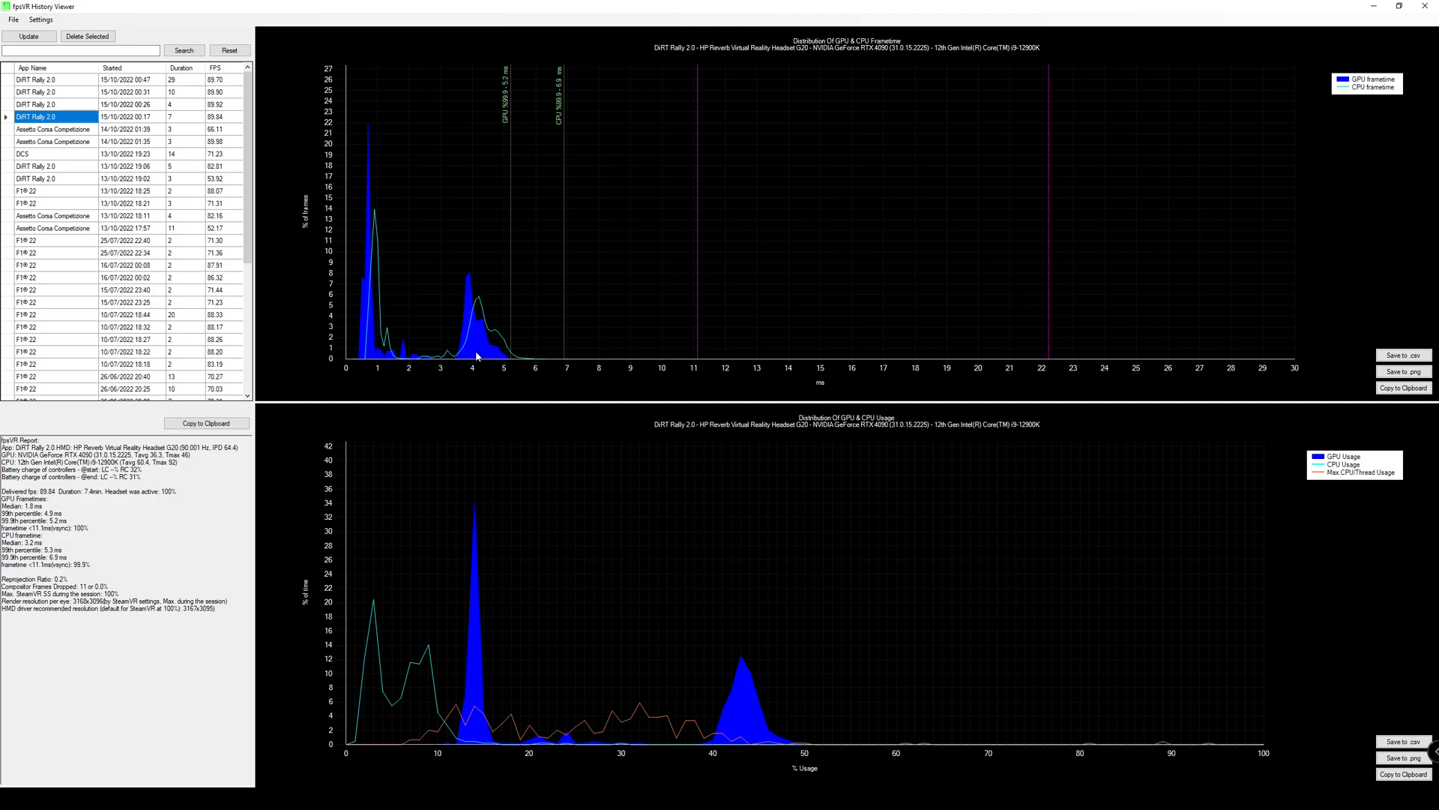
mouse_move(475, 351)
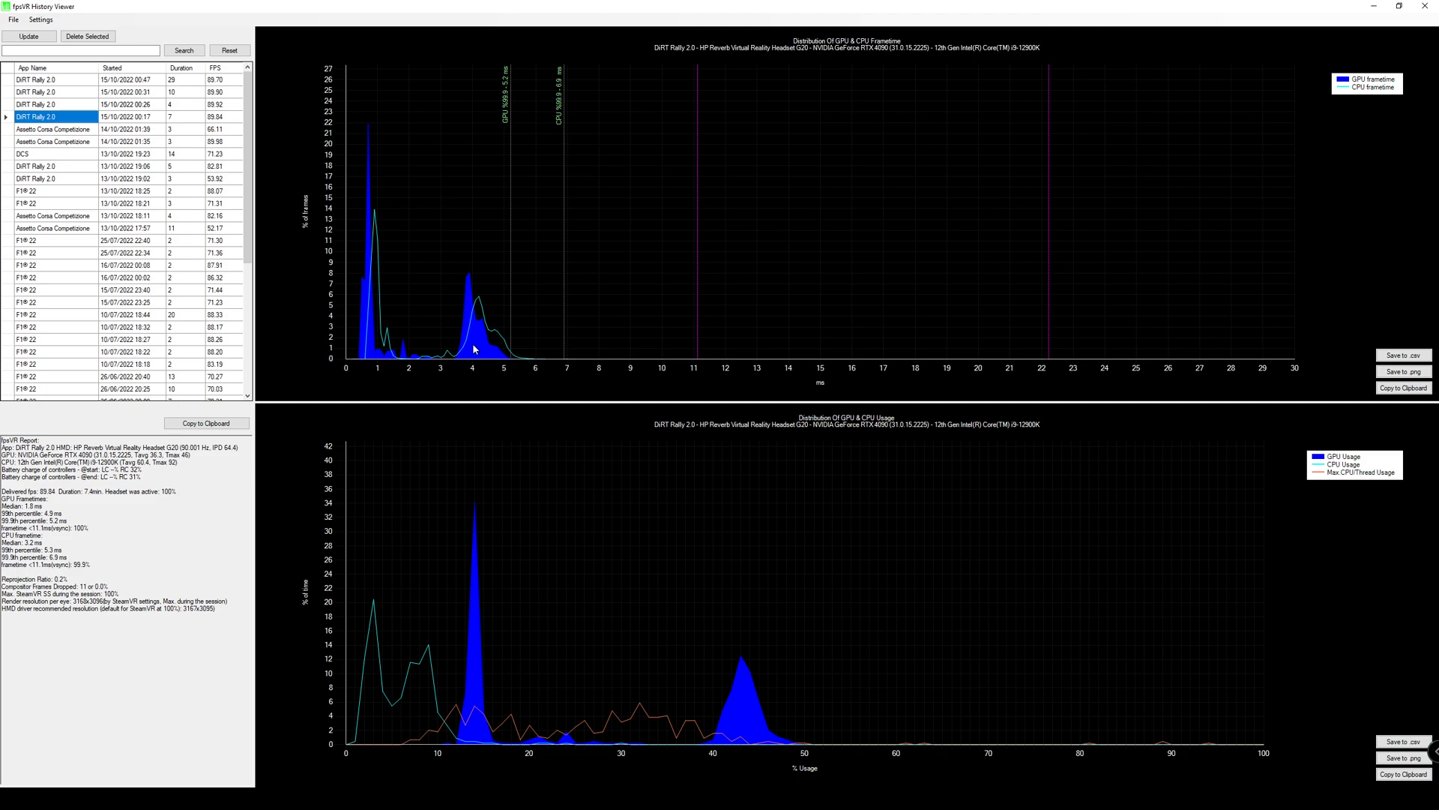
mouse_move(485, 324)
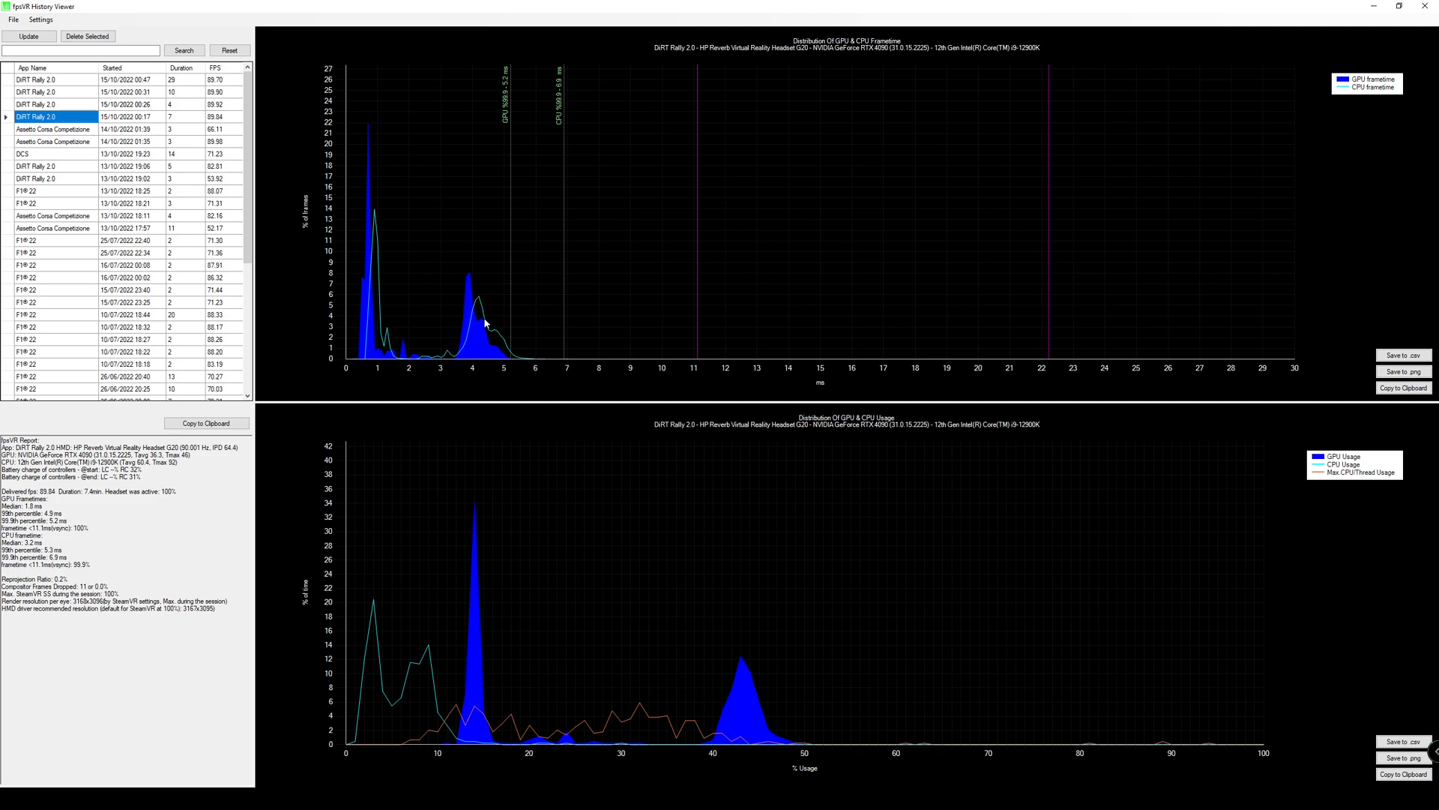
mouse_move(478, 309)
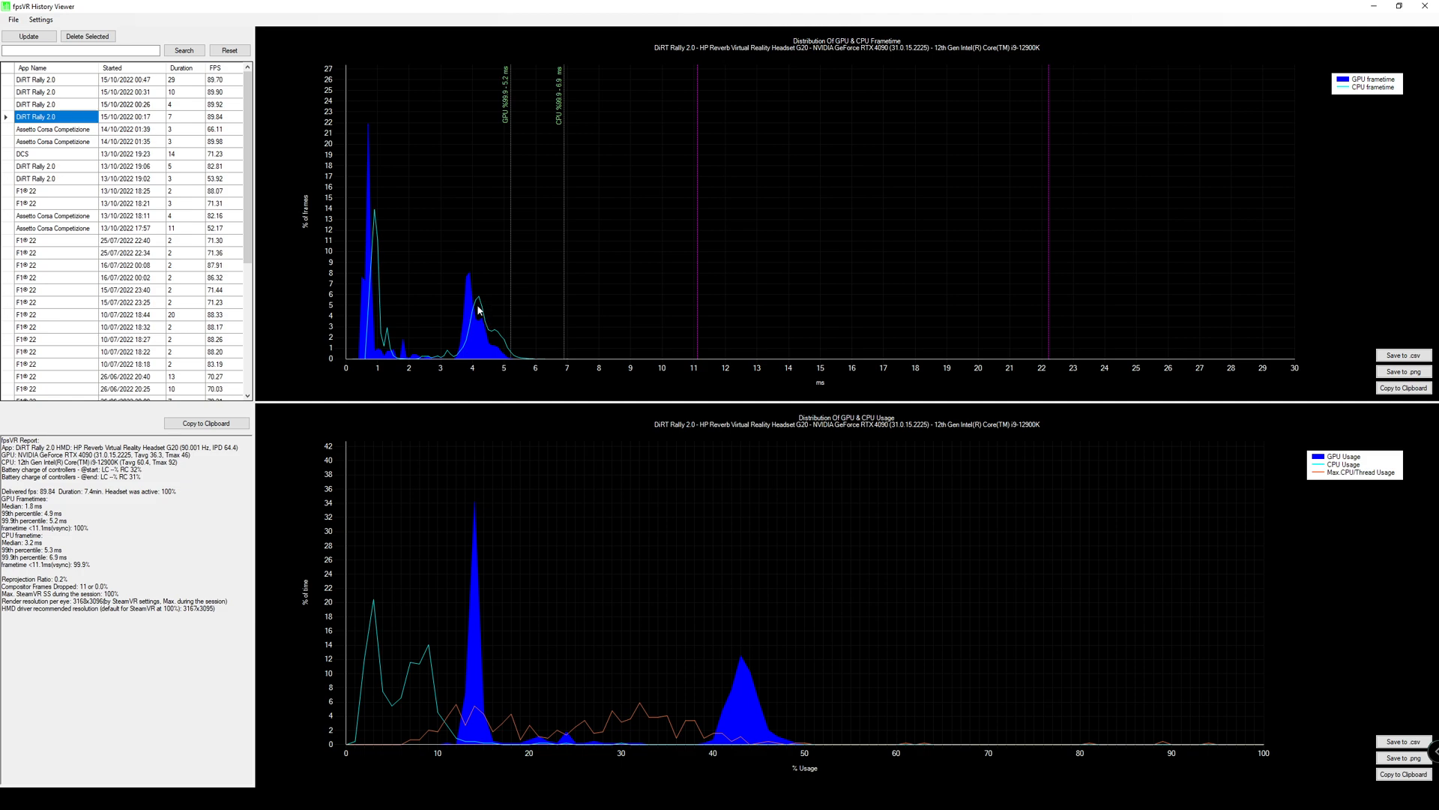
mouse_move(486, 329)
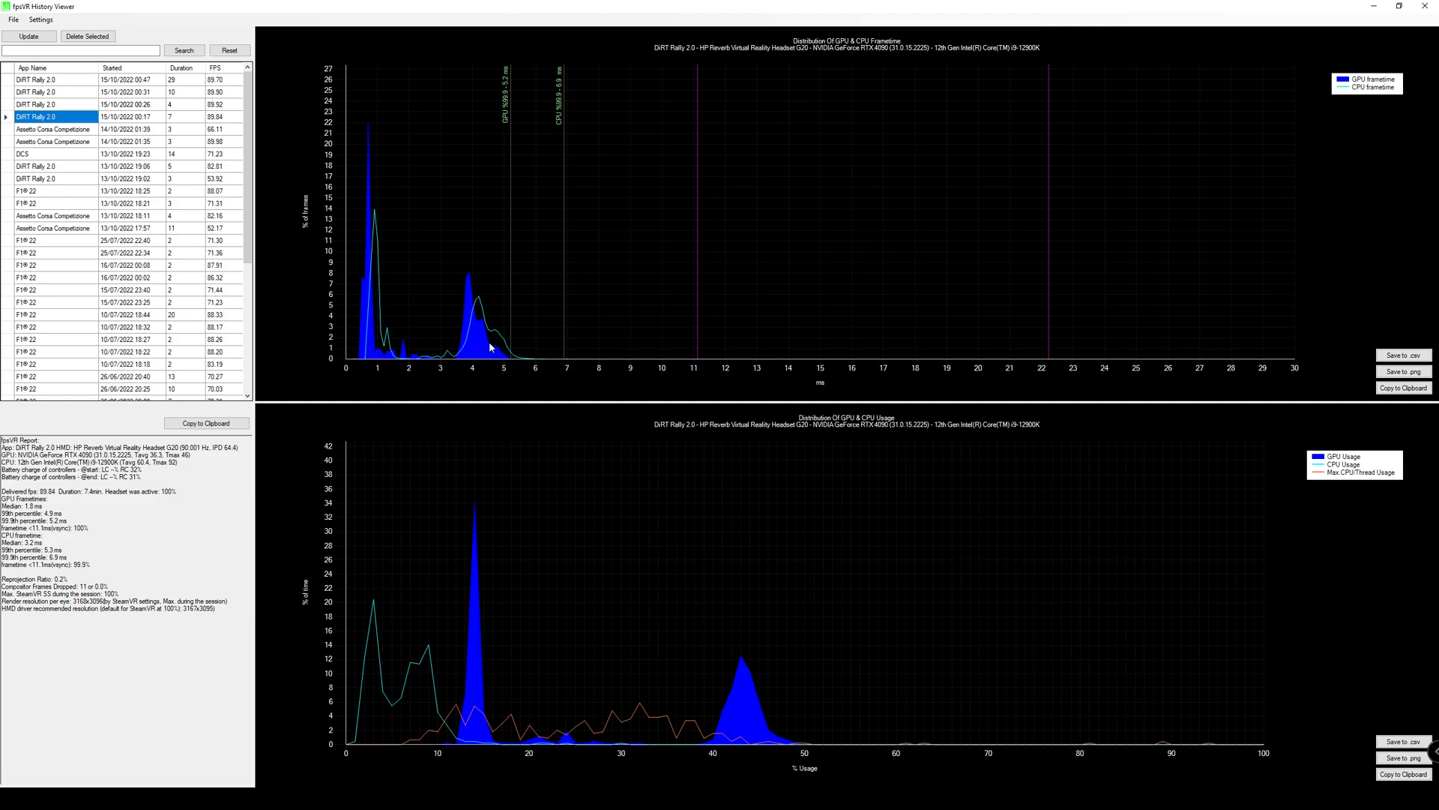
mouse_move(492, 327)
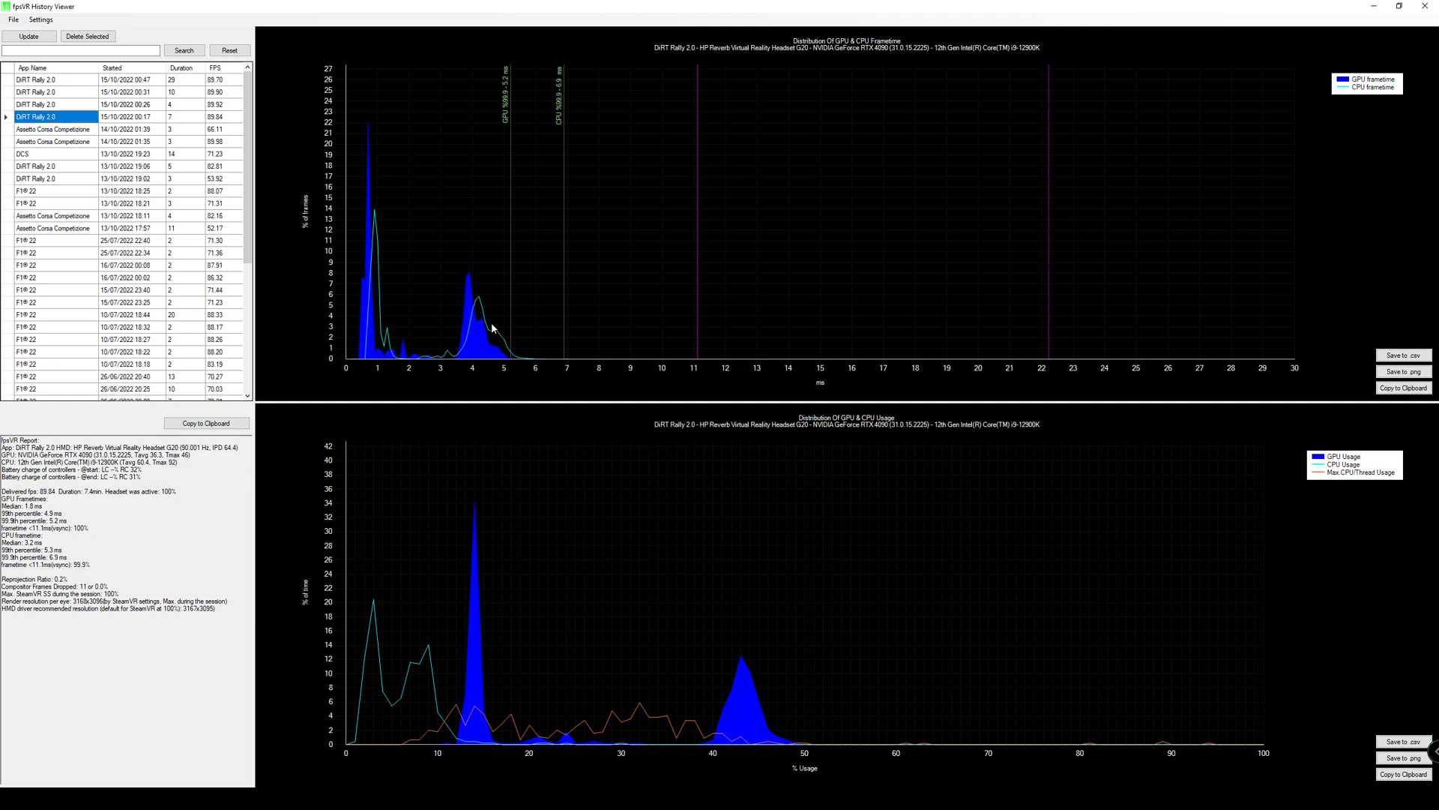
mouse_move(905, 54)
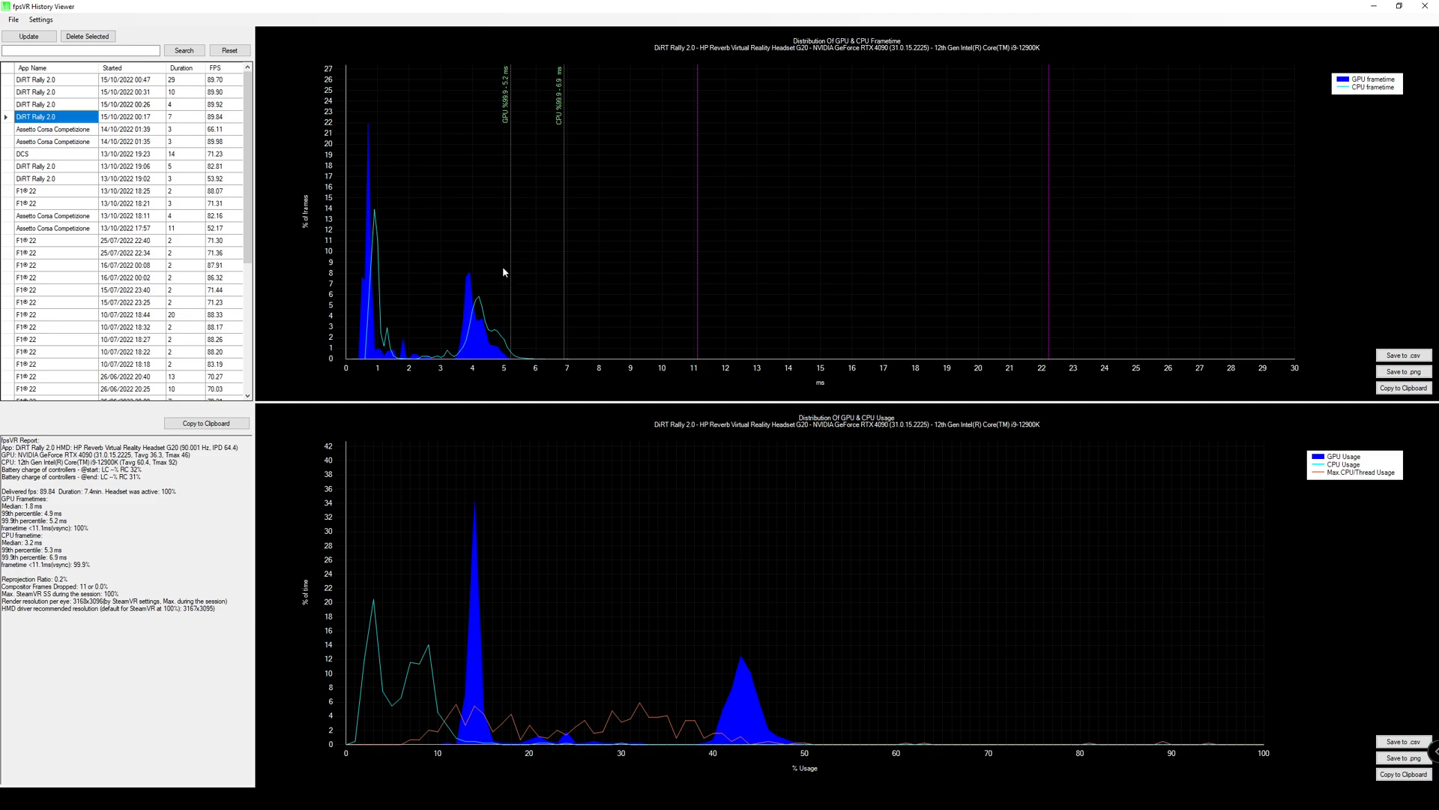
mouse_move(574, 355)
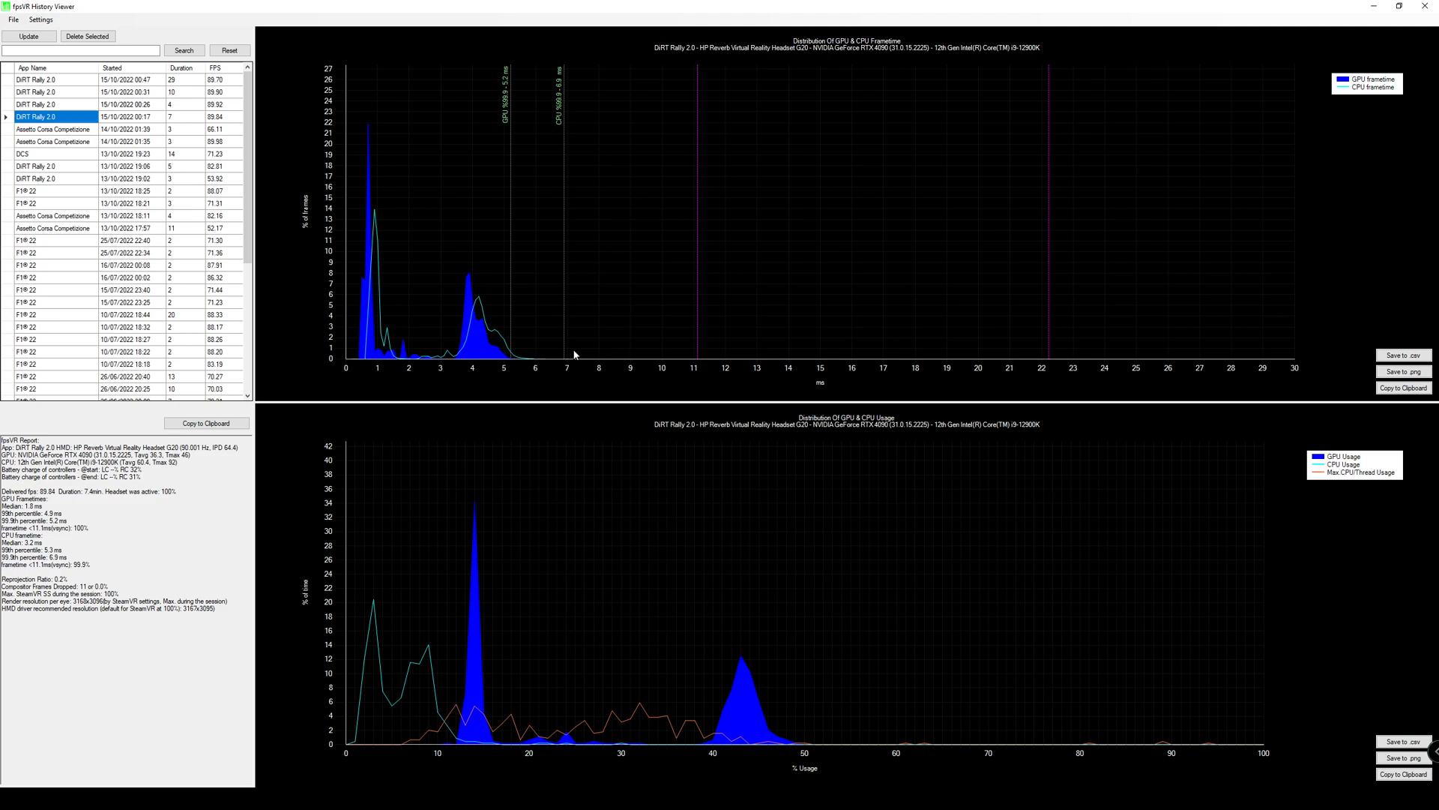
mouse_move(495, 319)
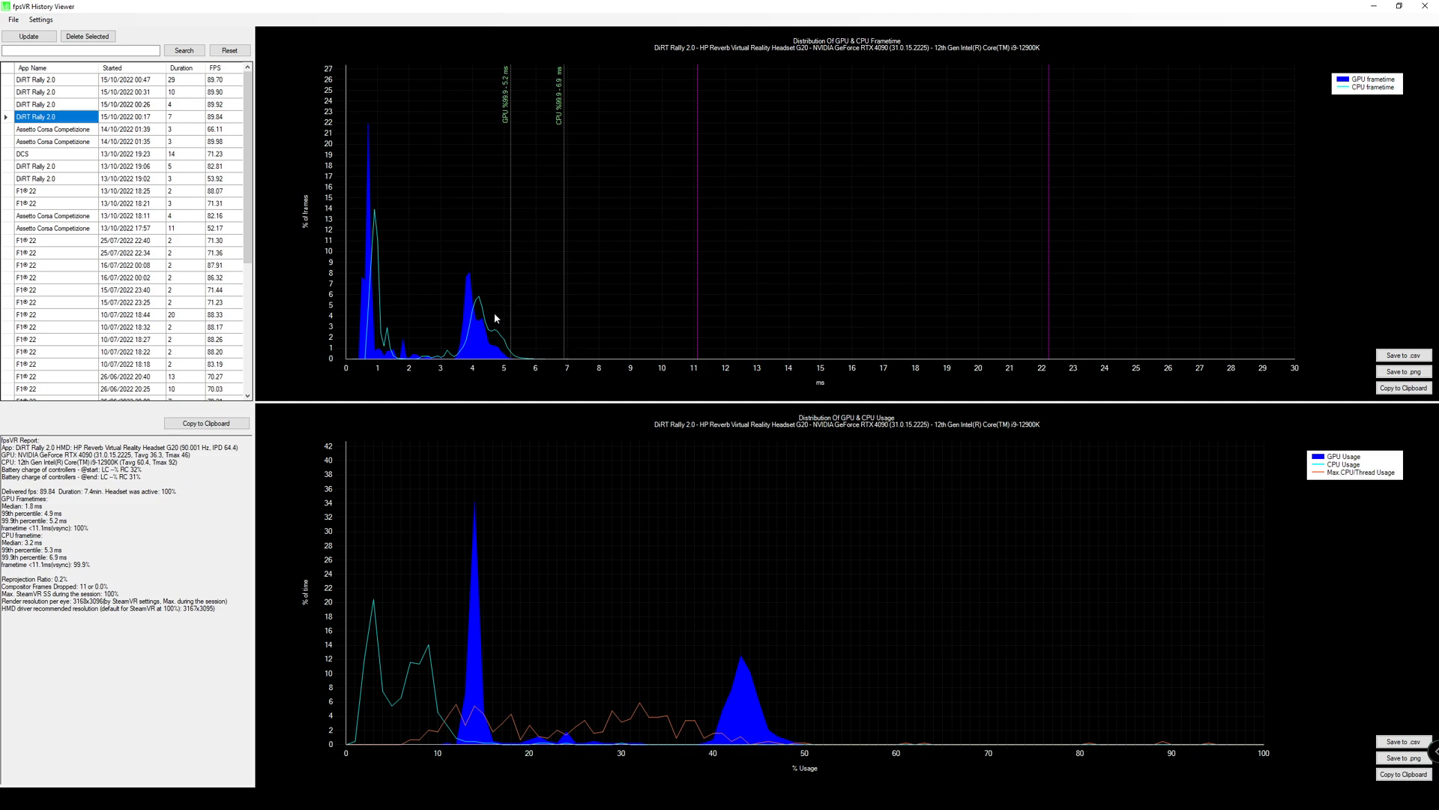
mouse_move(481, 332)
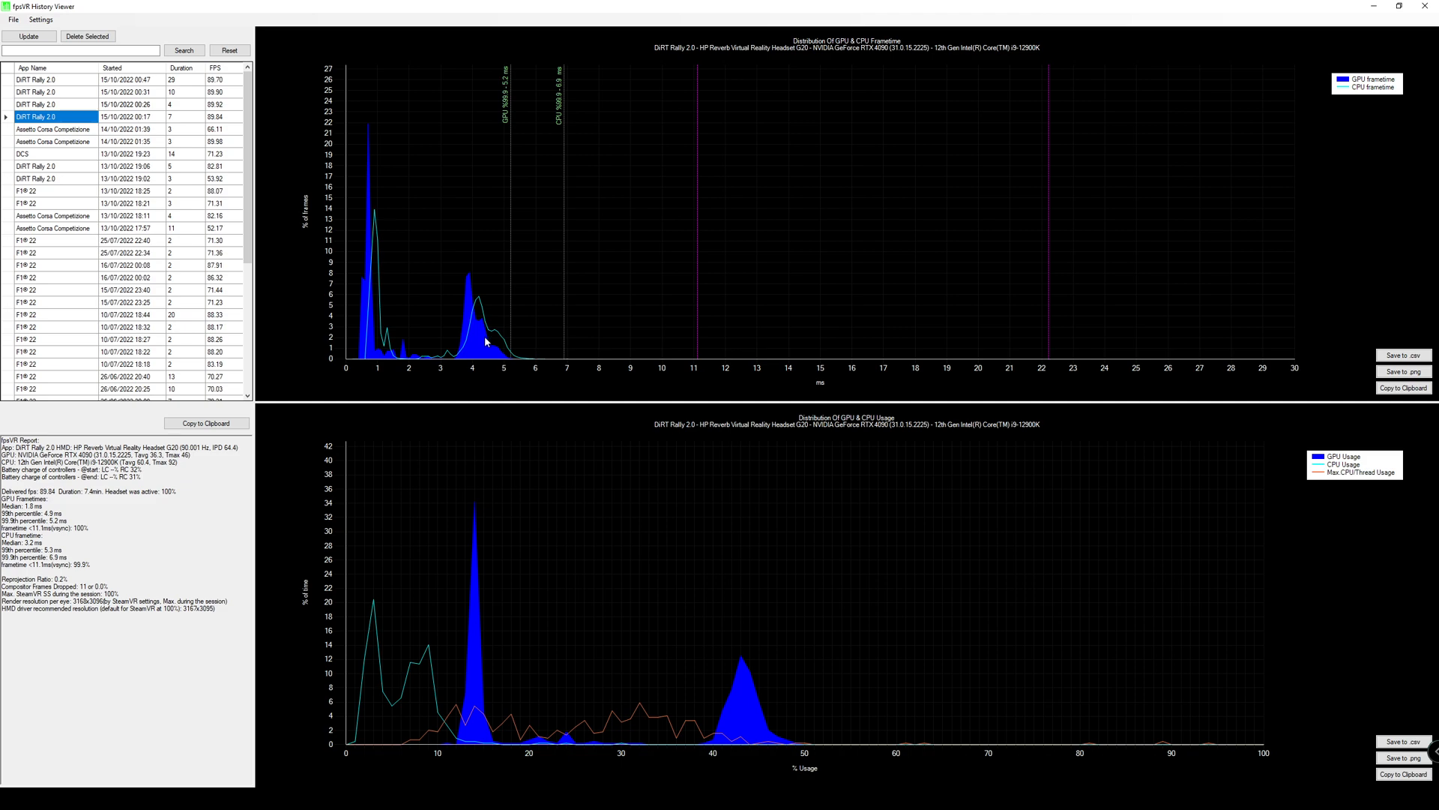
mouse_move(420, 263)
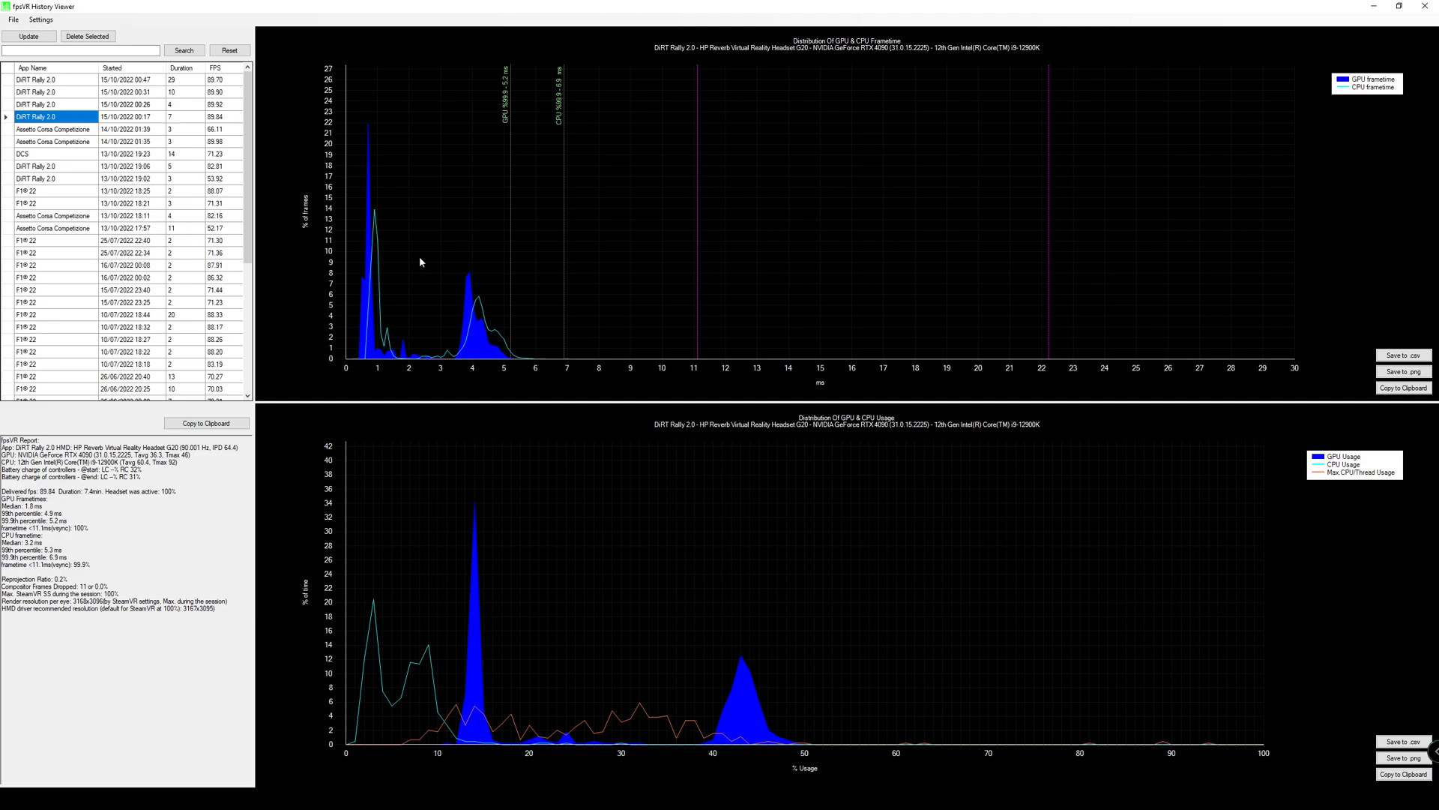
Load the 4-minute, 89.92 fps DiRT Rally 2.0 session started 15/10/2022 00:26.
left_click(36, 104)
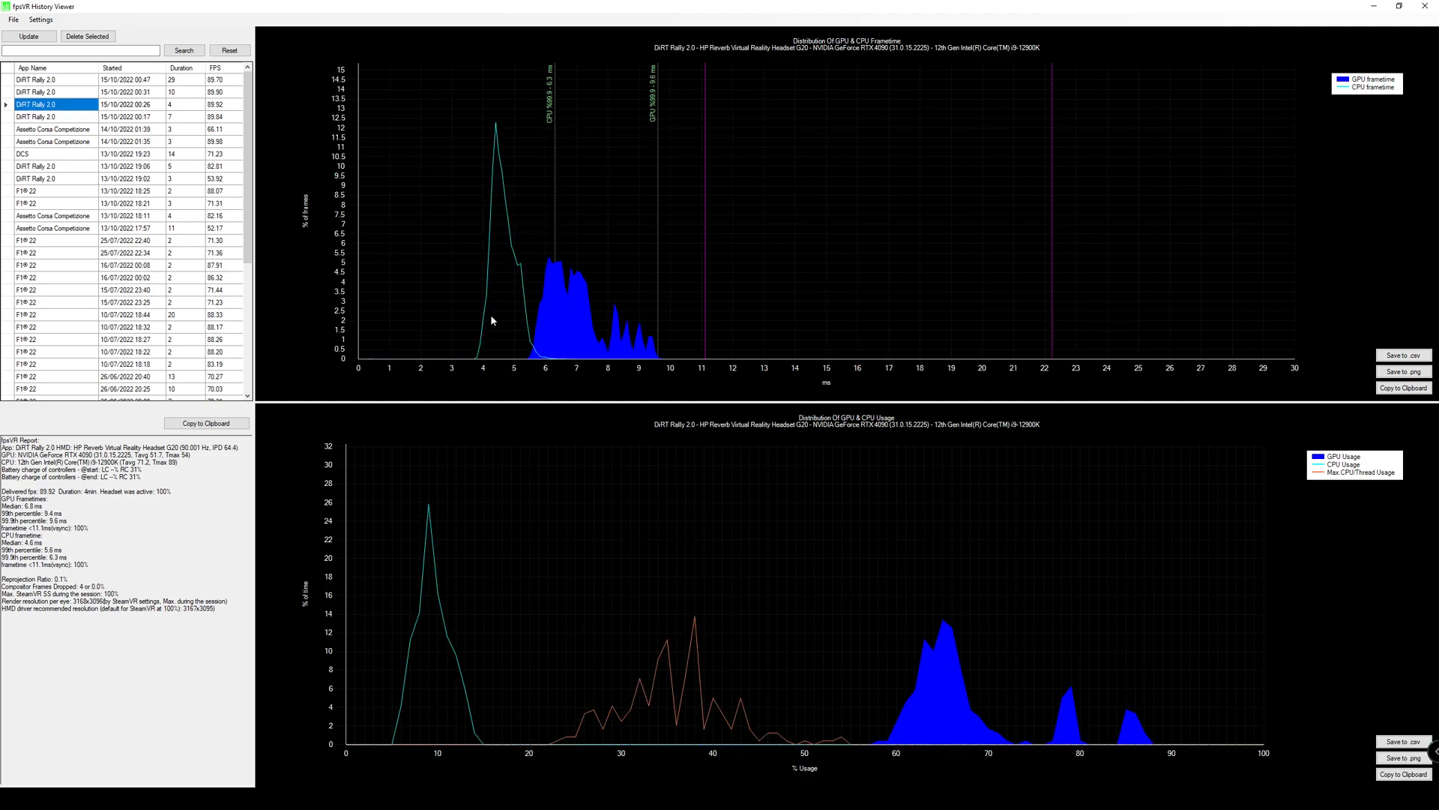
mouse_move(628, 257)
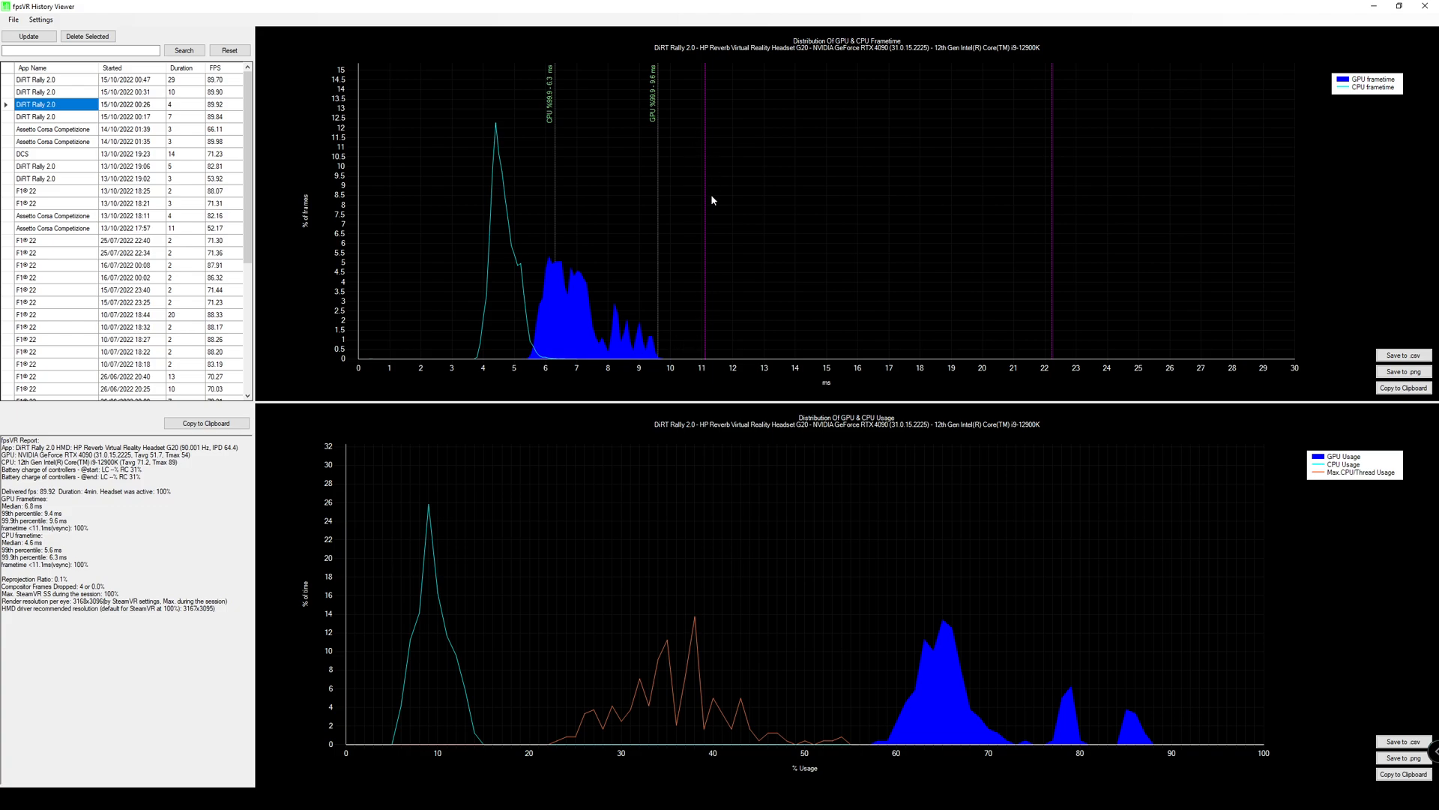
mouse_move(700, 367)
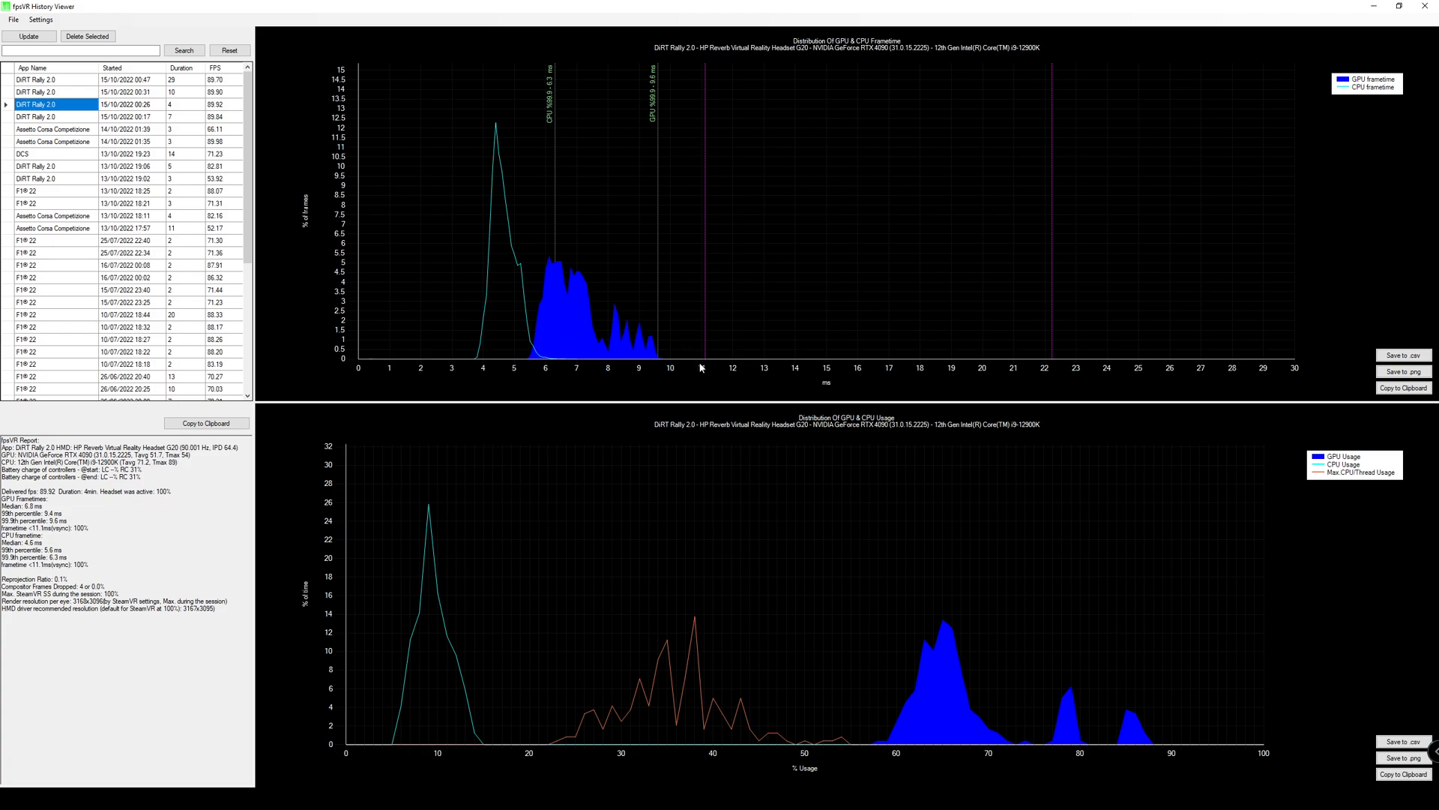
mouse_move(575, 321)
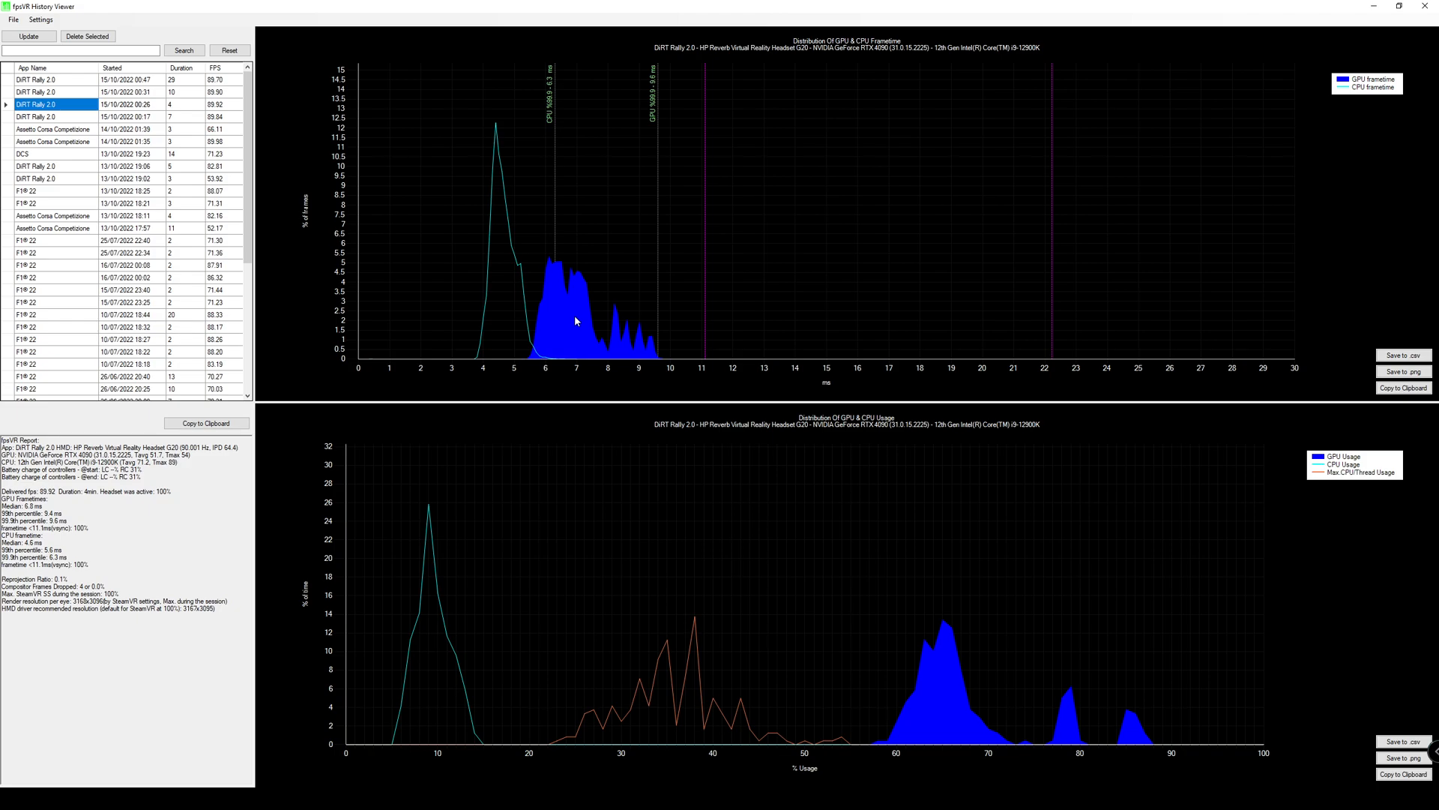
mouse_move(560, 274)
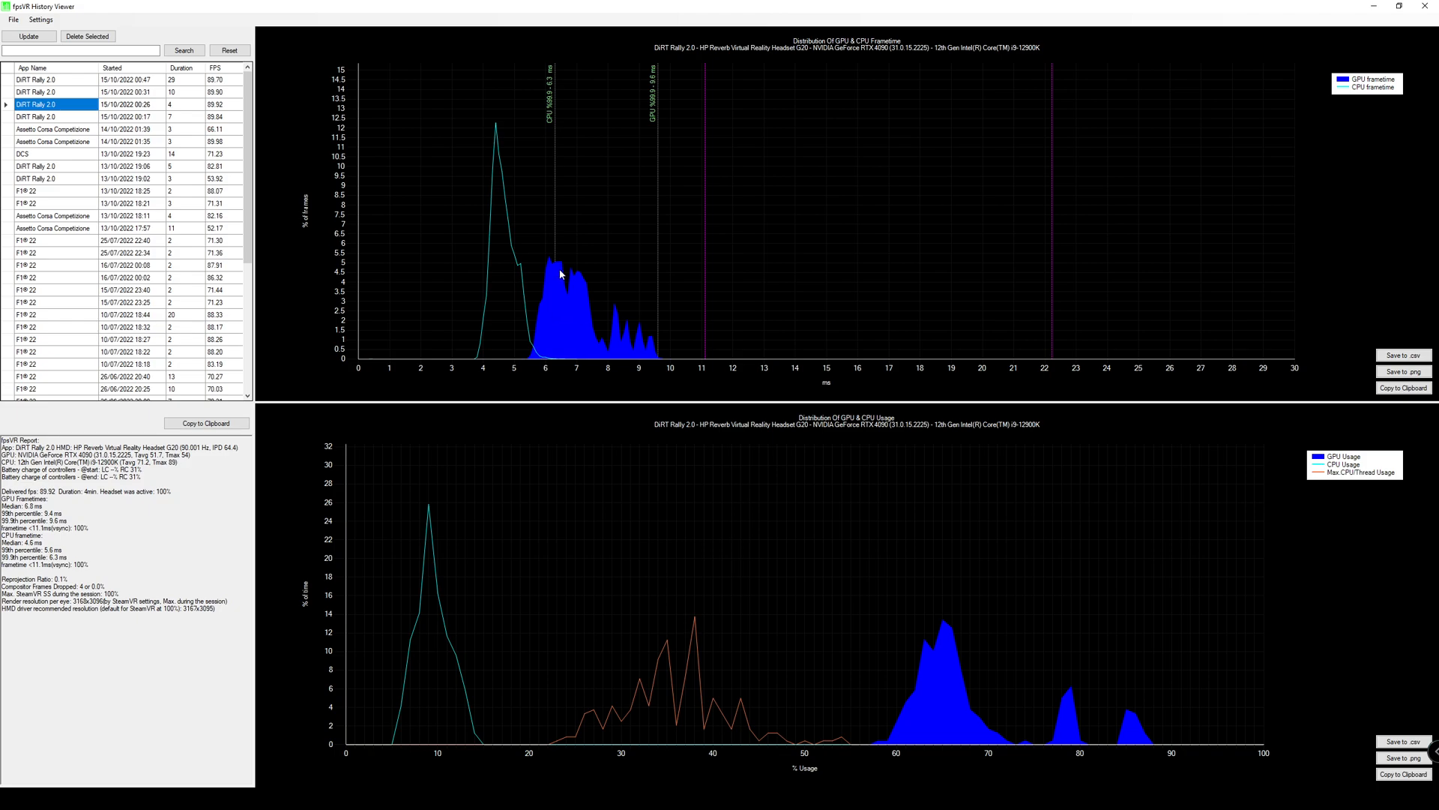
mouse_move(561, 306)
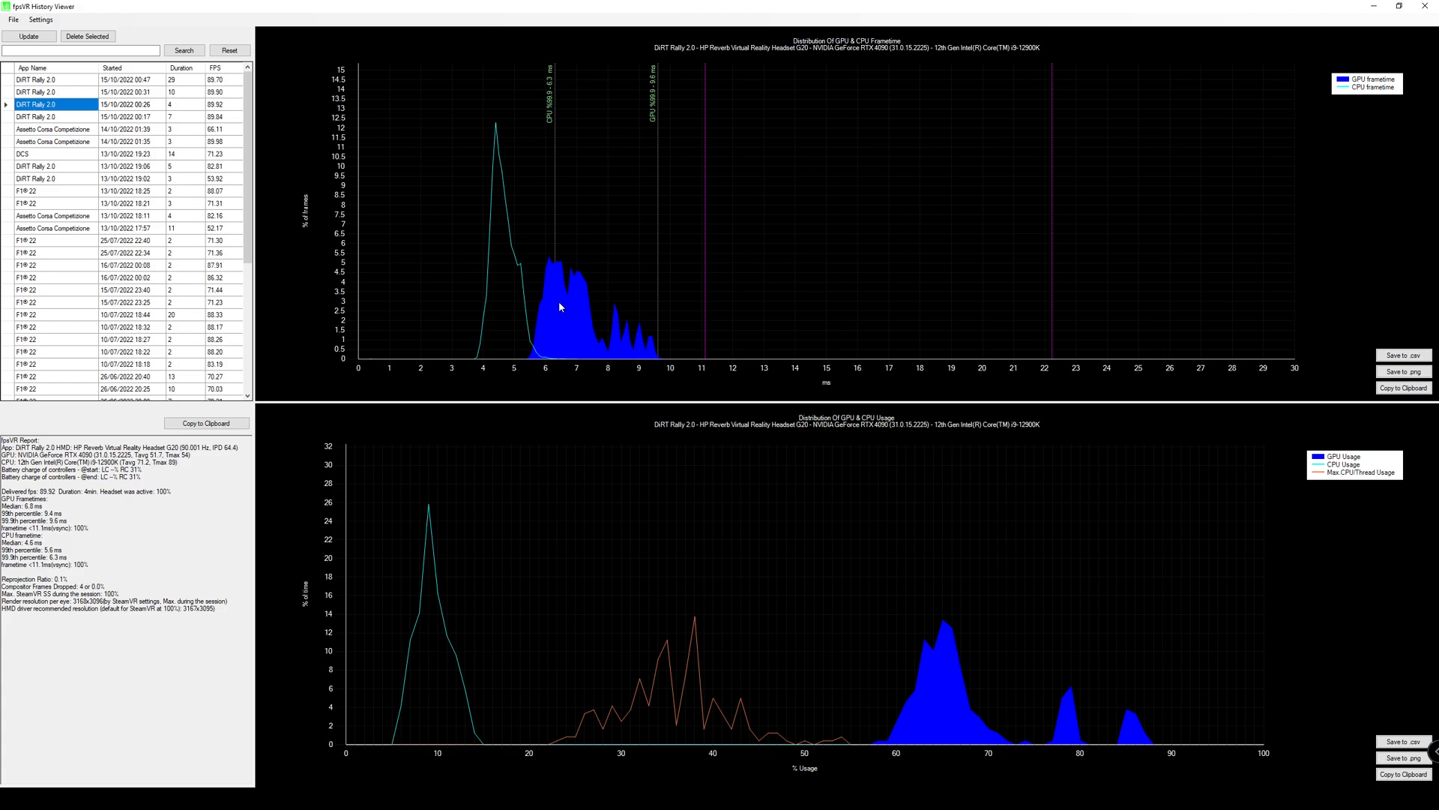
mouse_move(562, 323)
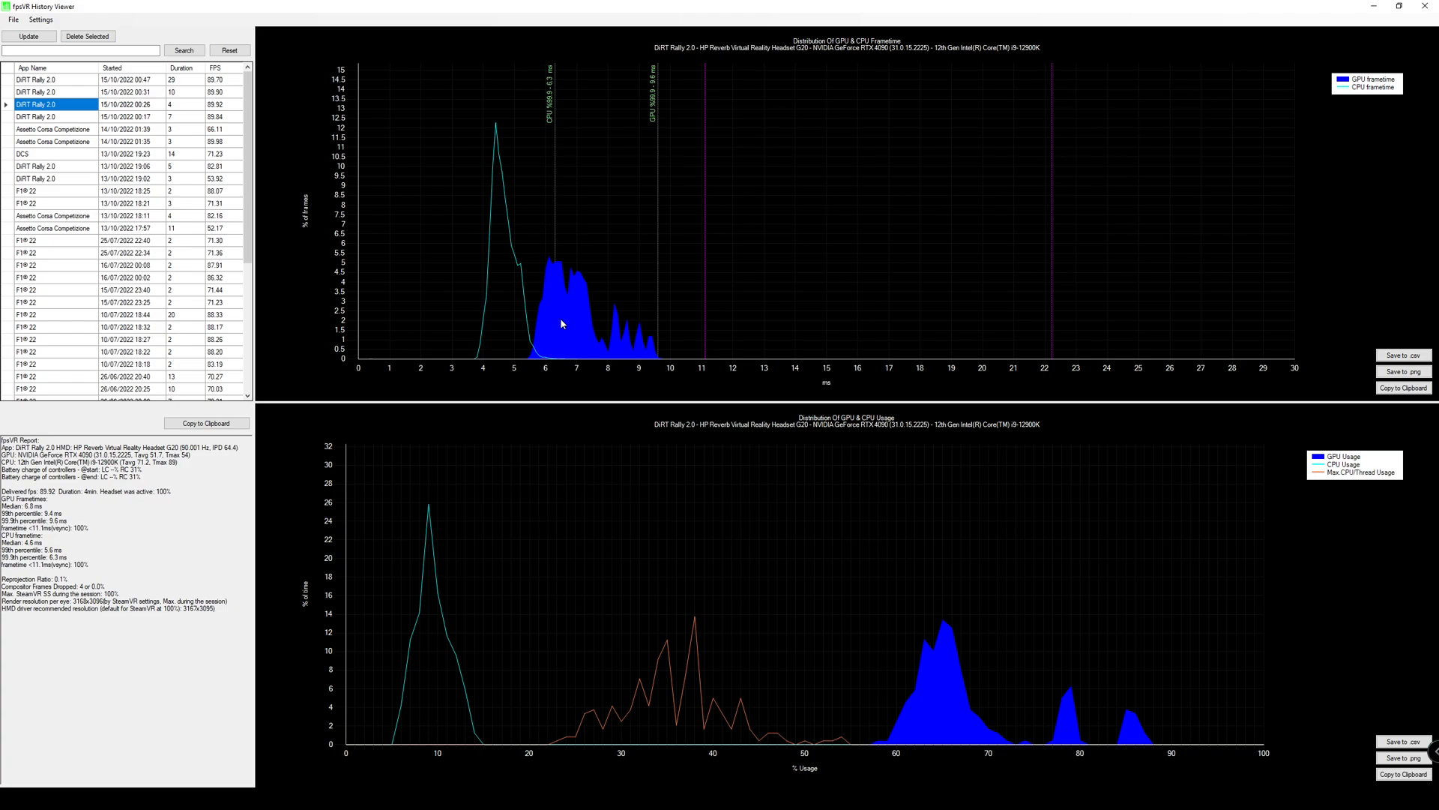
mouse_move(715, 355)
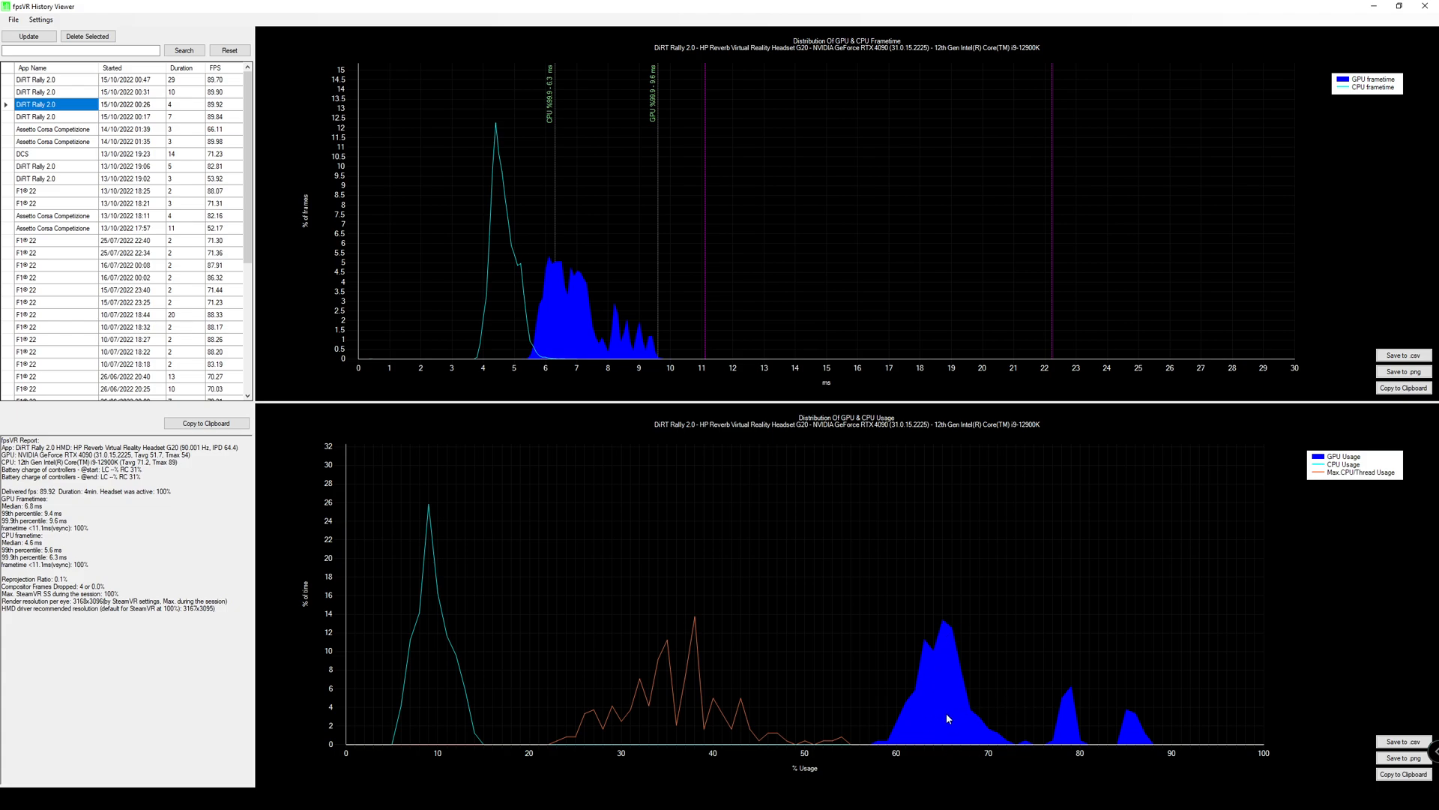
mouse_move(952, 675)
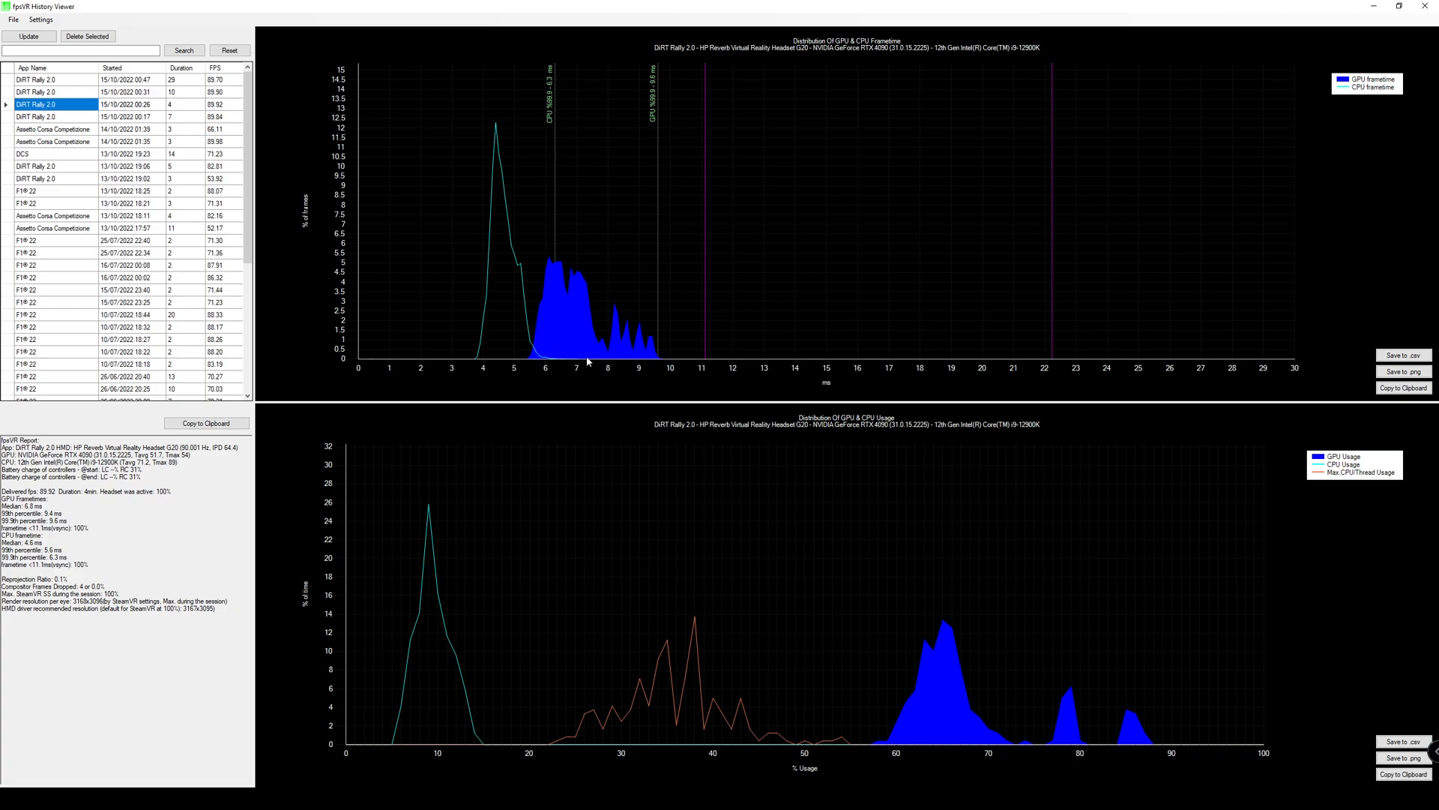
mouse_move(287, 157)
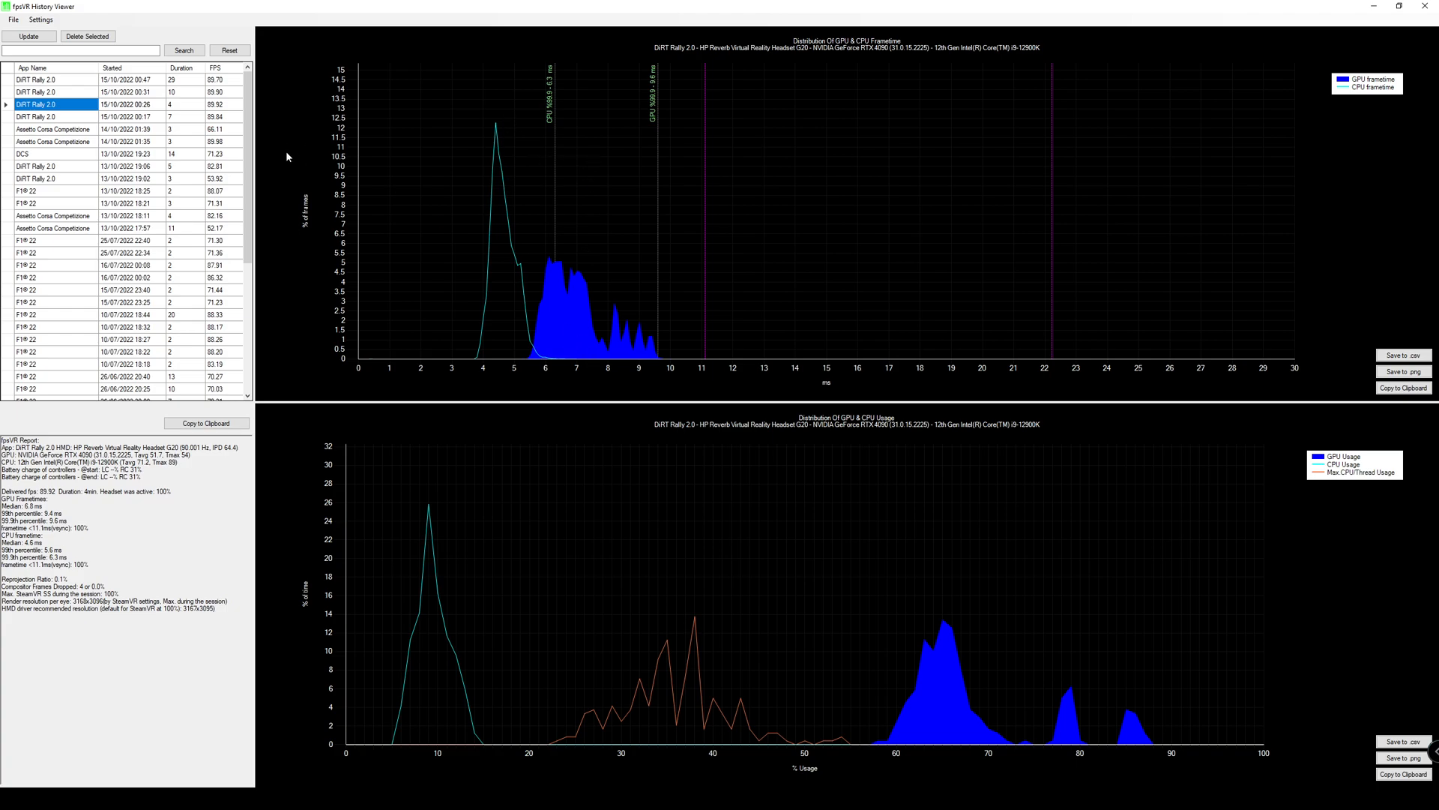
Load the 29-minute DiRT Rally 2.0 session from 15/10/2022 00:47, averaging 89.7 fps.
left_click(52, 80)
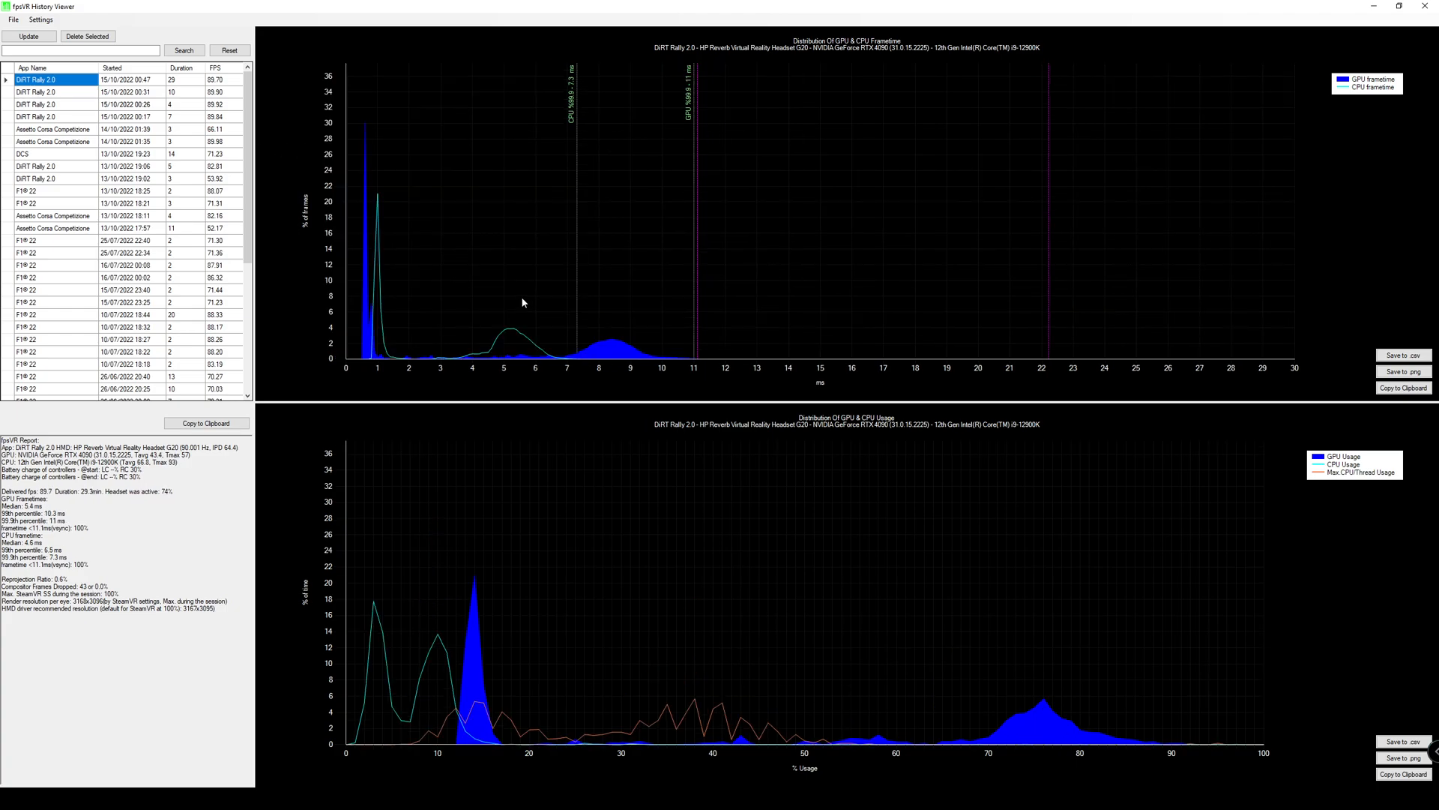
mouse_move(613, 361)
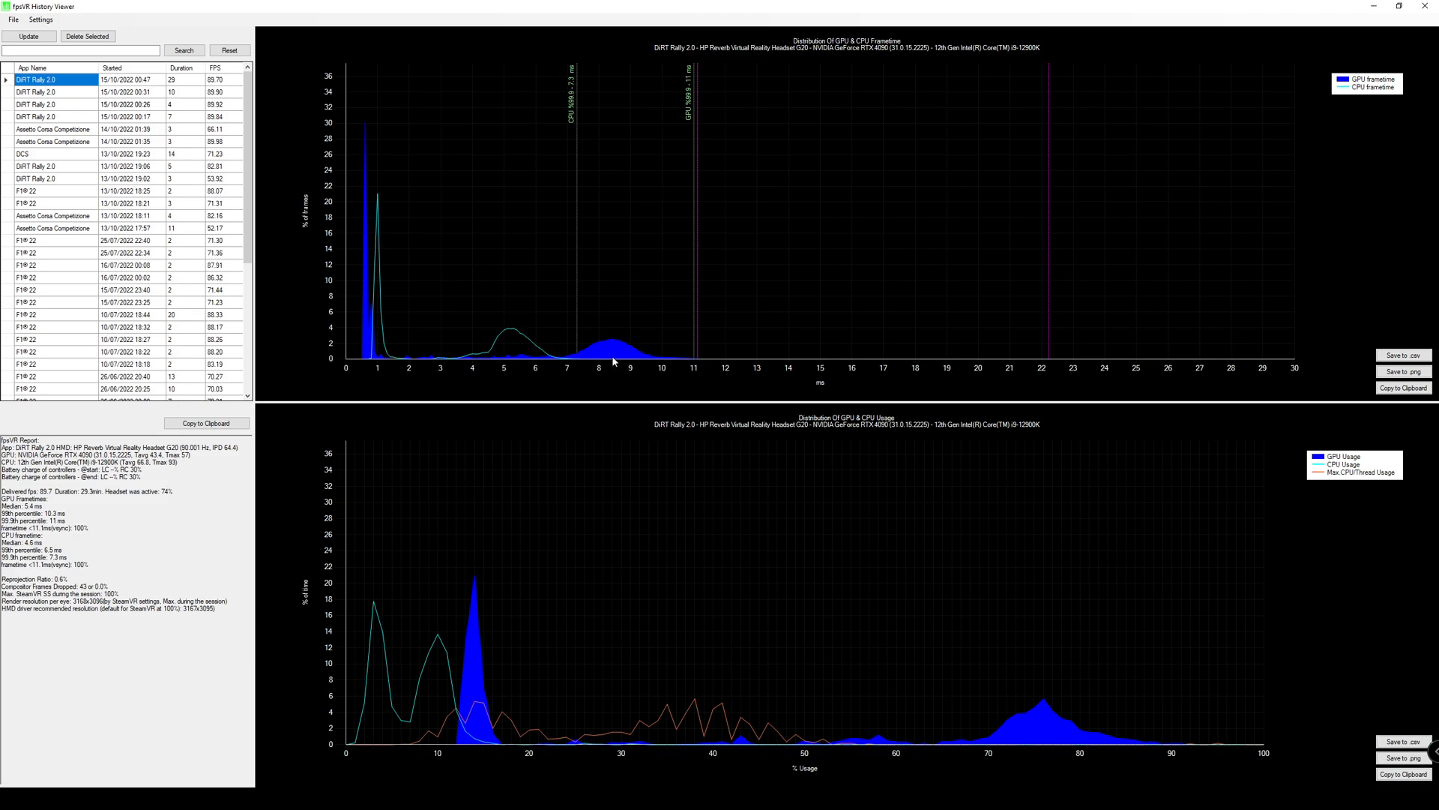
mouse_move(814, 514)
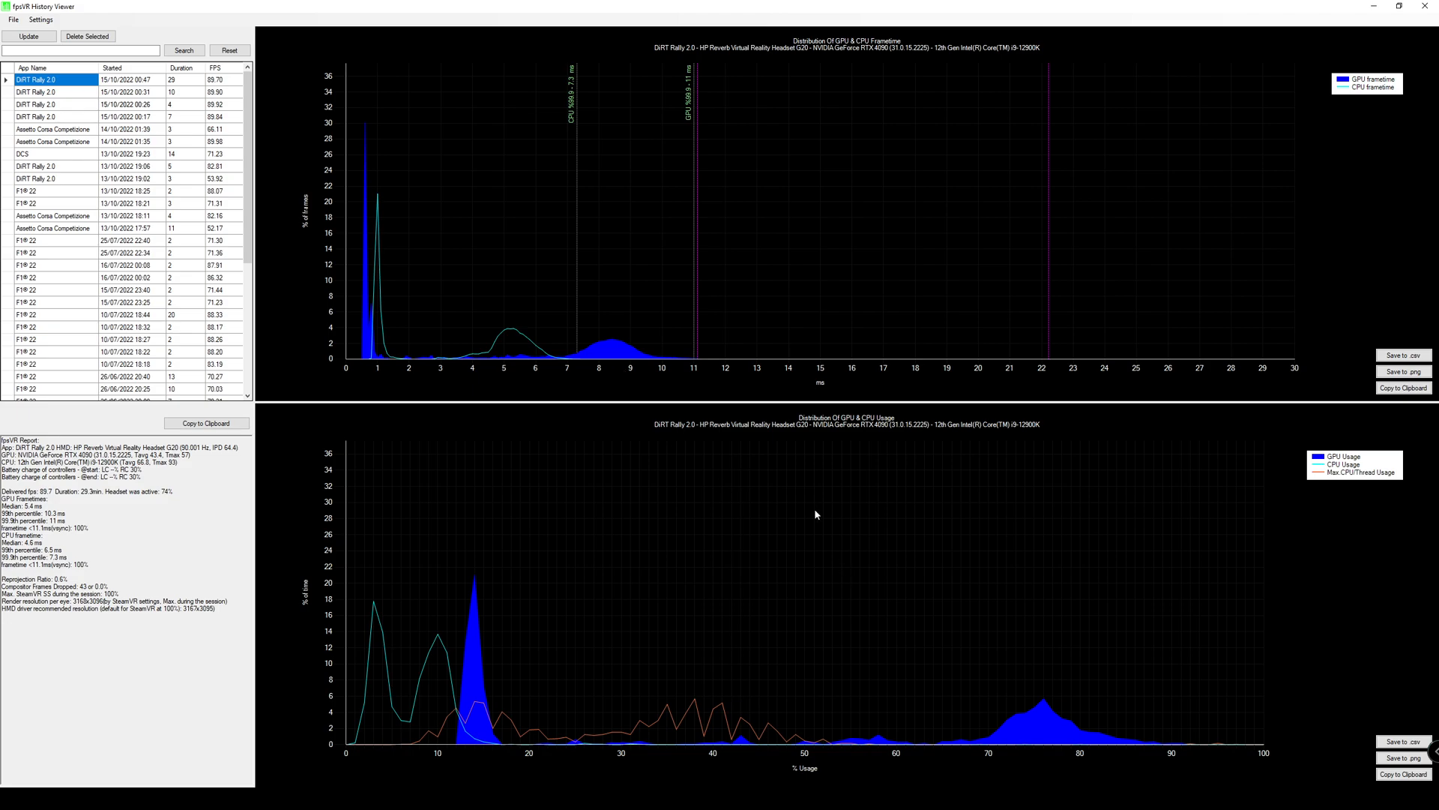
mouse_move(1060, 735)
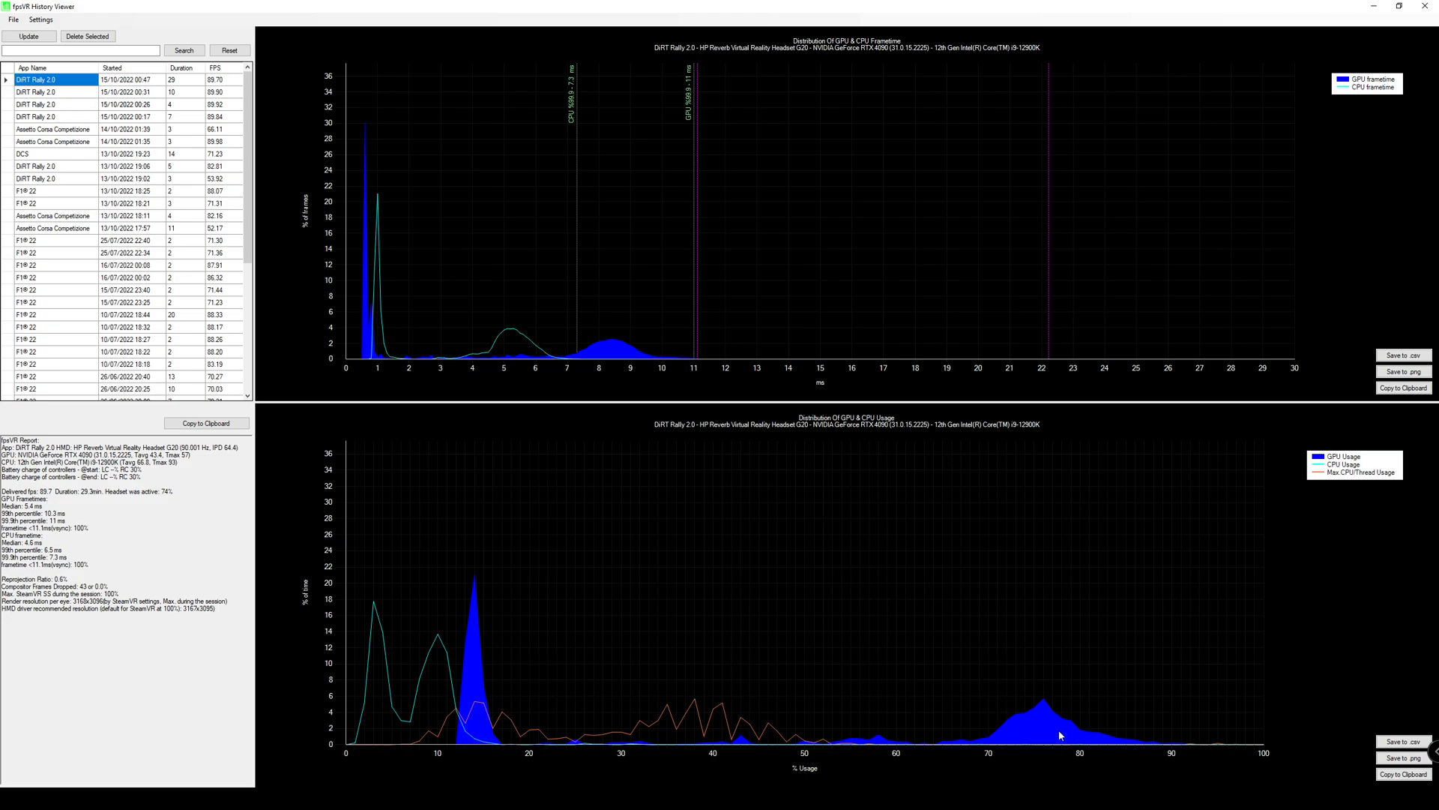
mouse_move(1026, 708)
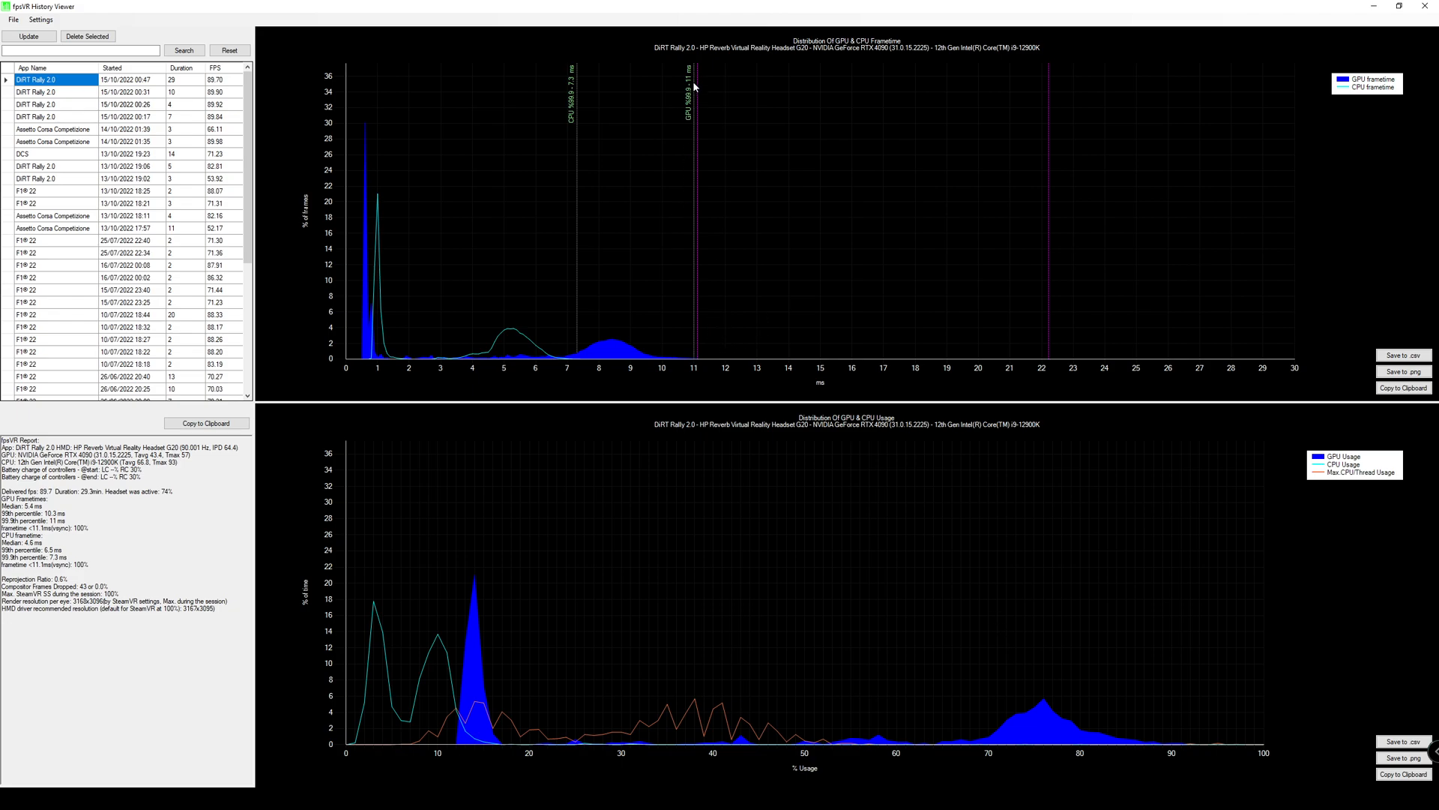
mouse_move(690, 135)
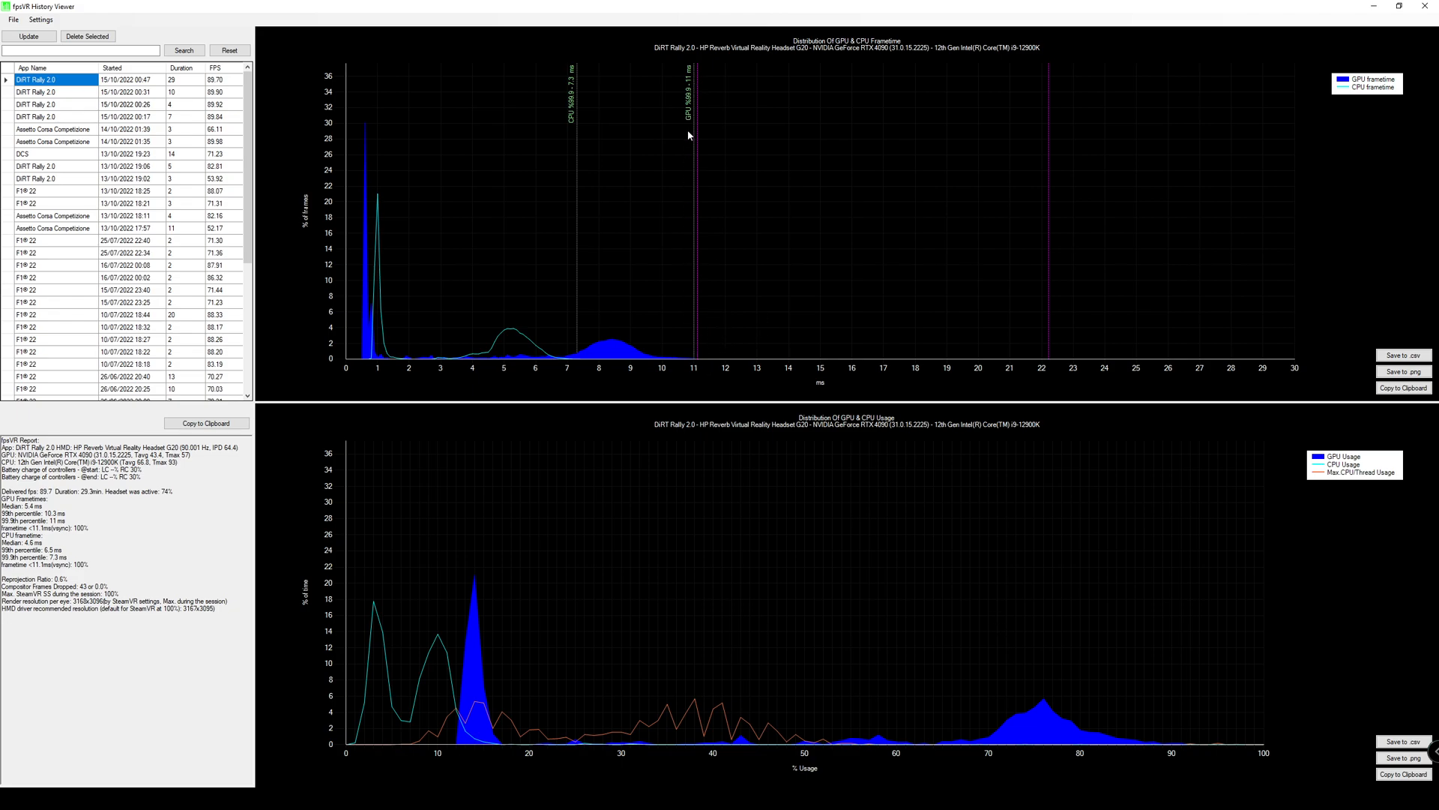
mouse_move(682, 220)
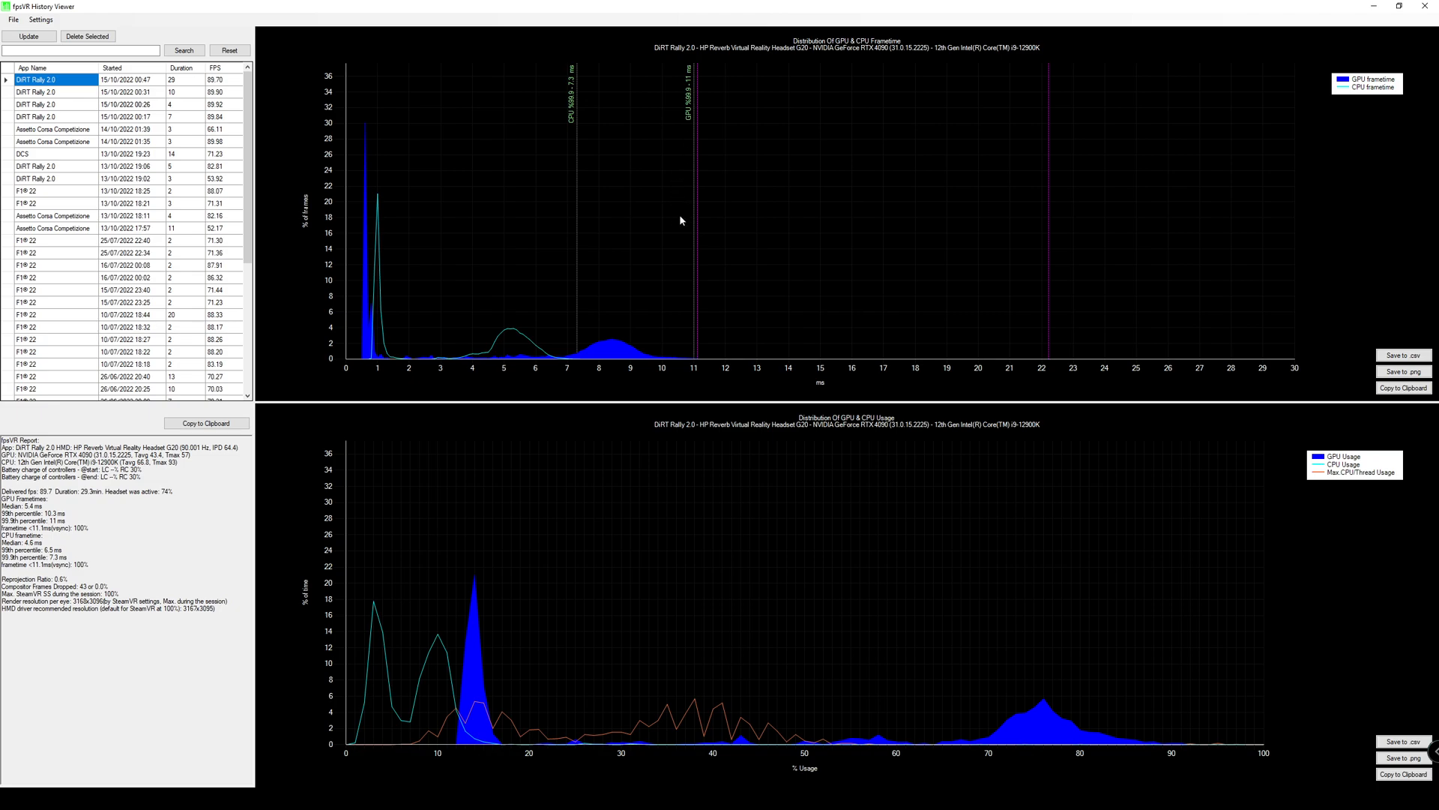
mouse_move(382, 332)
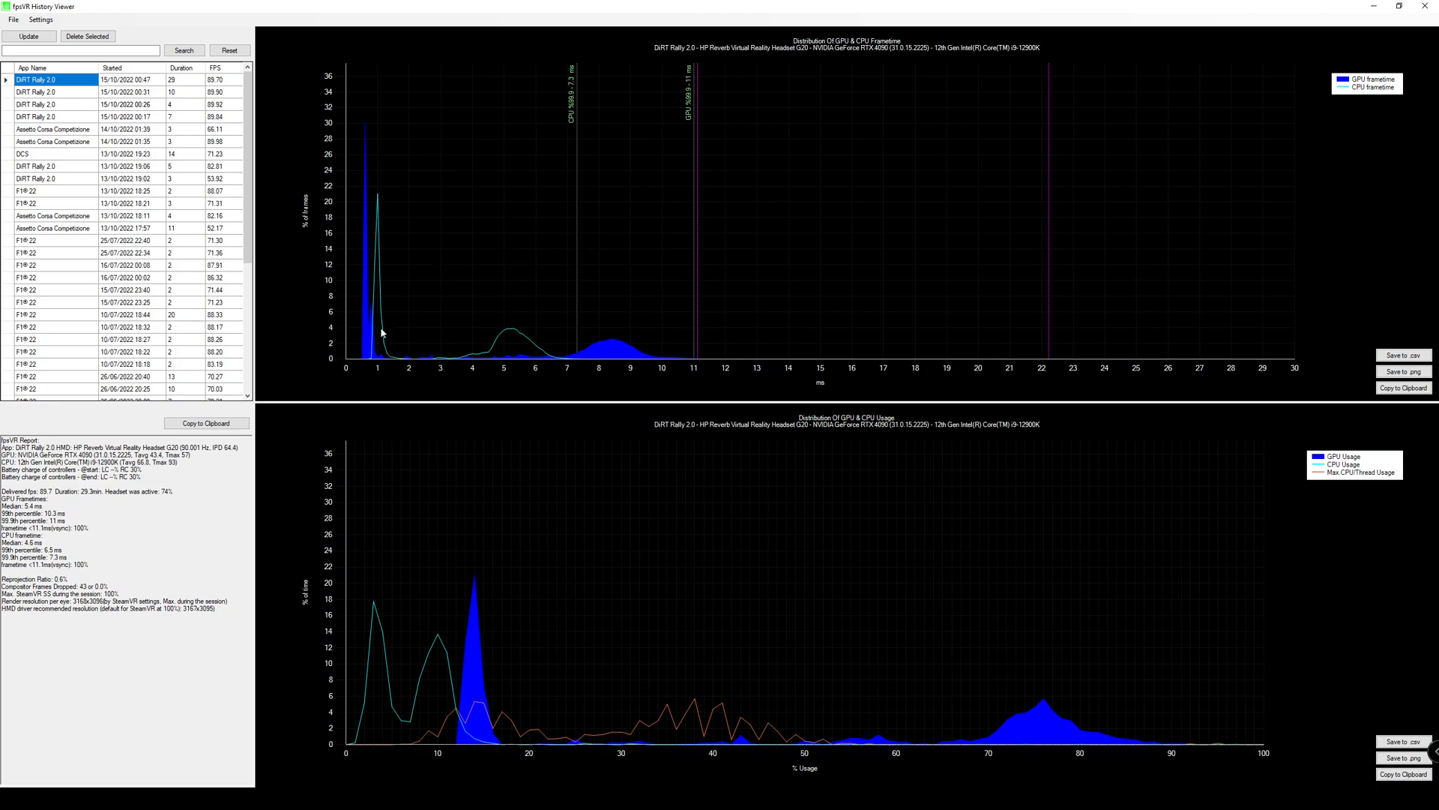
mouse_move(377, 216)
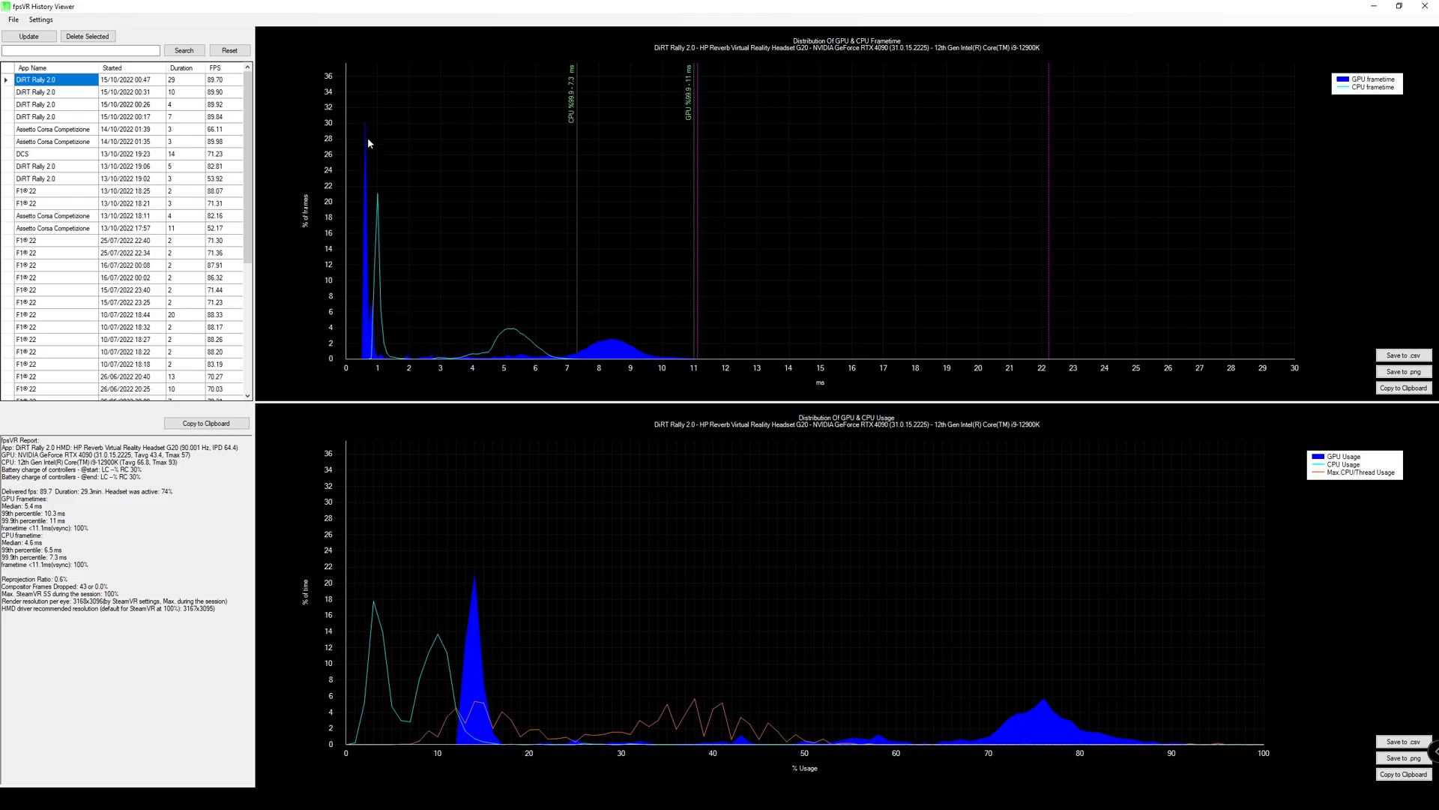
mouse_move(370, 308)
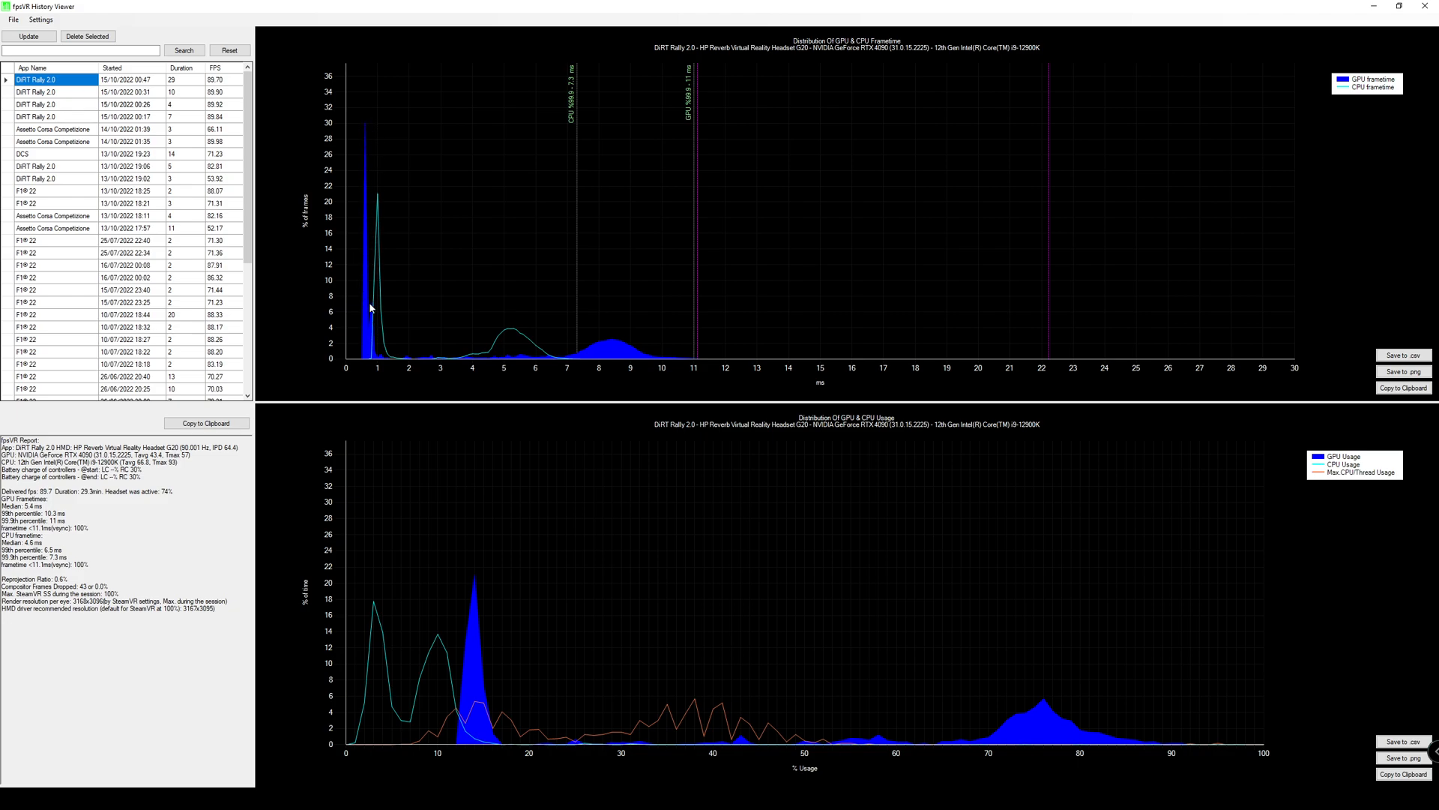
mouse_move(374, 161)
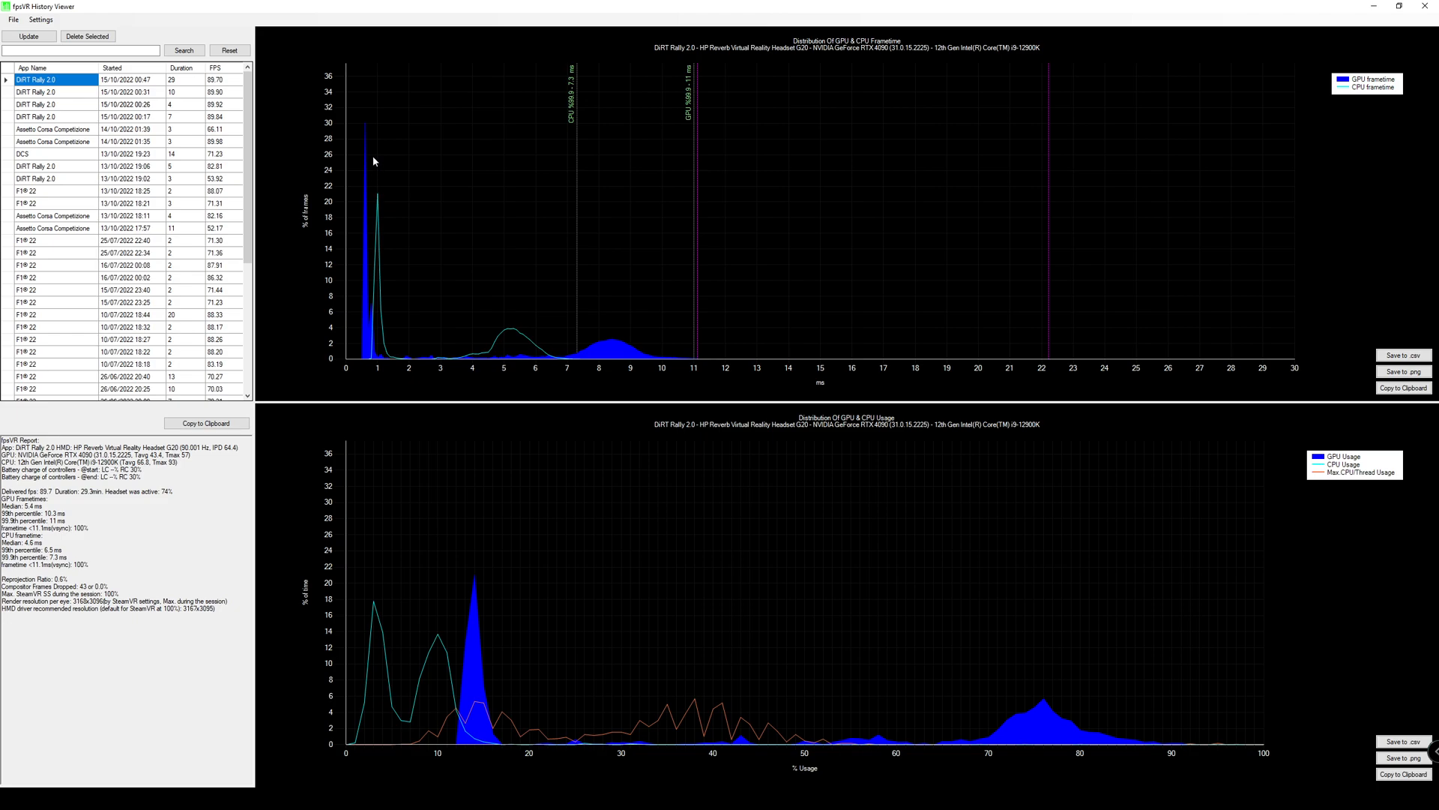
mouse_move(348, 184)
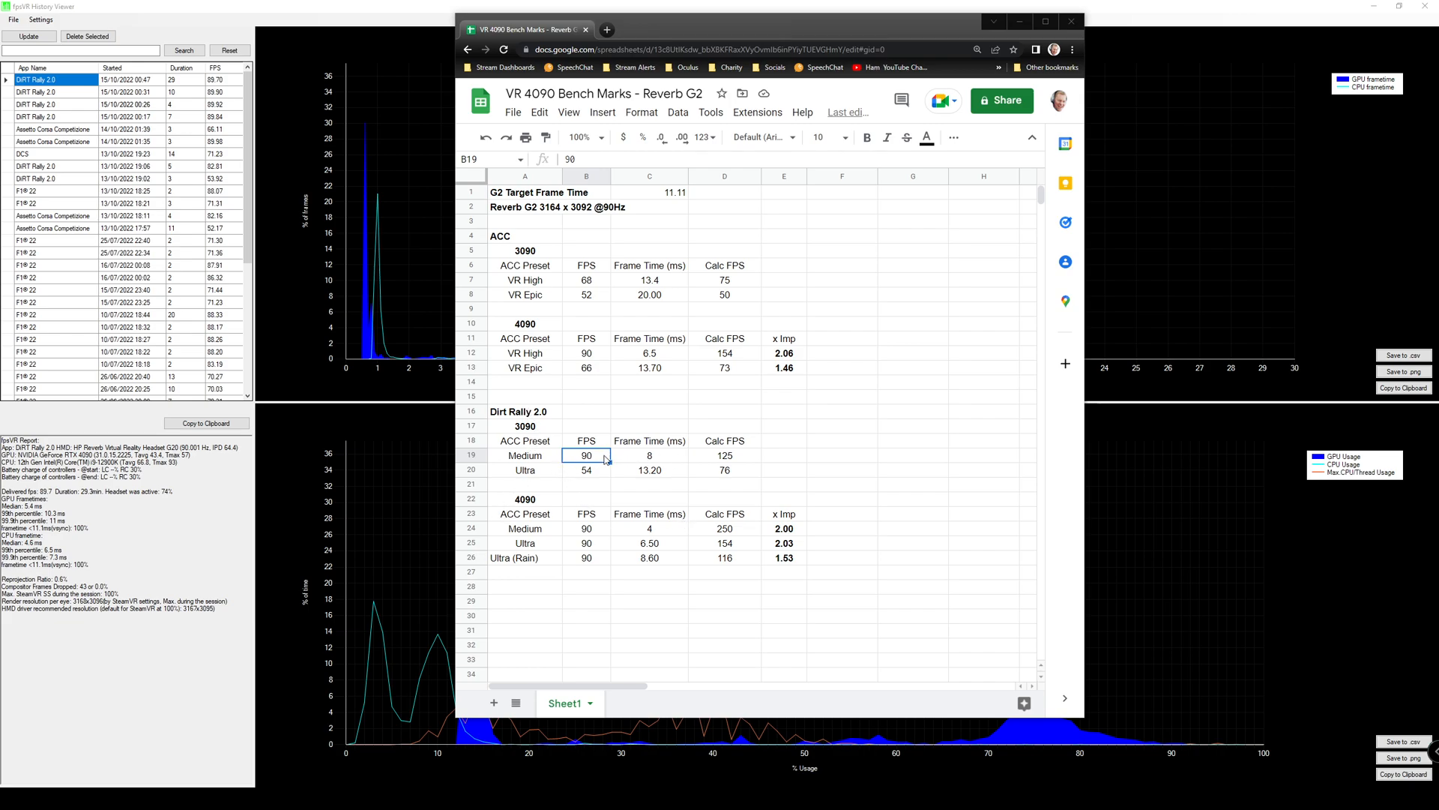
left_click(585, 527)
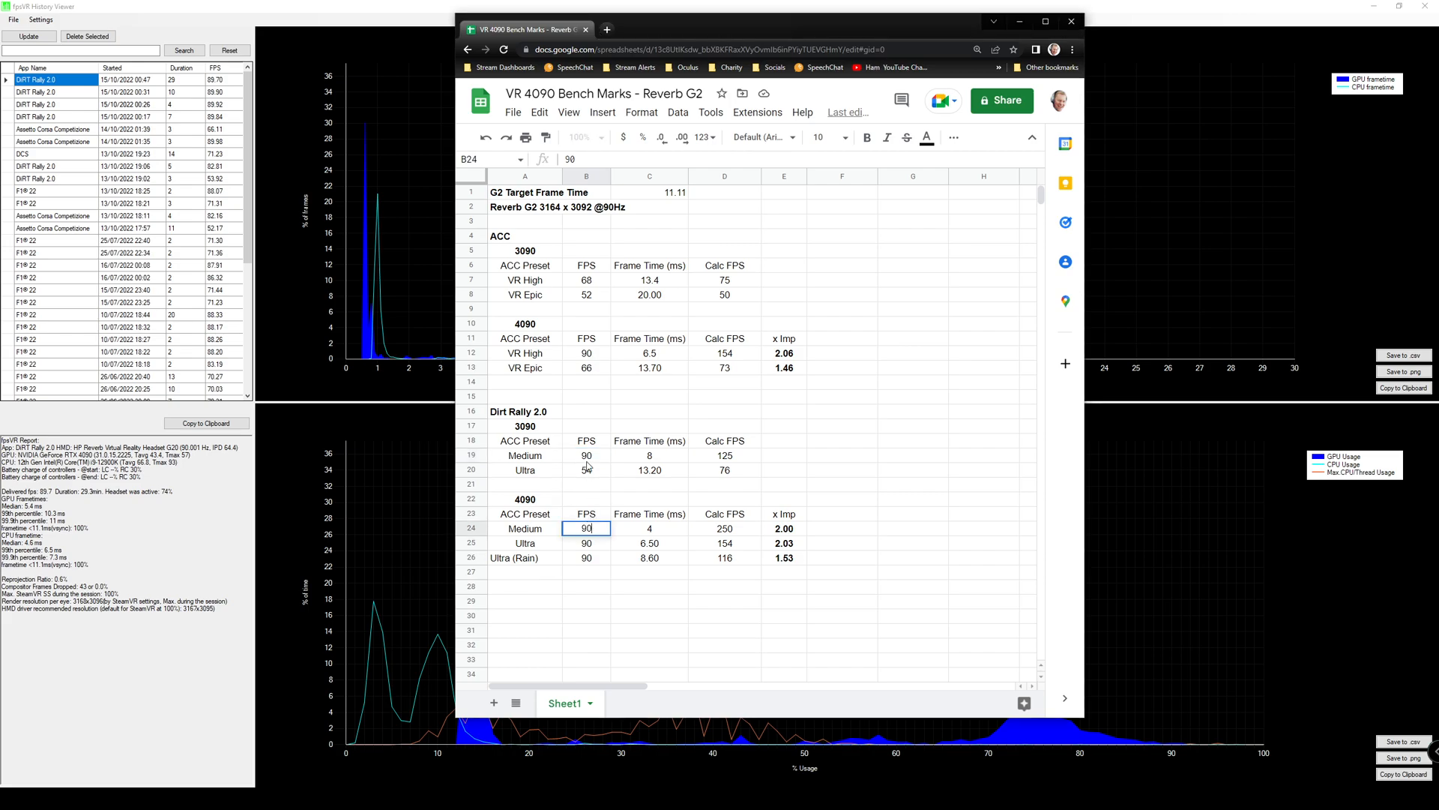
left_click(586, 455)
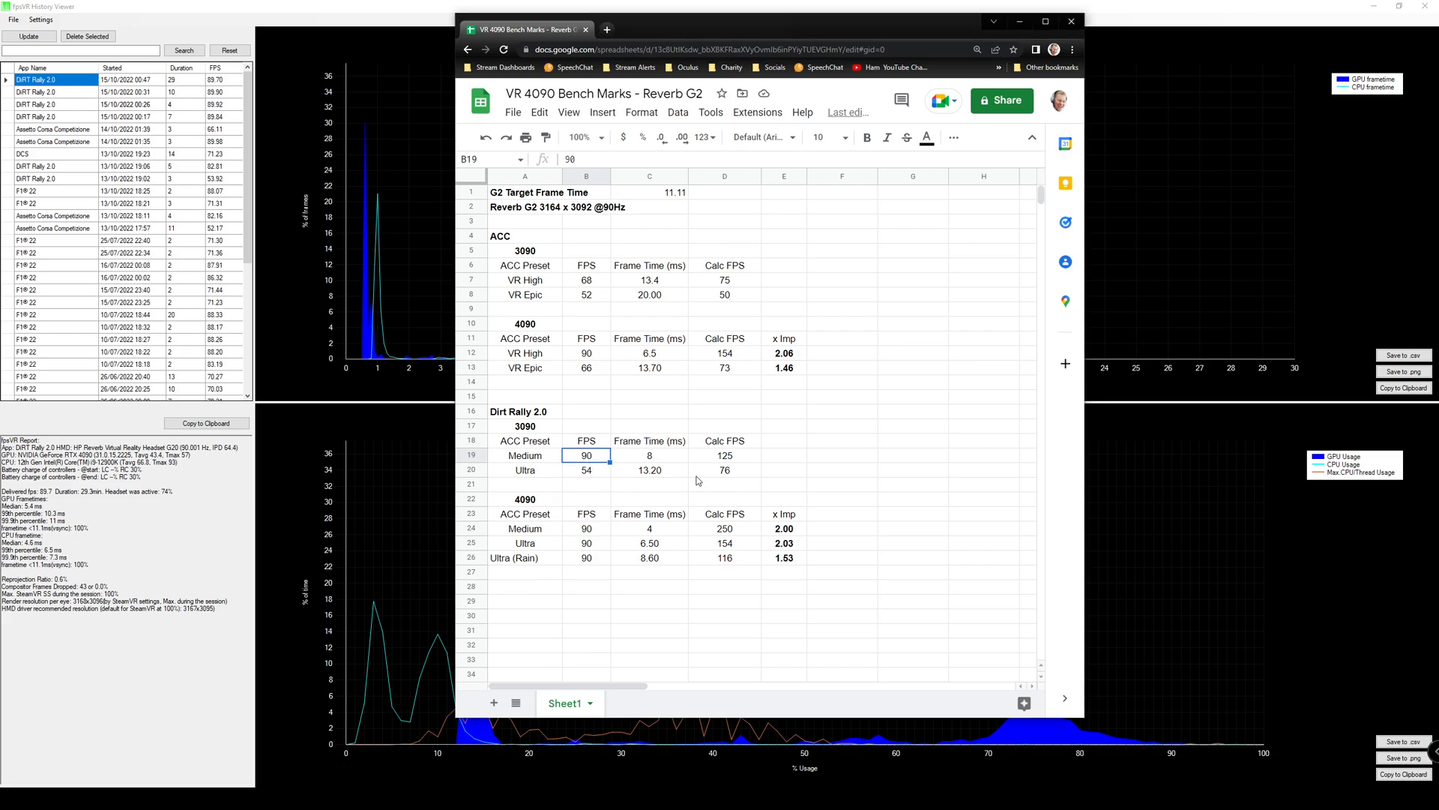
left_click(724, 455)
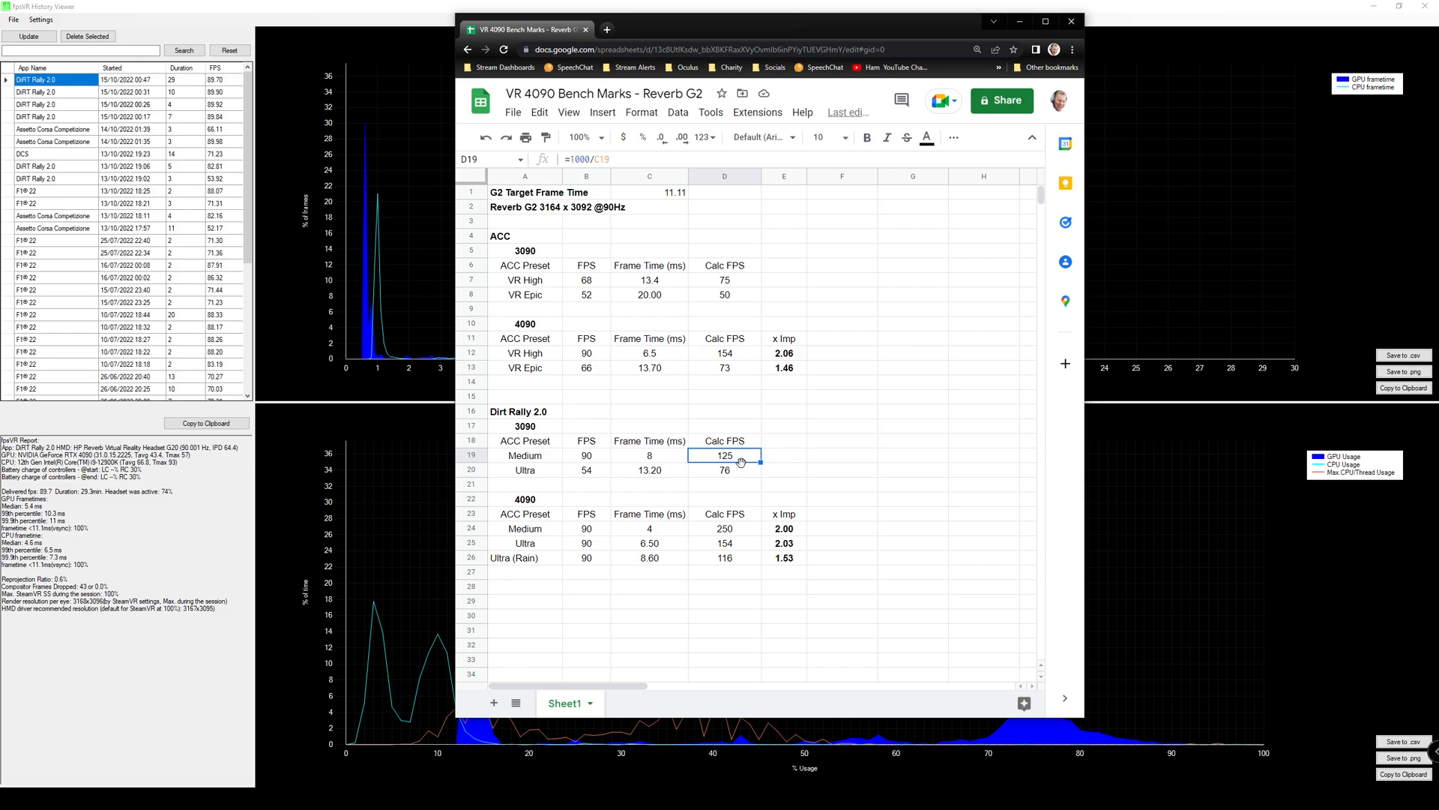
mouse_move(741, 471)
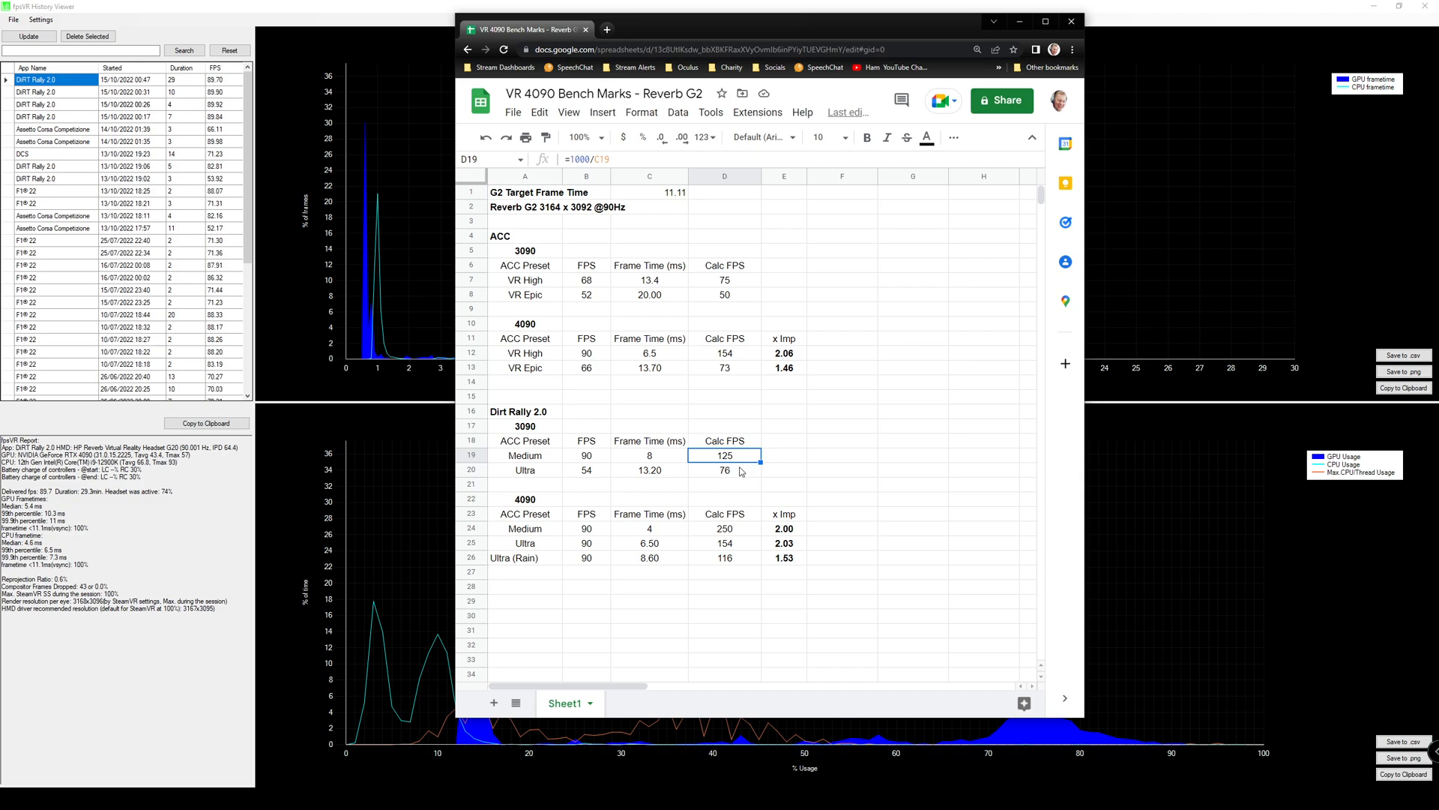
left_click(649, 455)
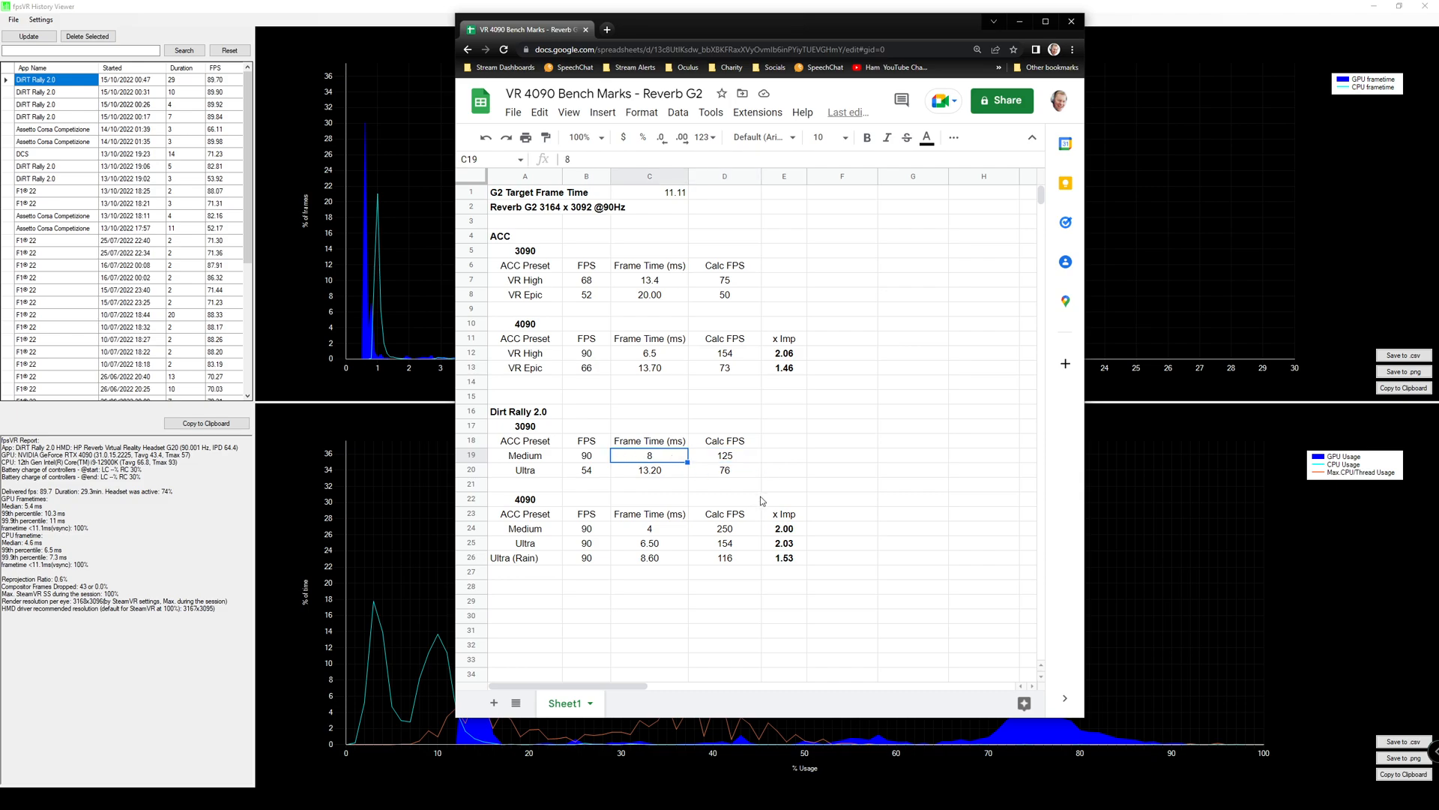
mouse_move(699, 532)
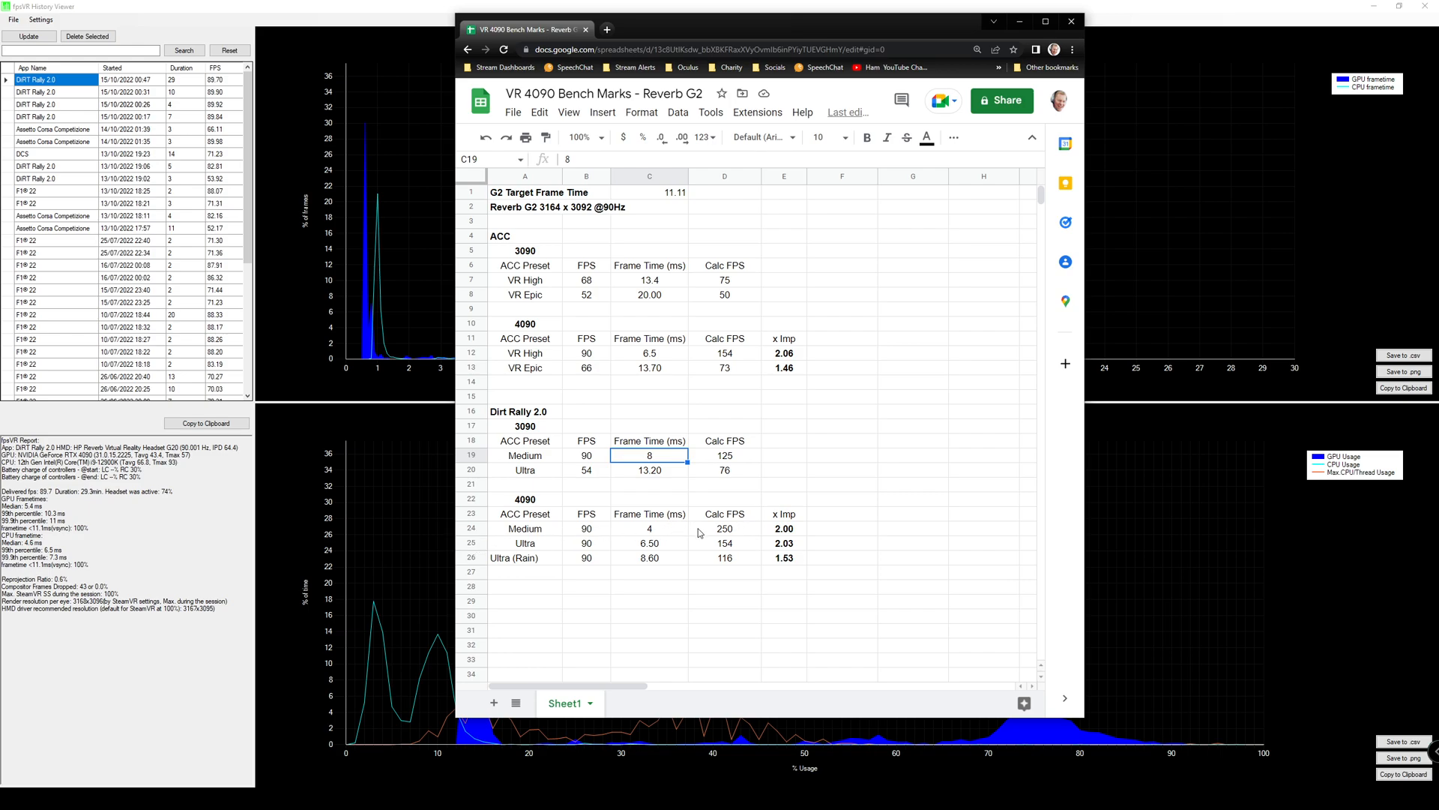
left_click(725, 528)
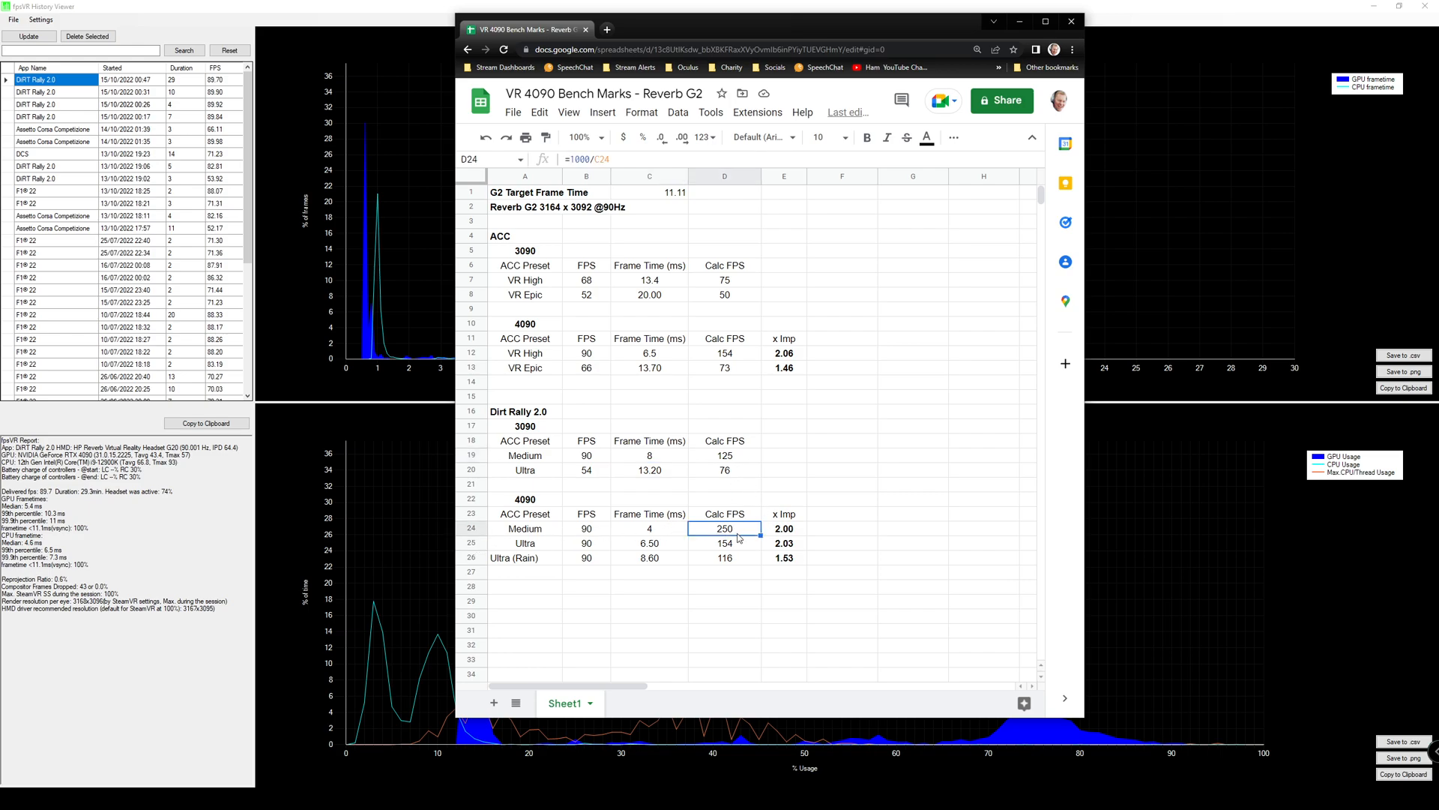
mouse_move(783, 528)
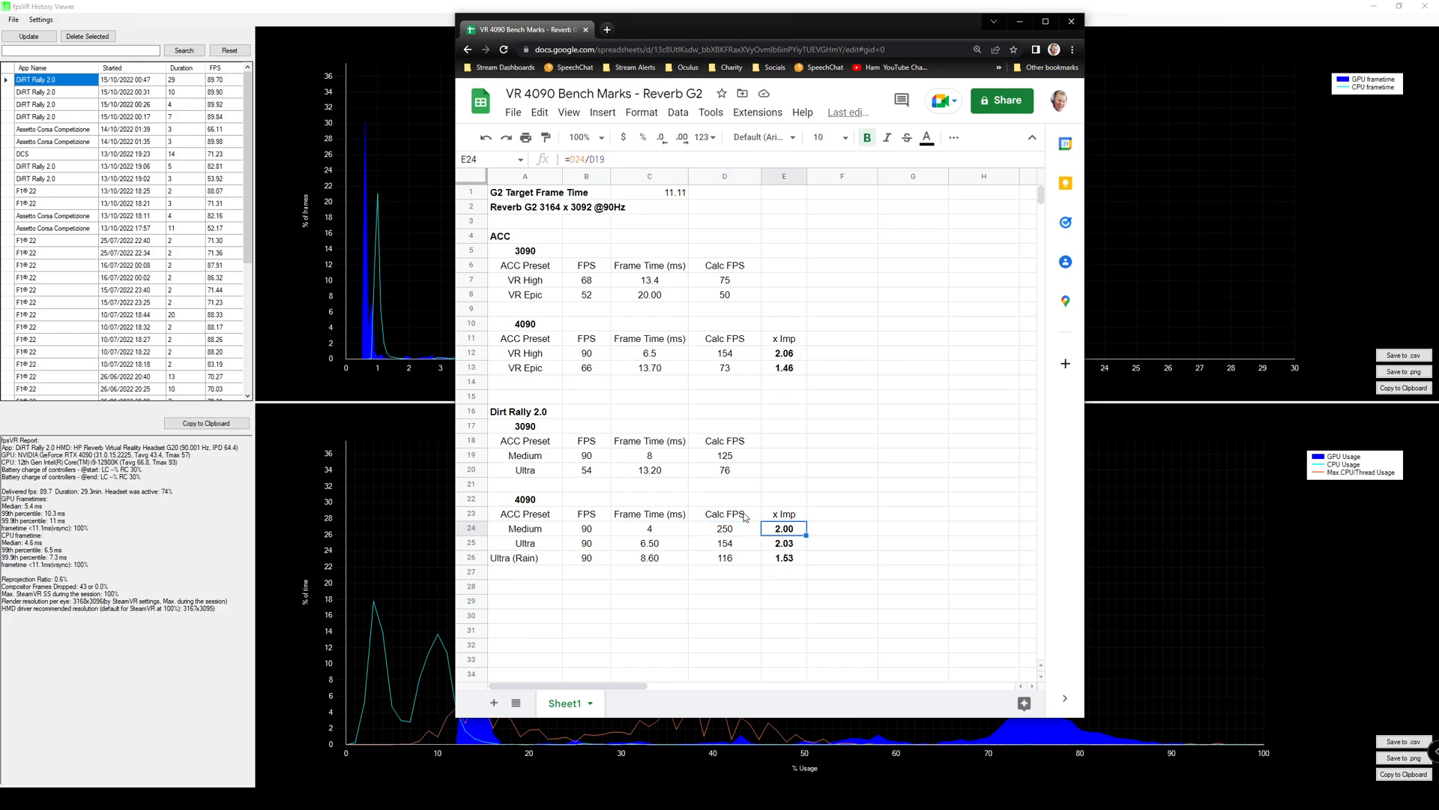
left_click(724, 528)
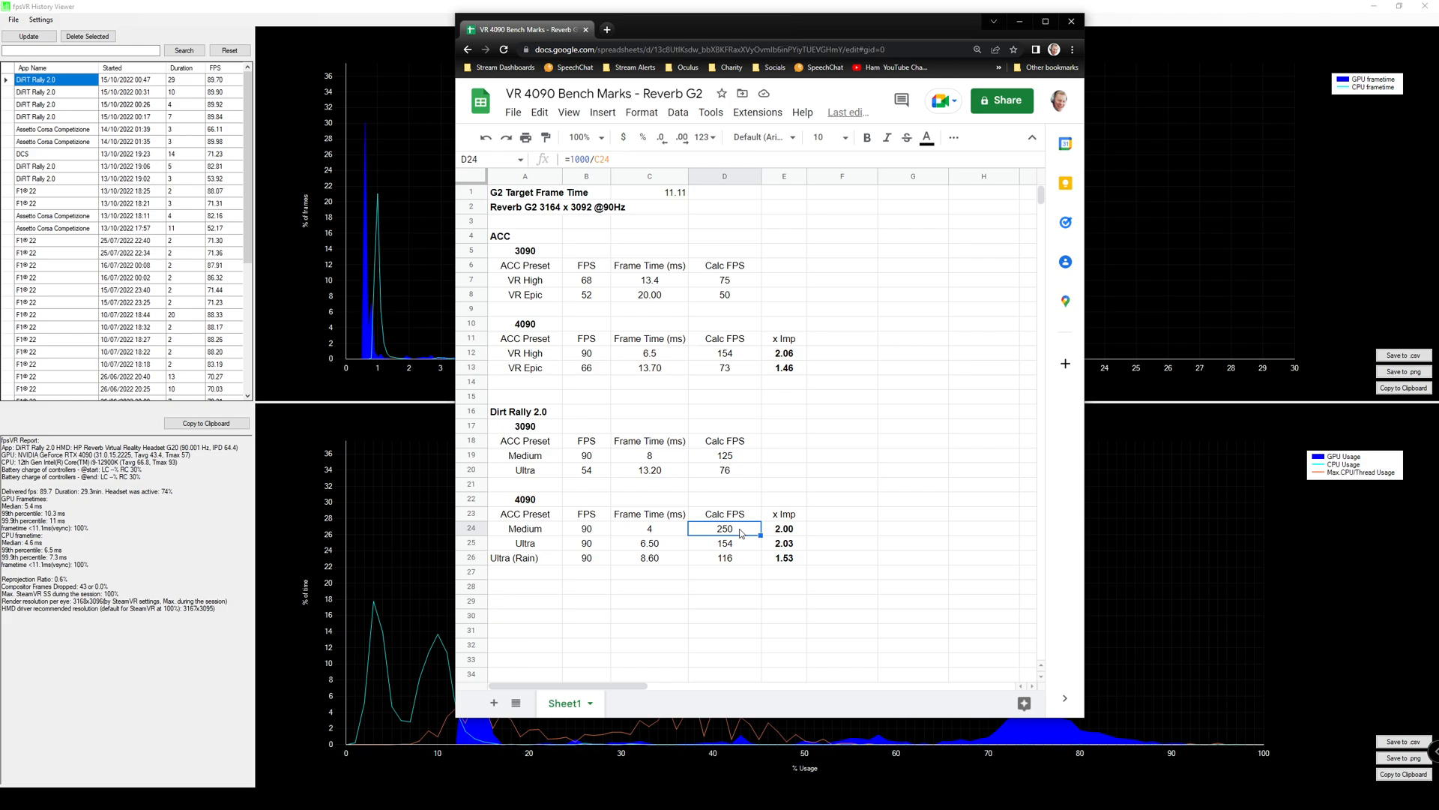
left_click(524, 469)
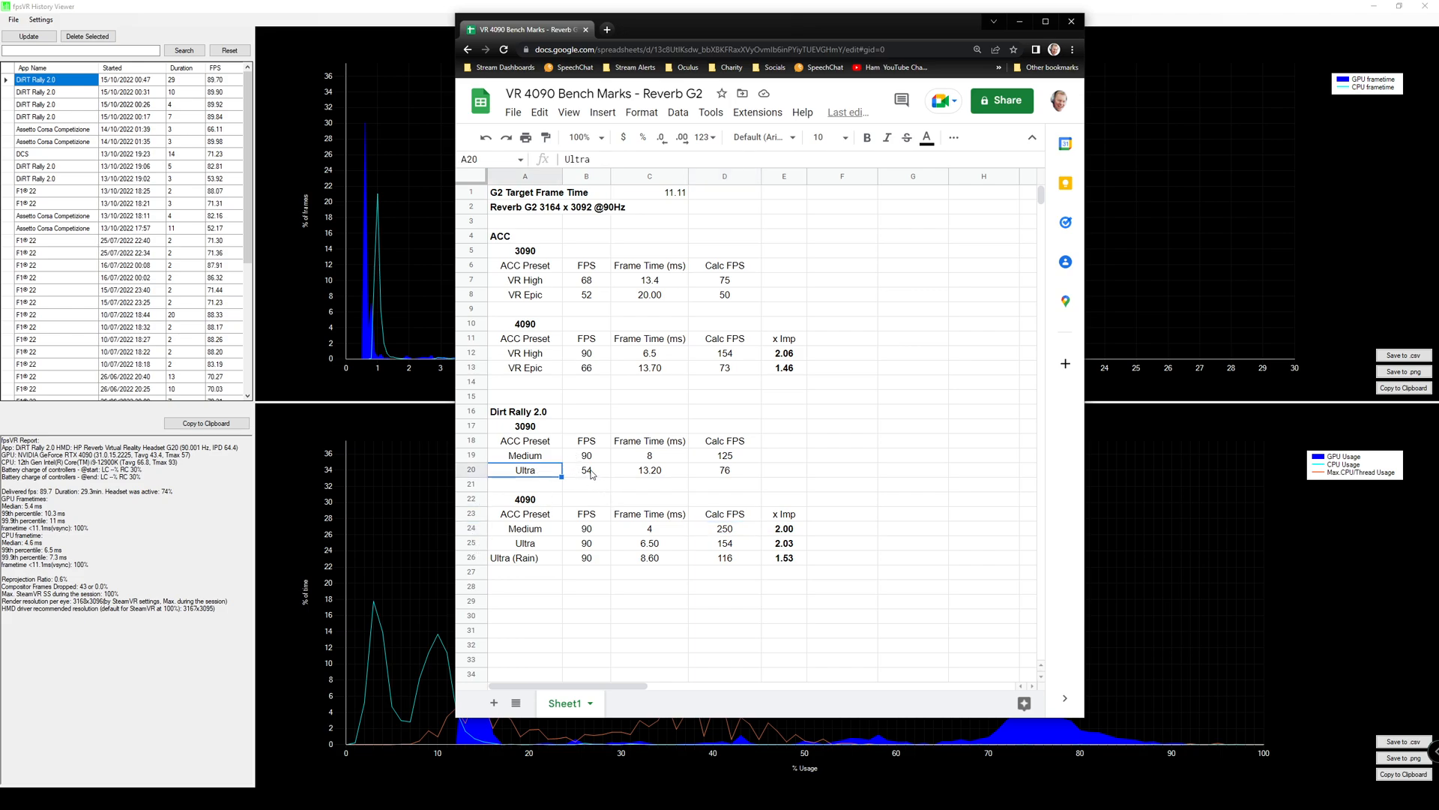
left_click(585, 469)
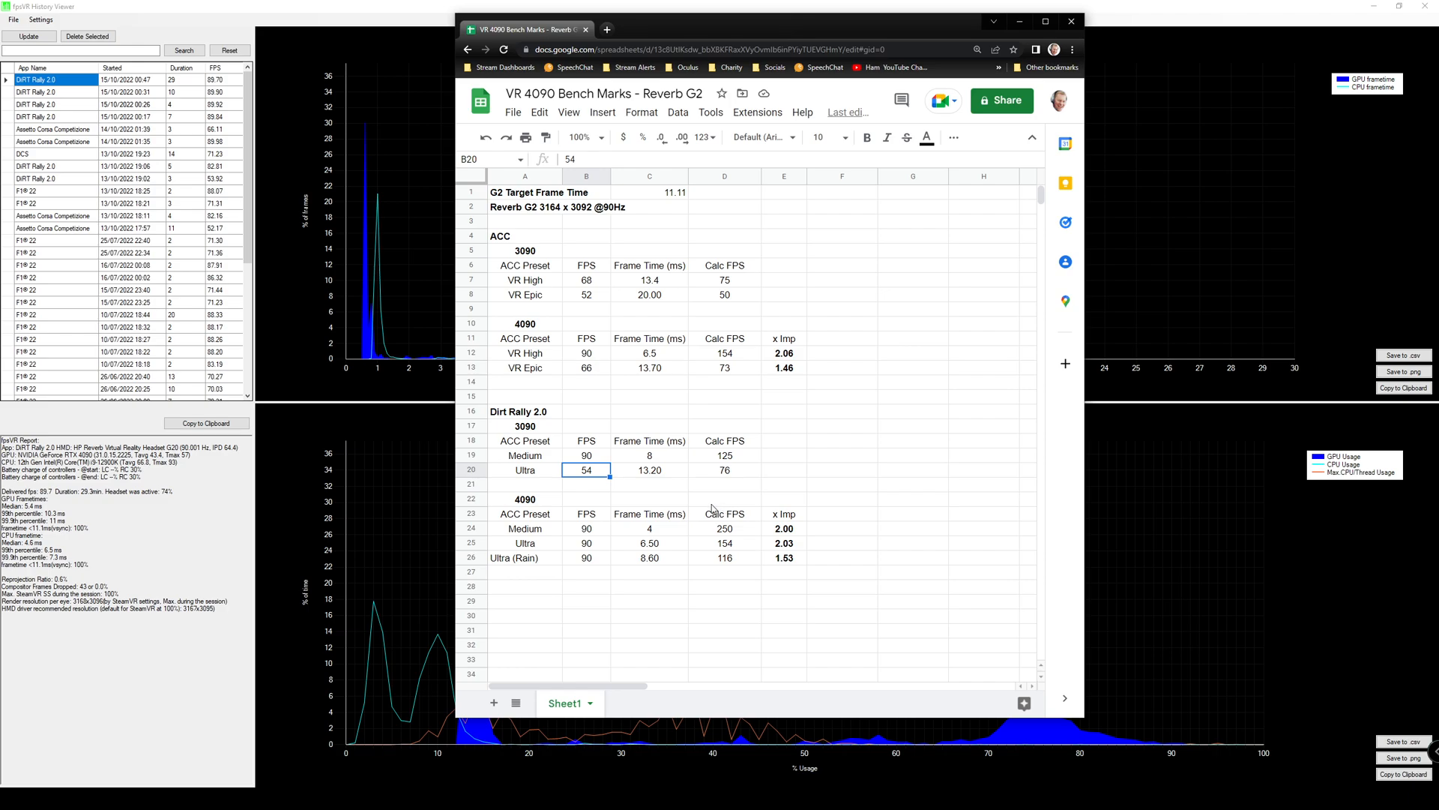
left_click(649, 470)
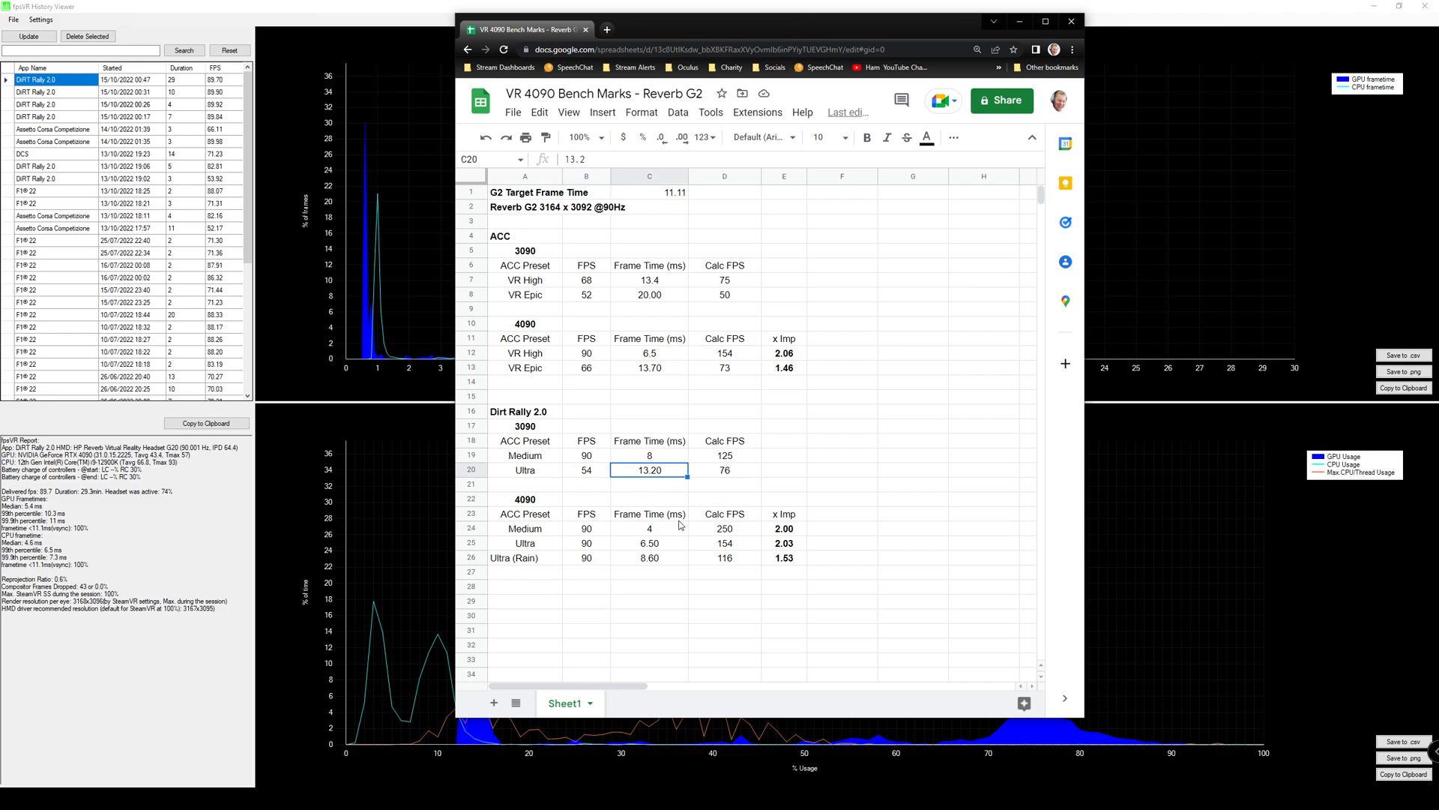
left_click(724, 470)
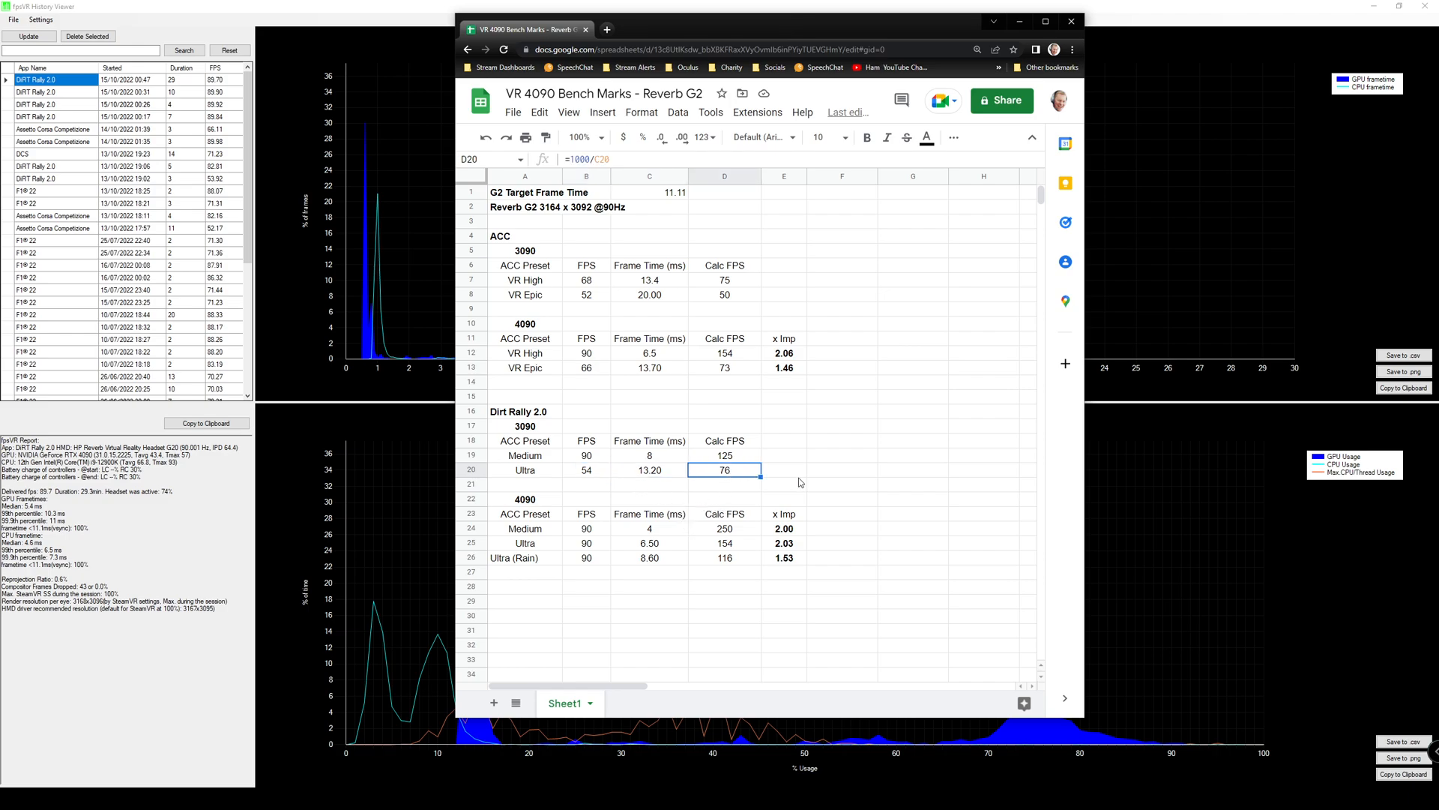
mouse_move(790, 487)
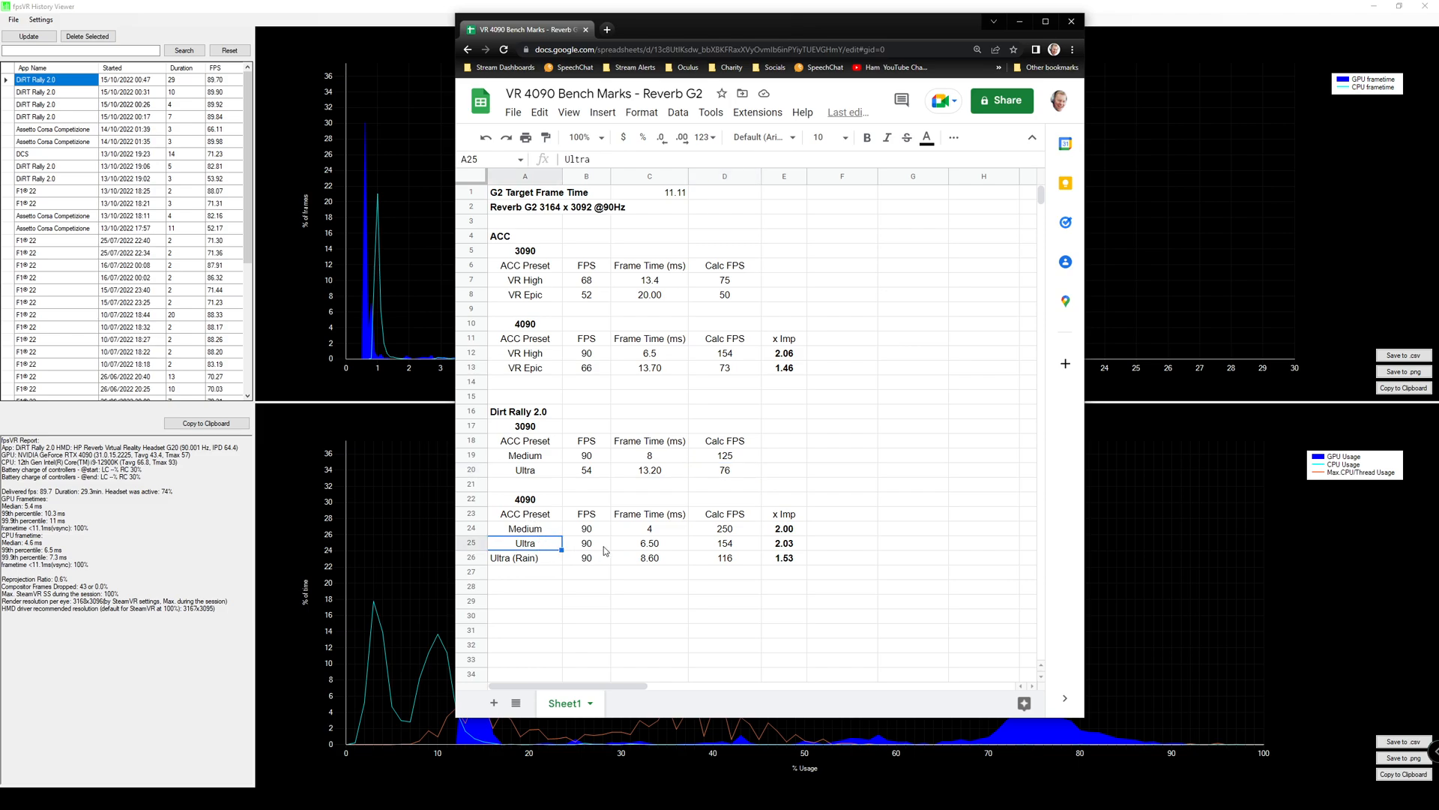
left_click(649, 542)
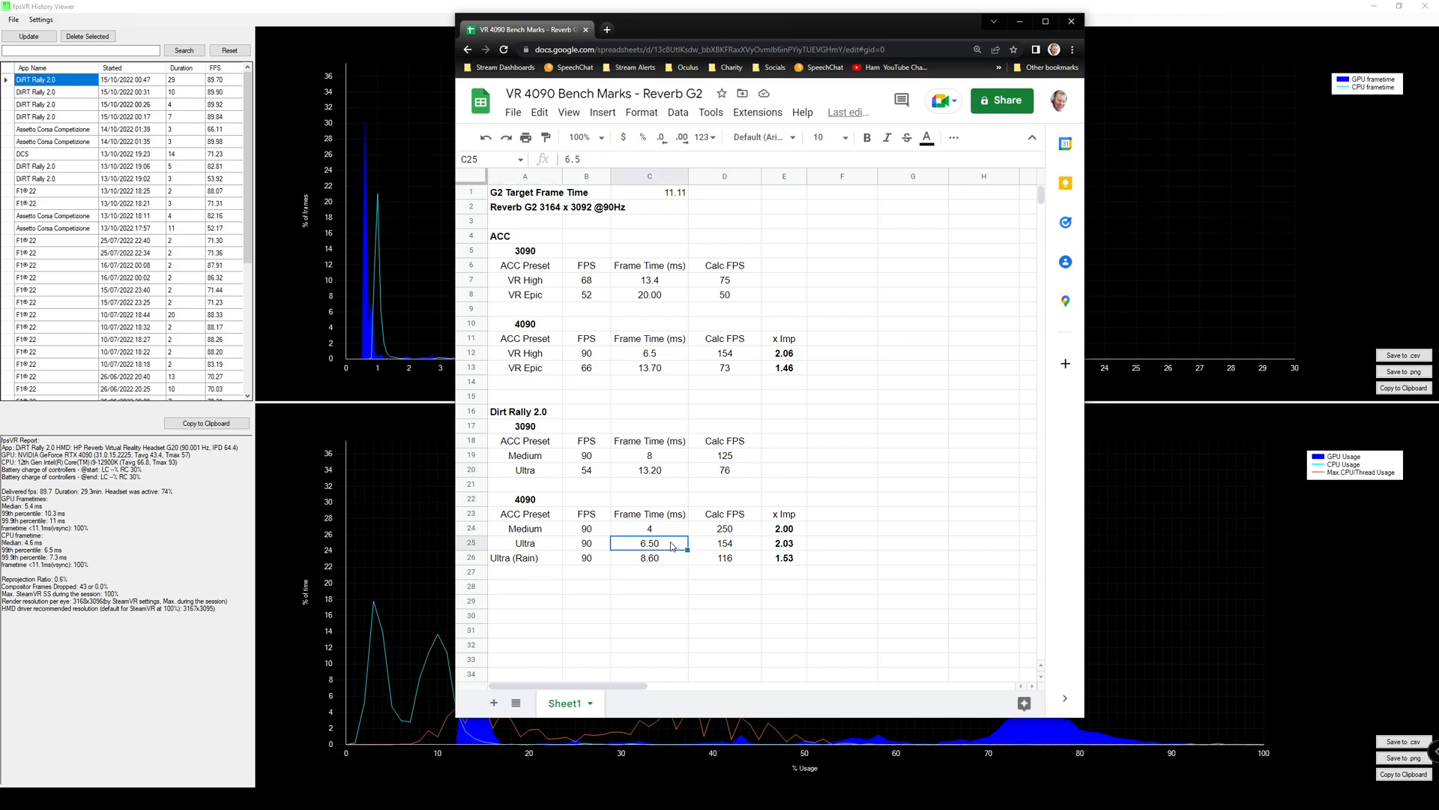
left_click(724, 543)
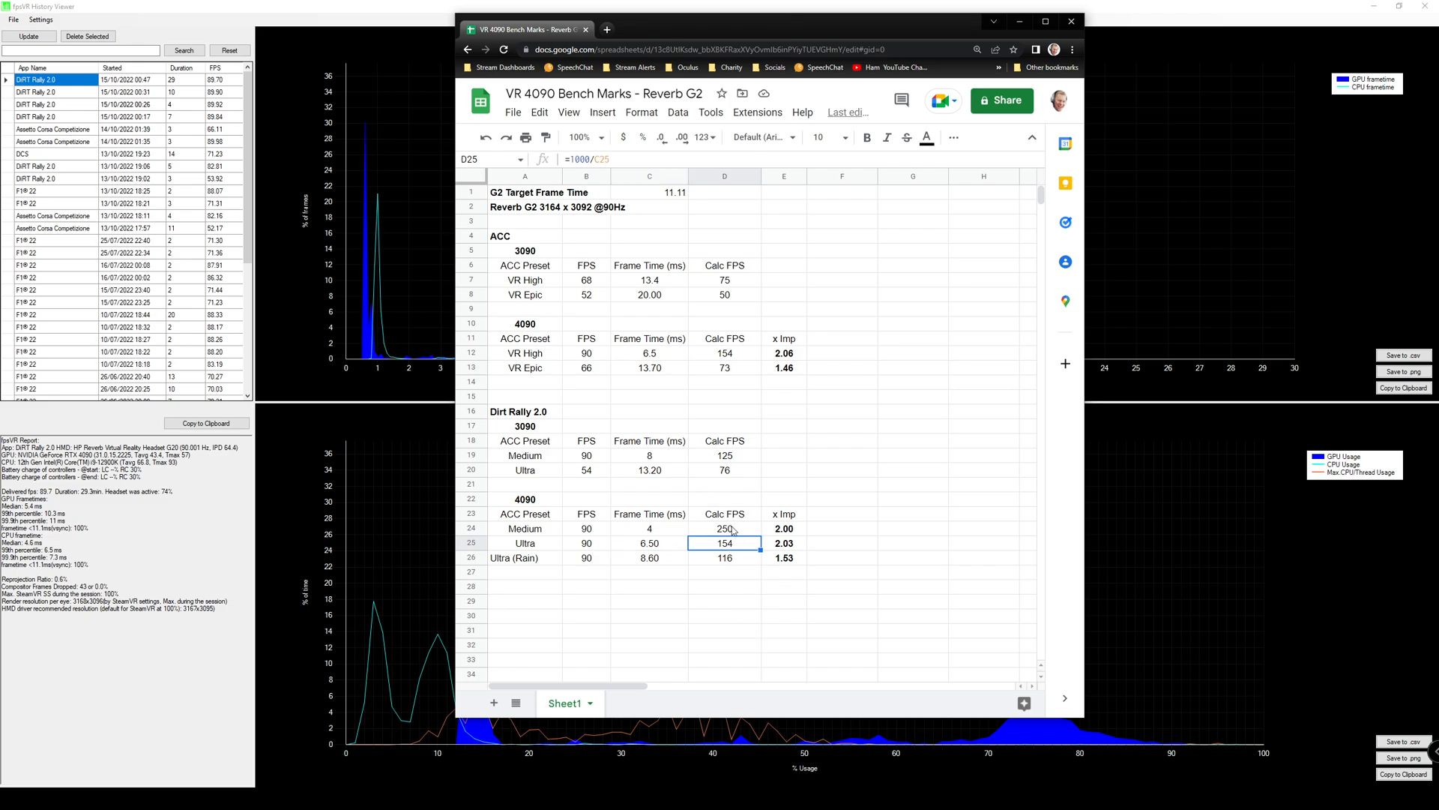
left_click(784, 543)
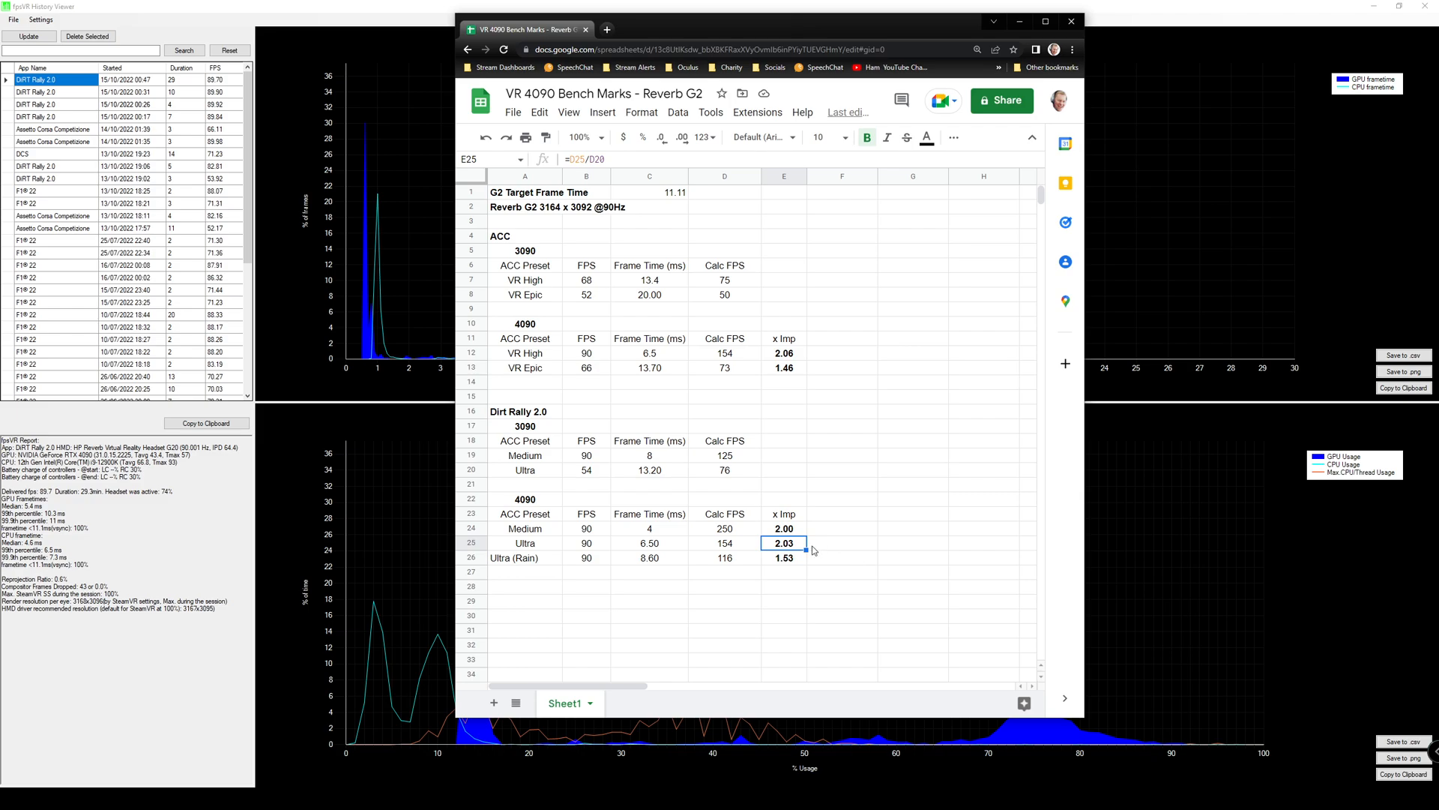
mouse_move(811, 536)
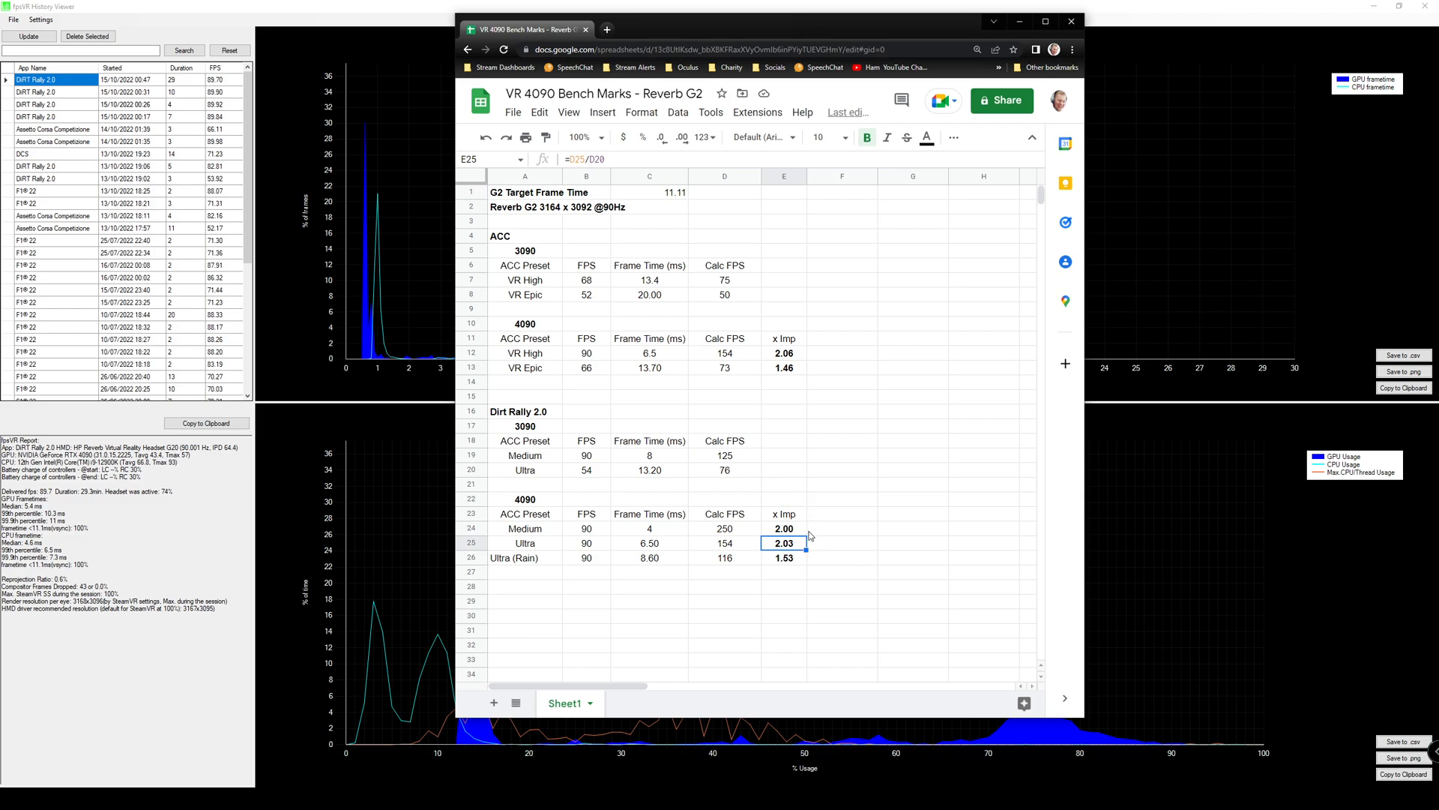
mouse_move(819, 567)
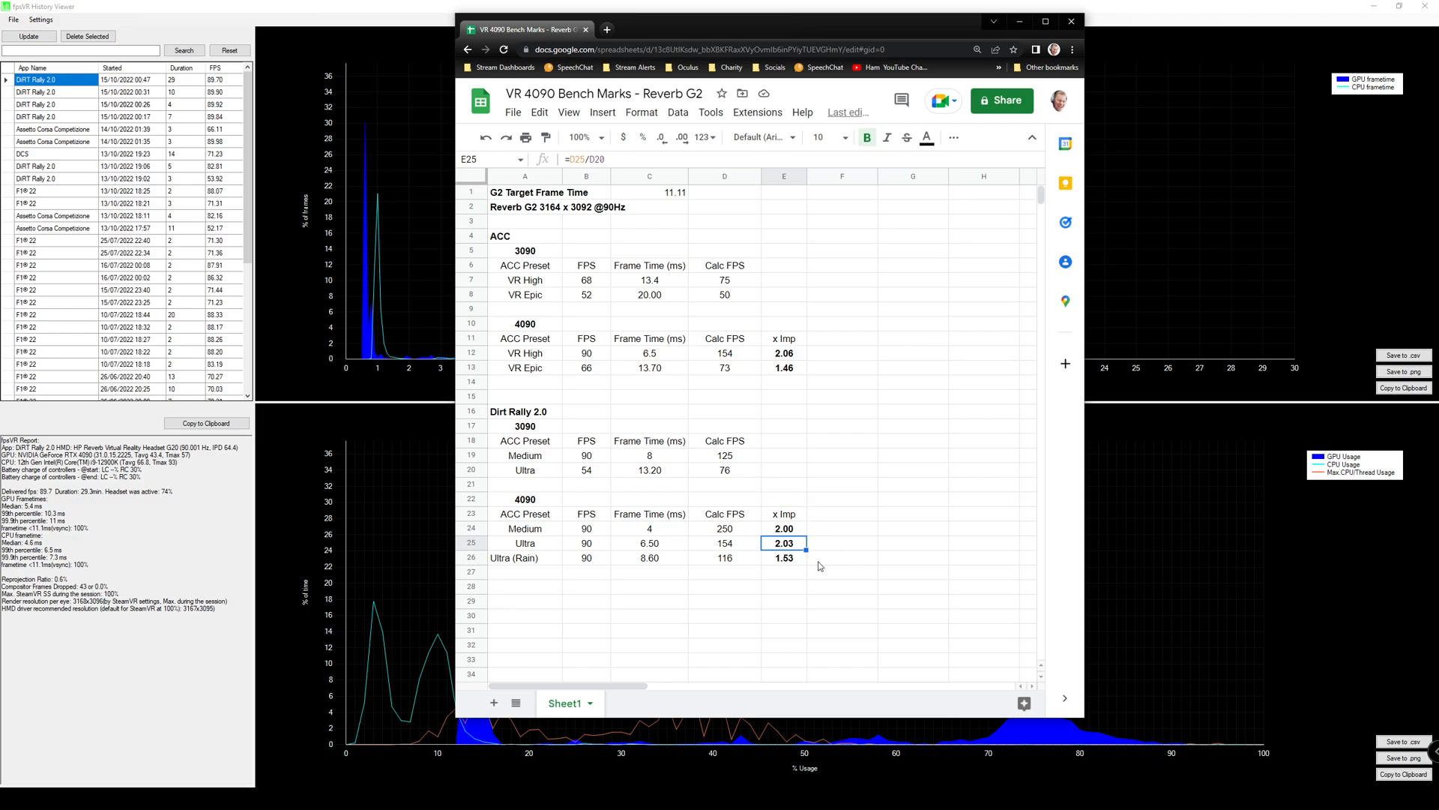
mouse_move(808, 564)
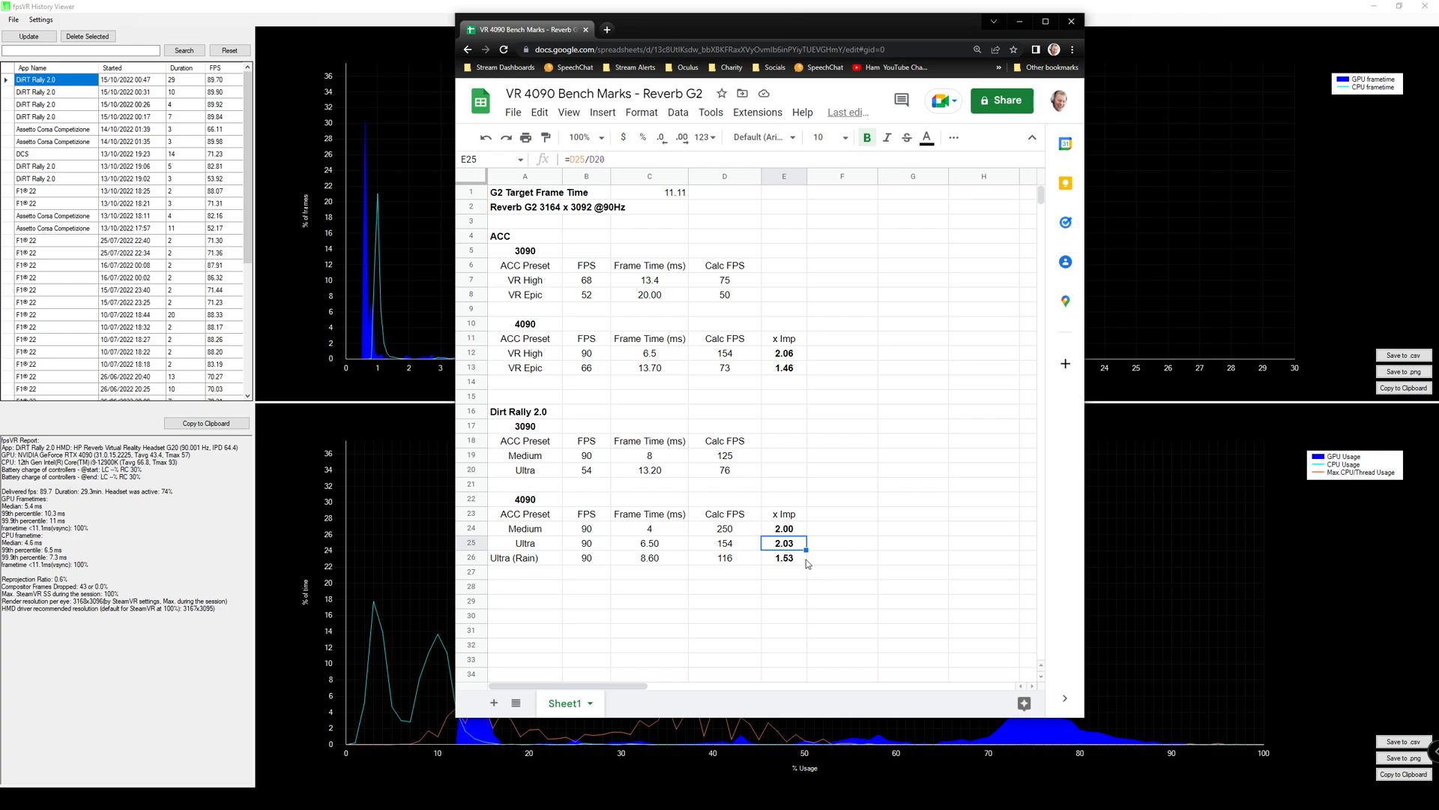
mouse_move(613, 564)
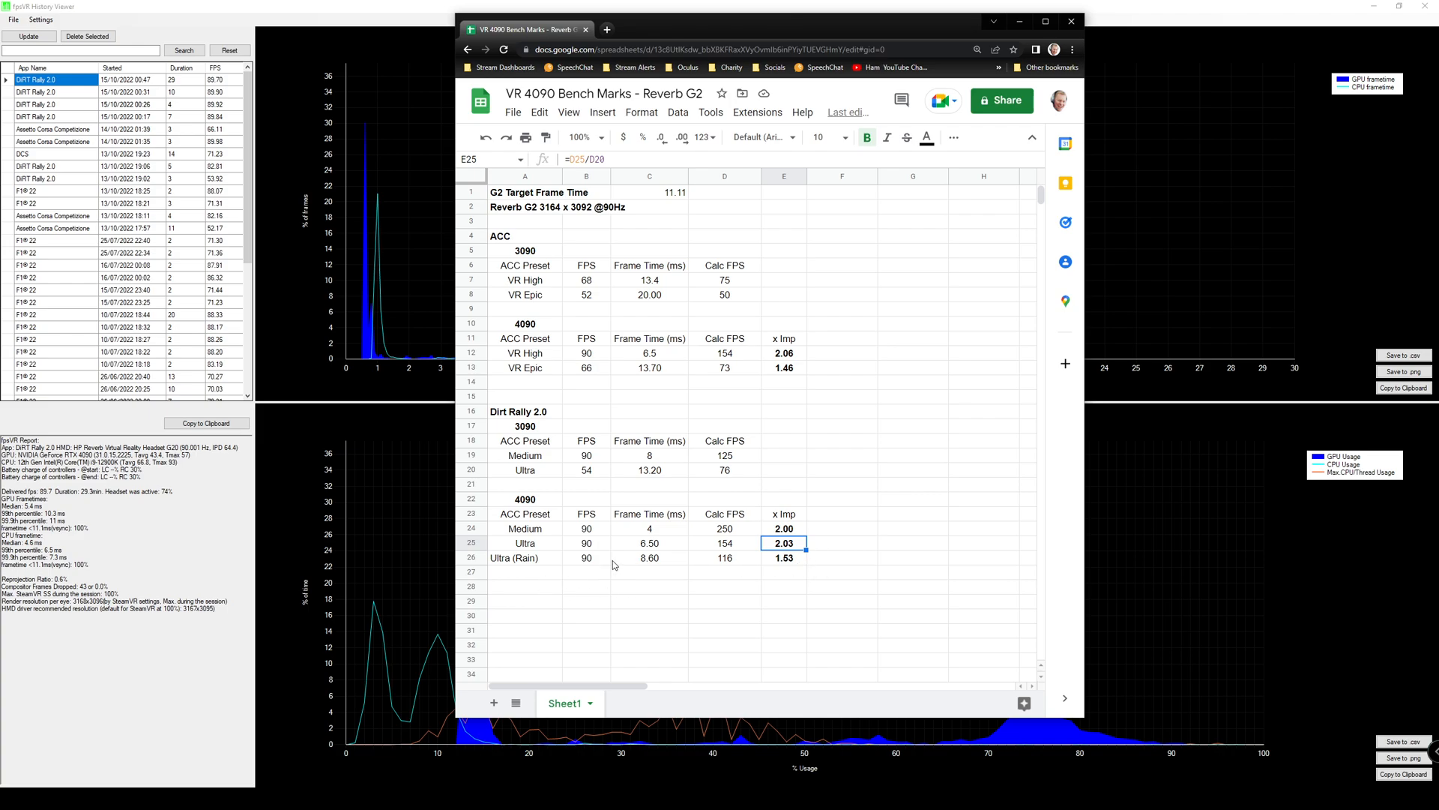
left_click(649, 557)
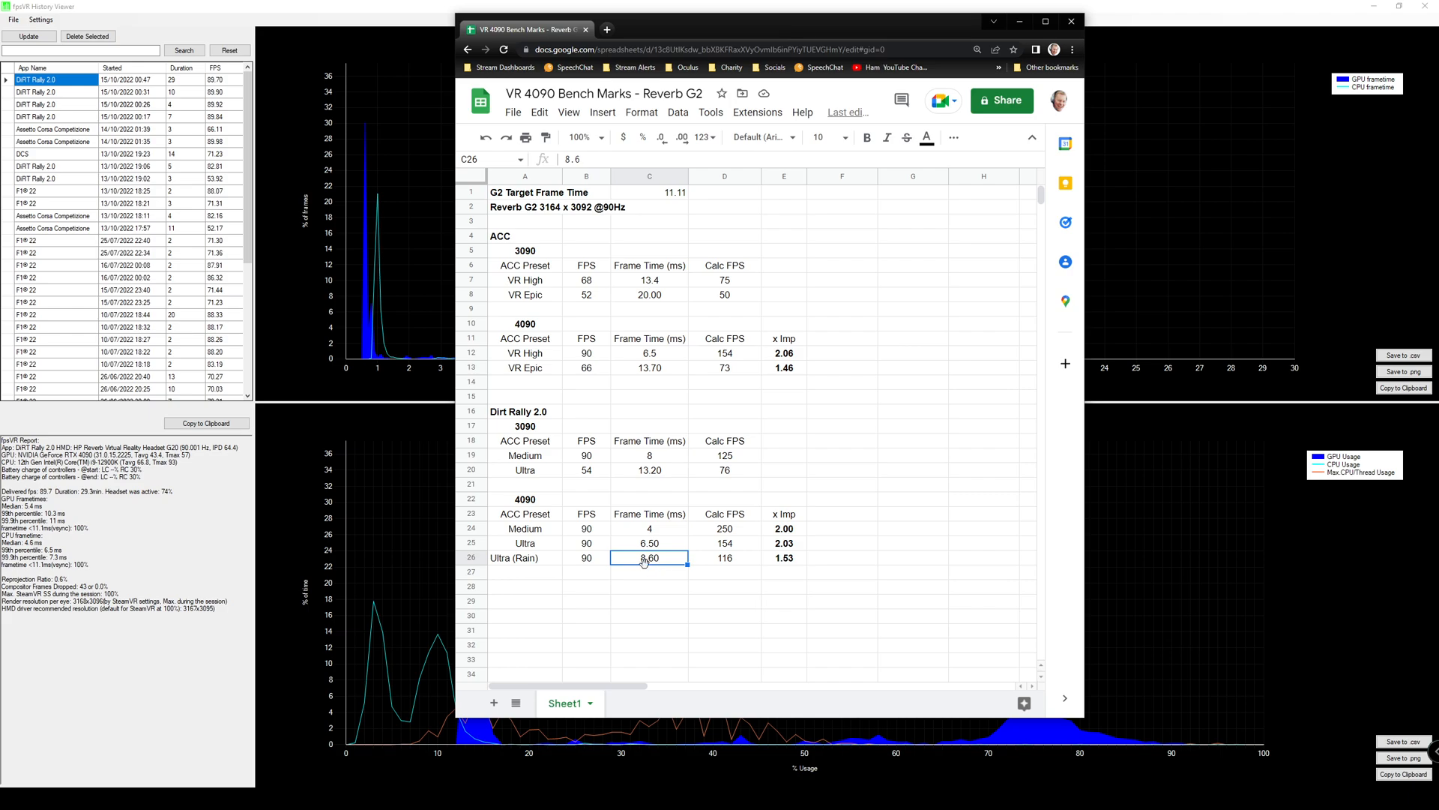
mouse_move(657, 561)
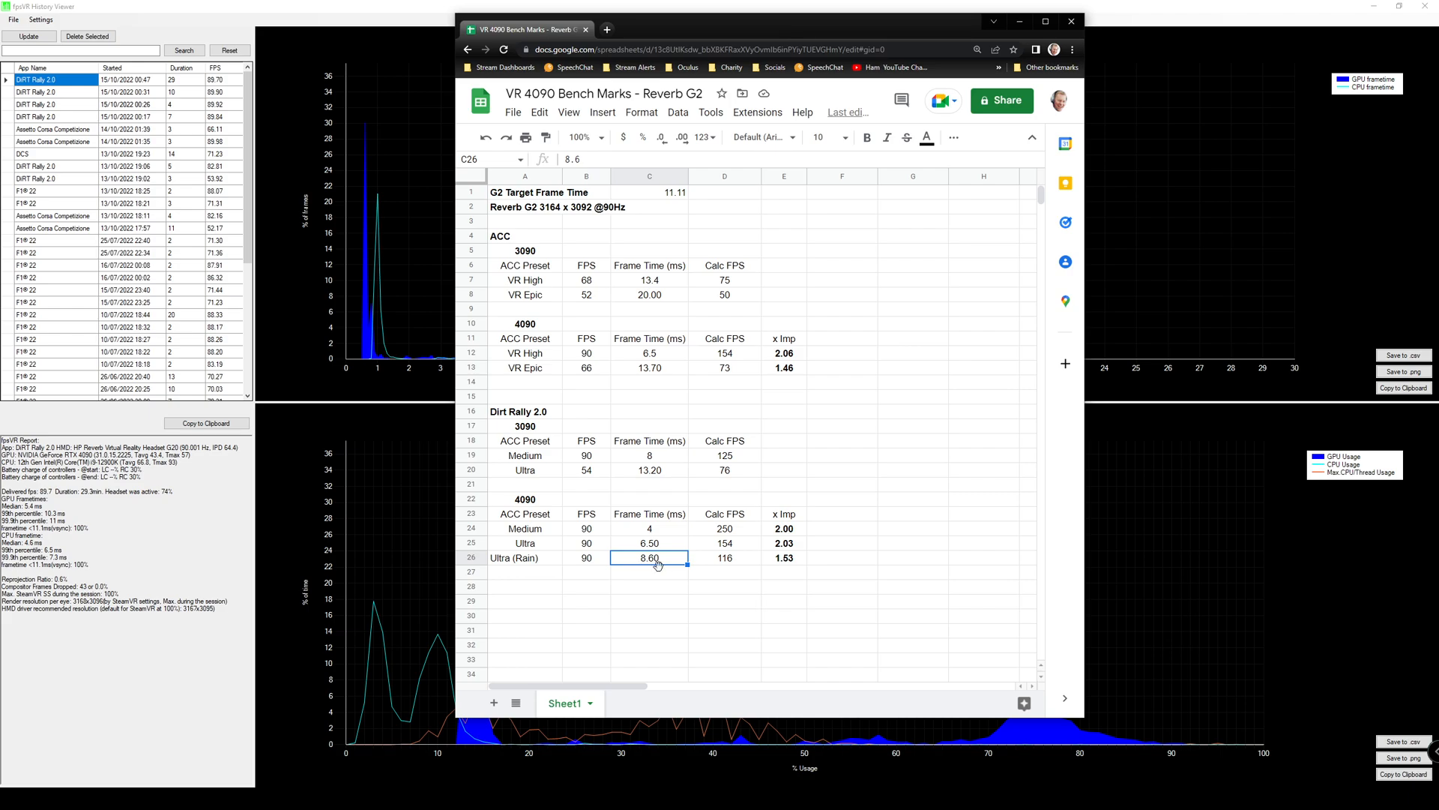
left_click(725, 557)
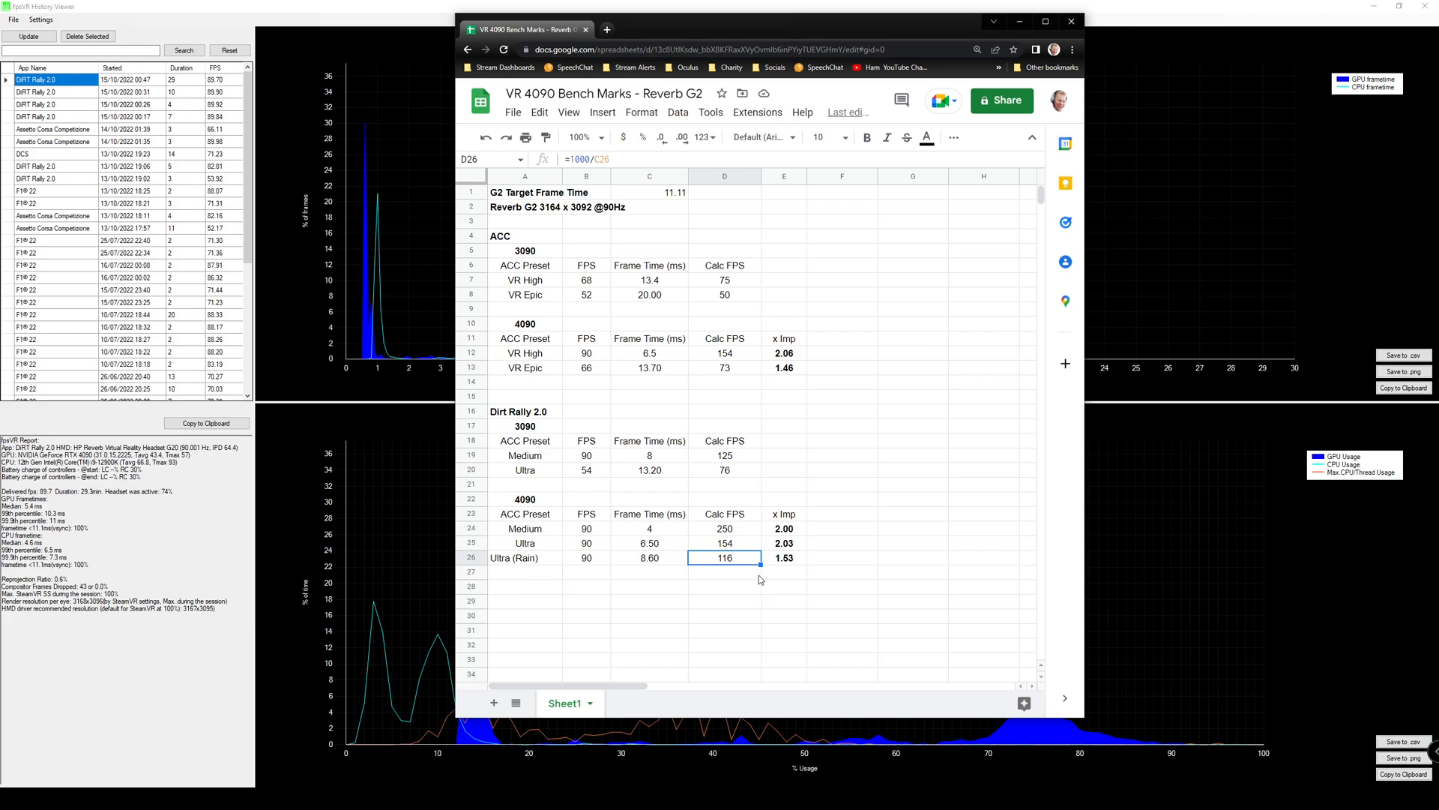
mouse_move(781, 566)
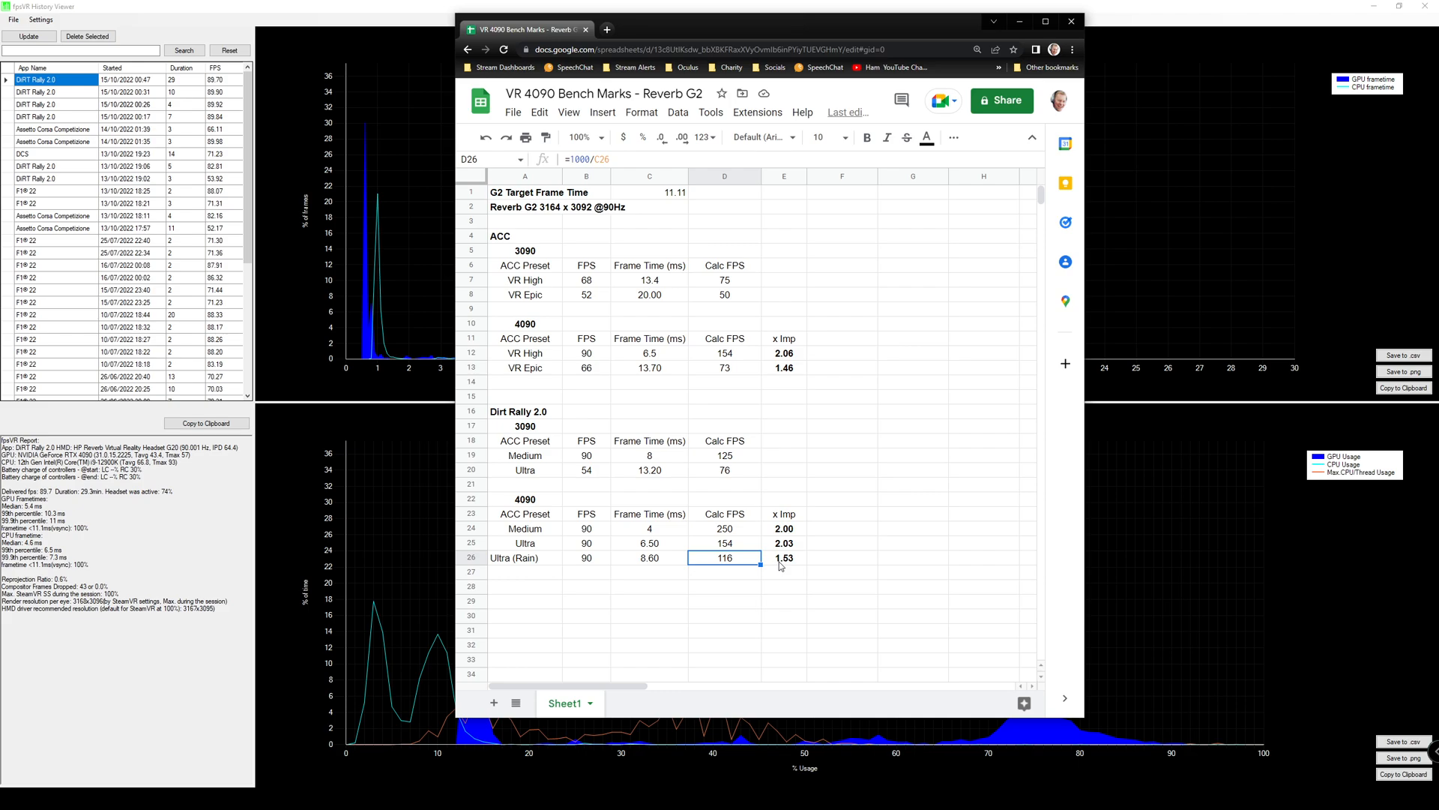
left_click(783, 557)
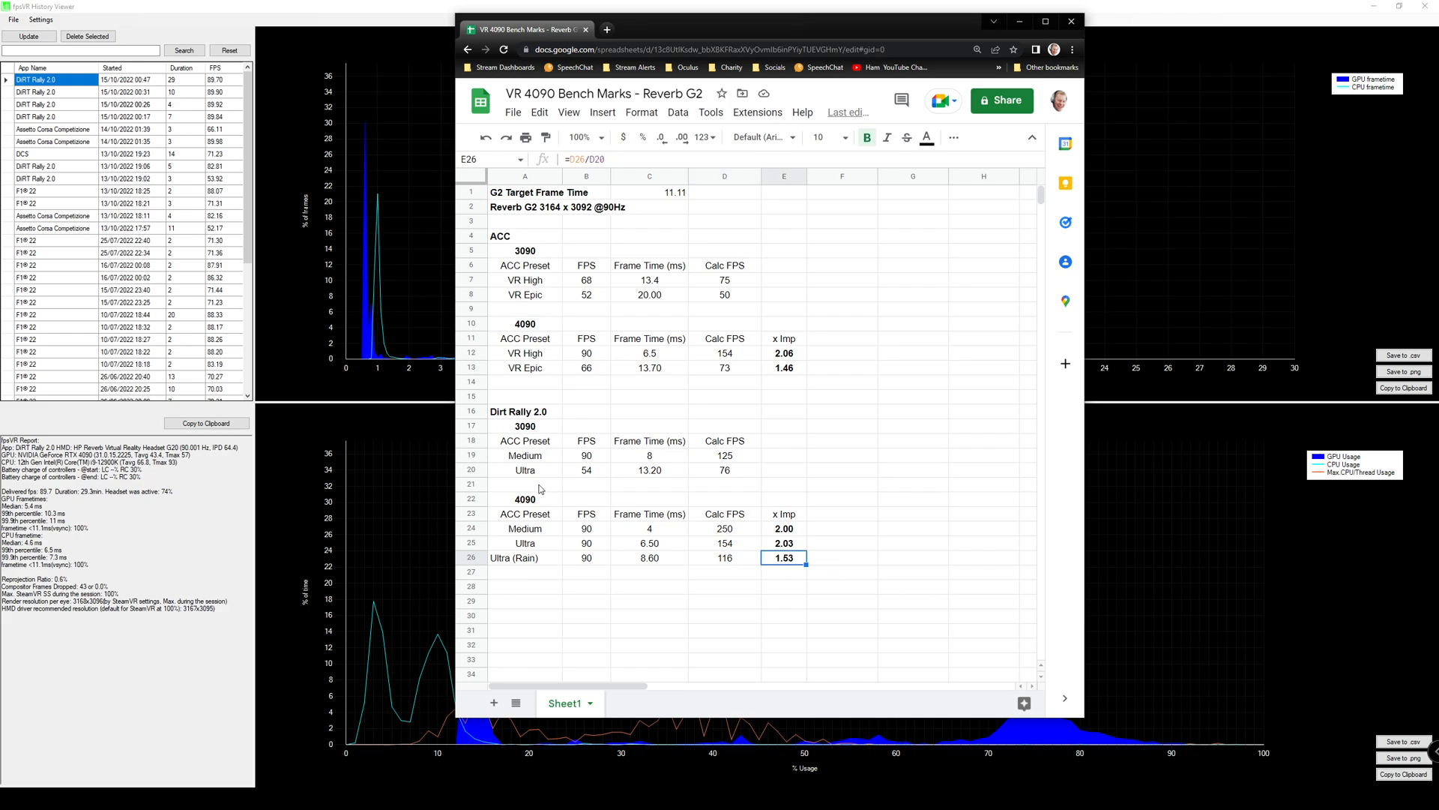
mouse_move(522, 478)
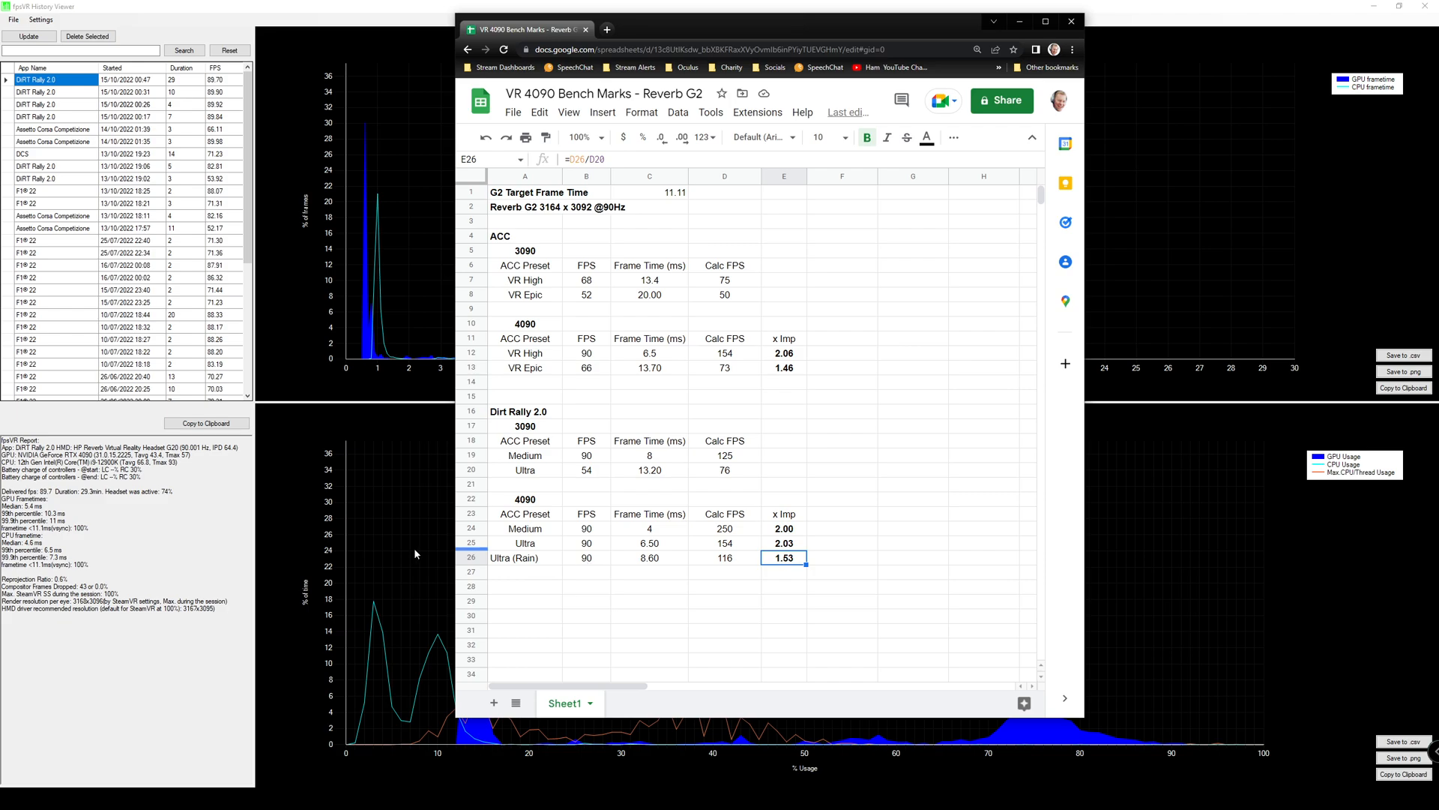
mouse_move(524, 476)
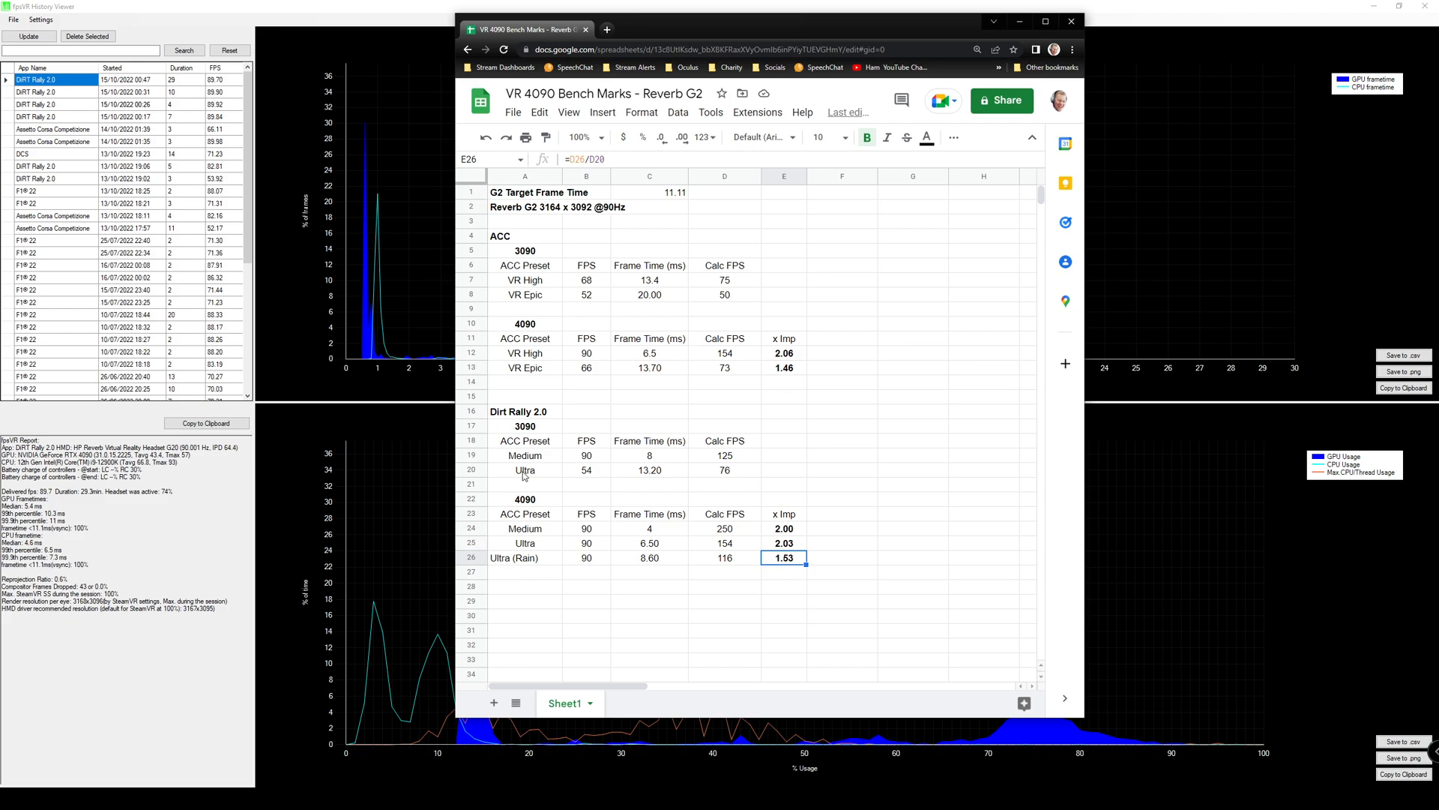
mouse_move(622, 481)
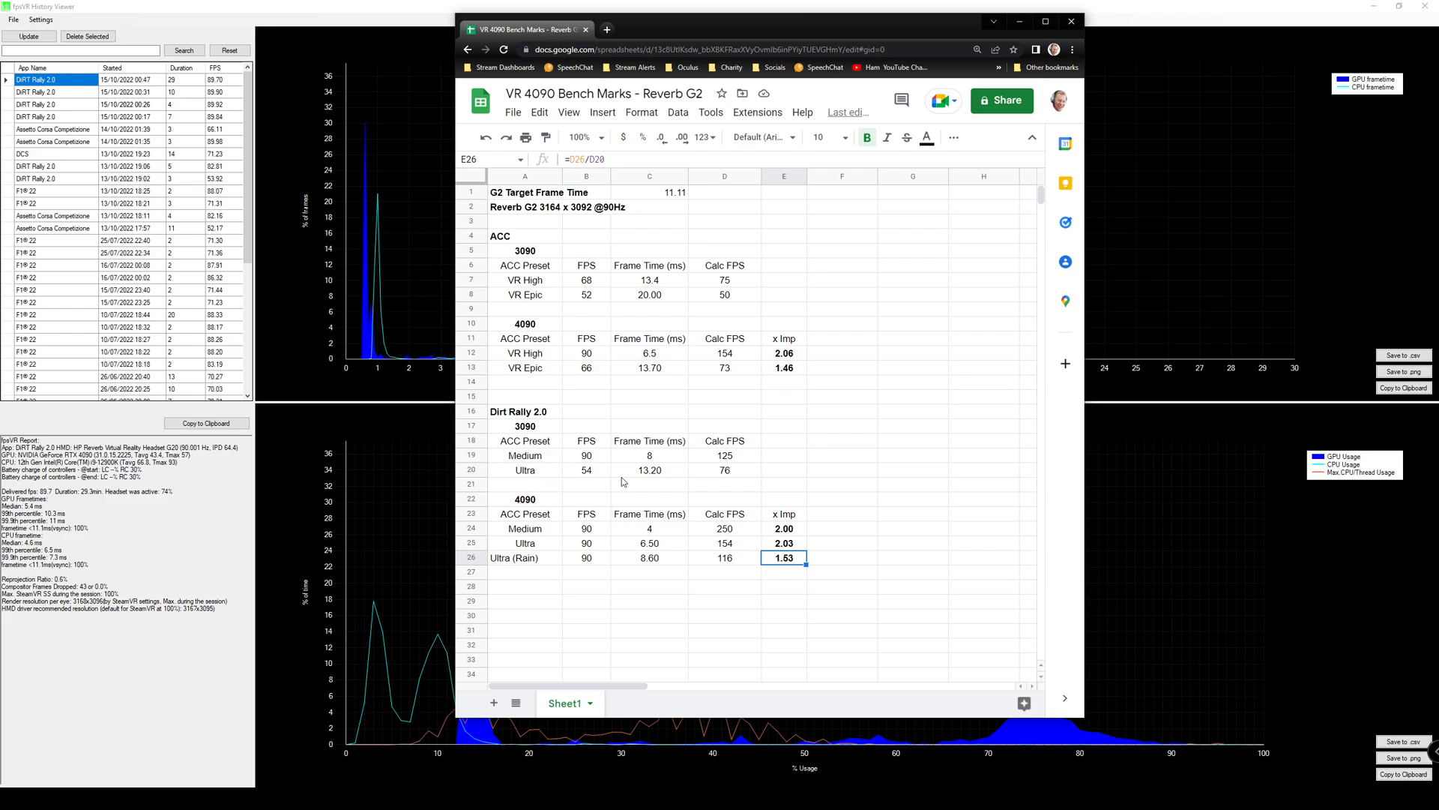